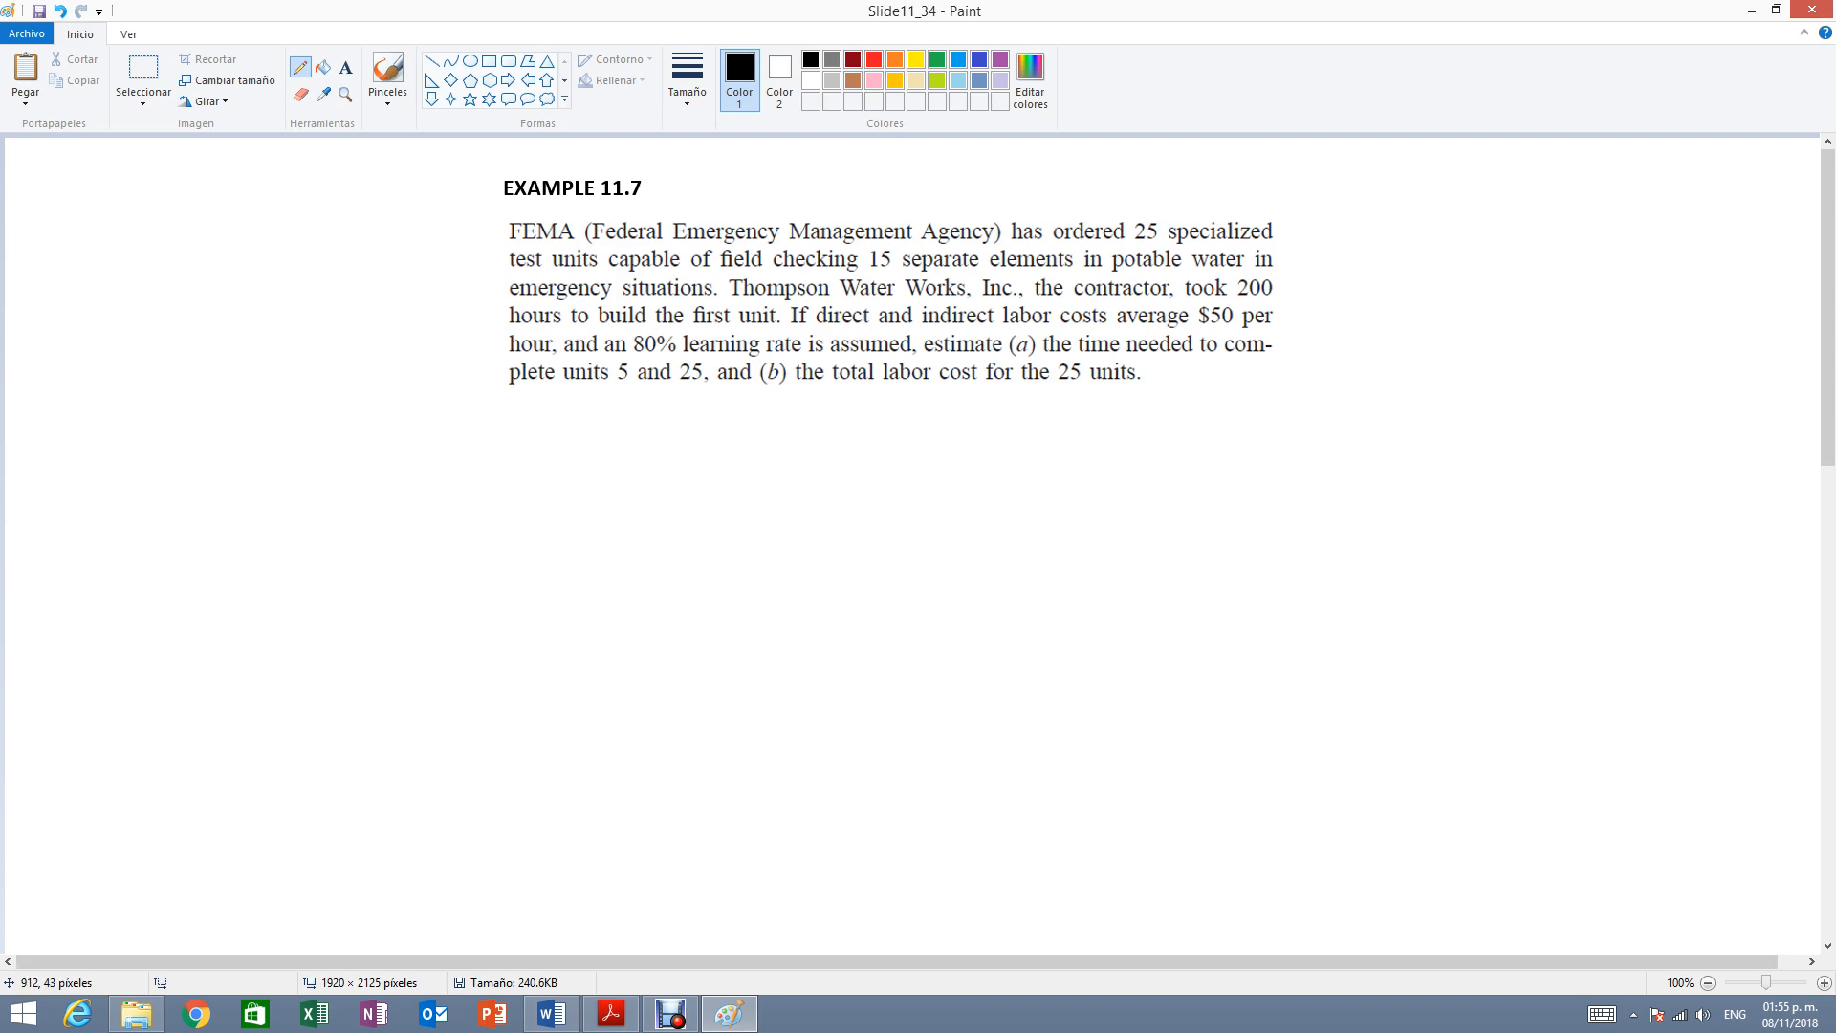
Handwrite the title "learning curve" in black beside EXAMPLE 11.7.
left_click_drag(842, 197, 868, 176)
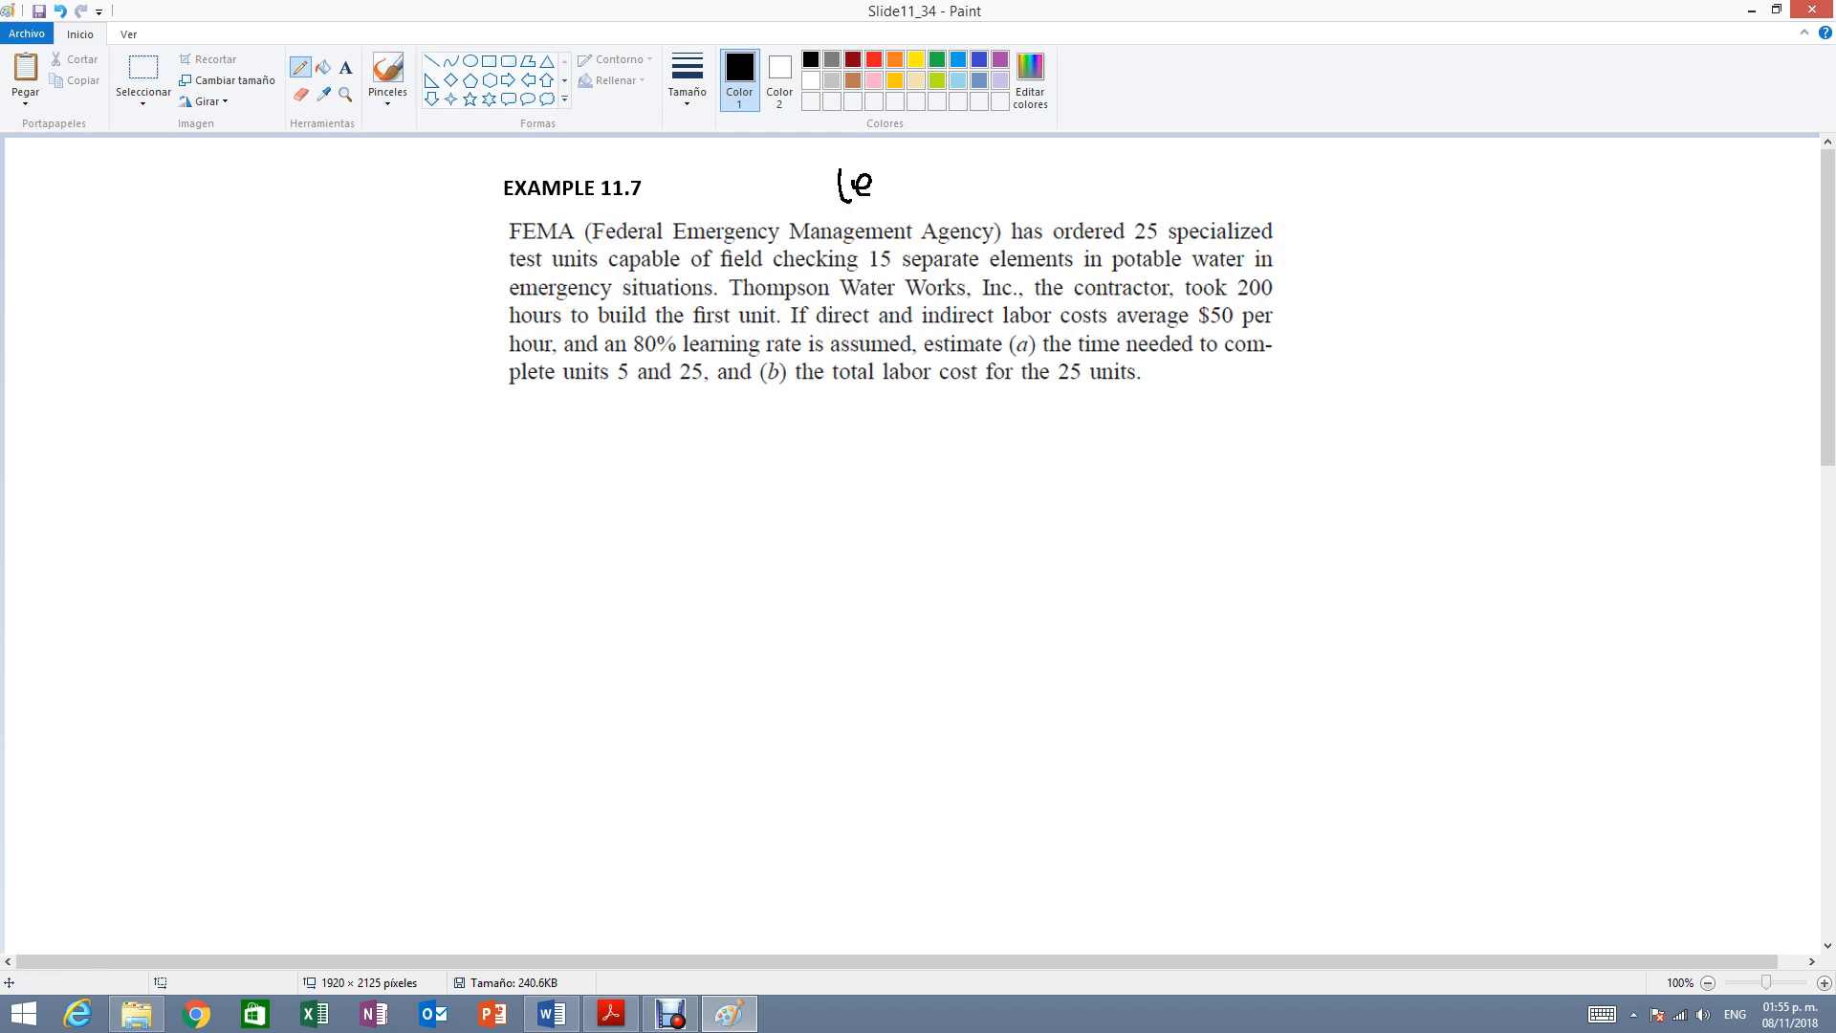
left_click_drag(873, 187, 926, 188)
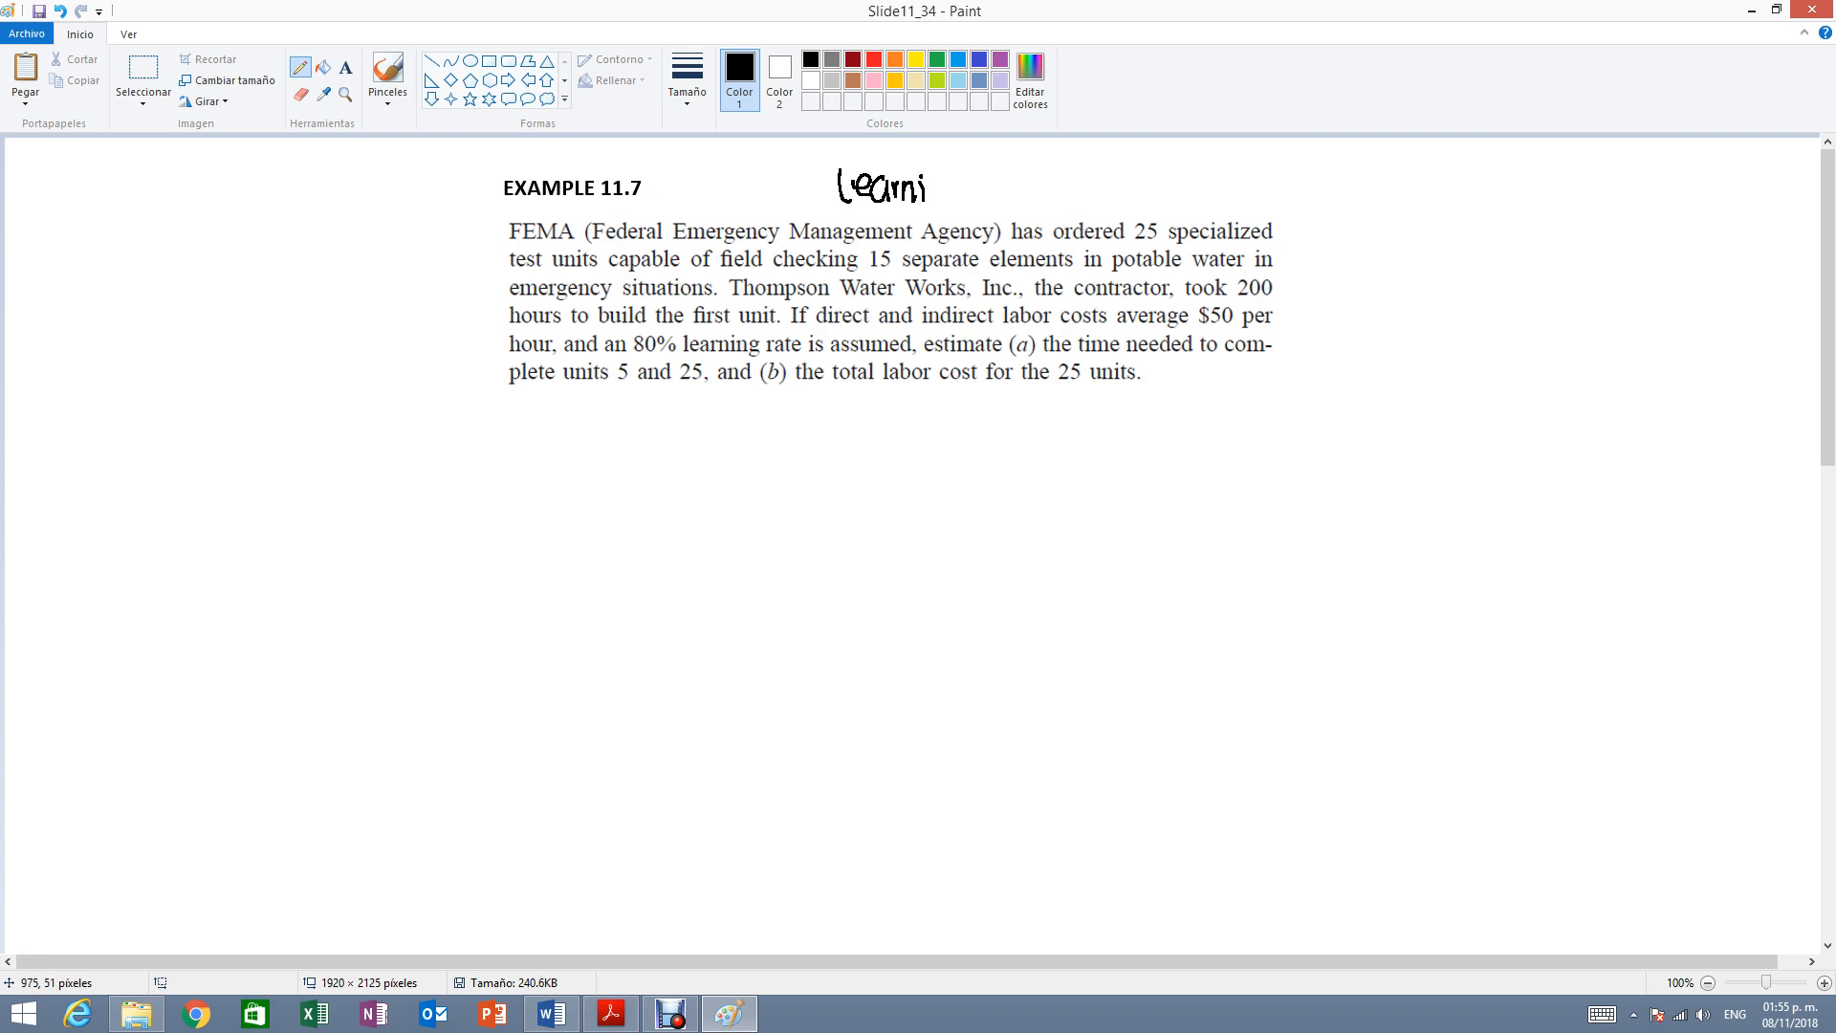
left_click_drag(933, 193, 1029, 188)
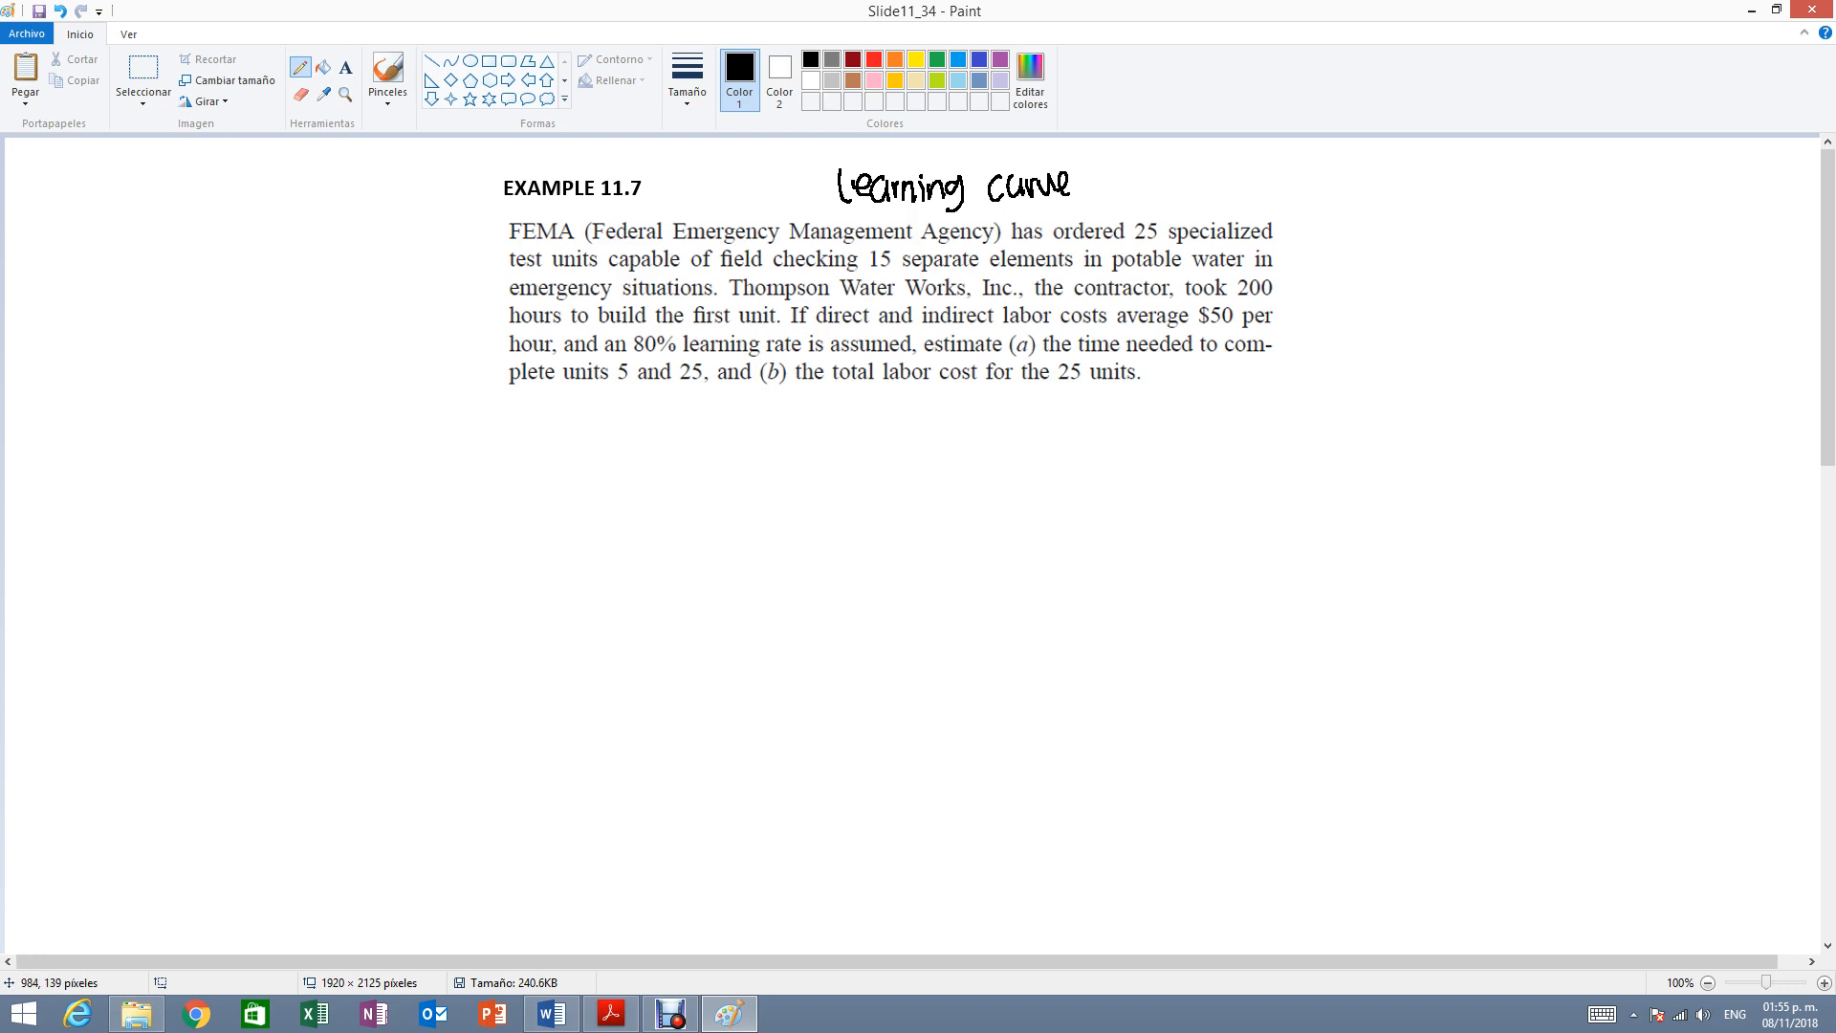
mouse_move(1488, 189)
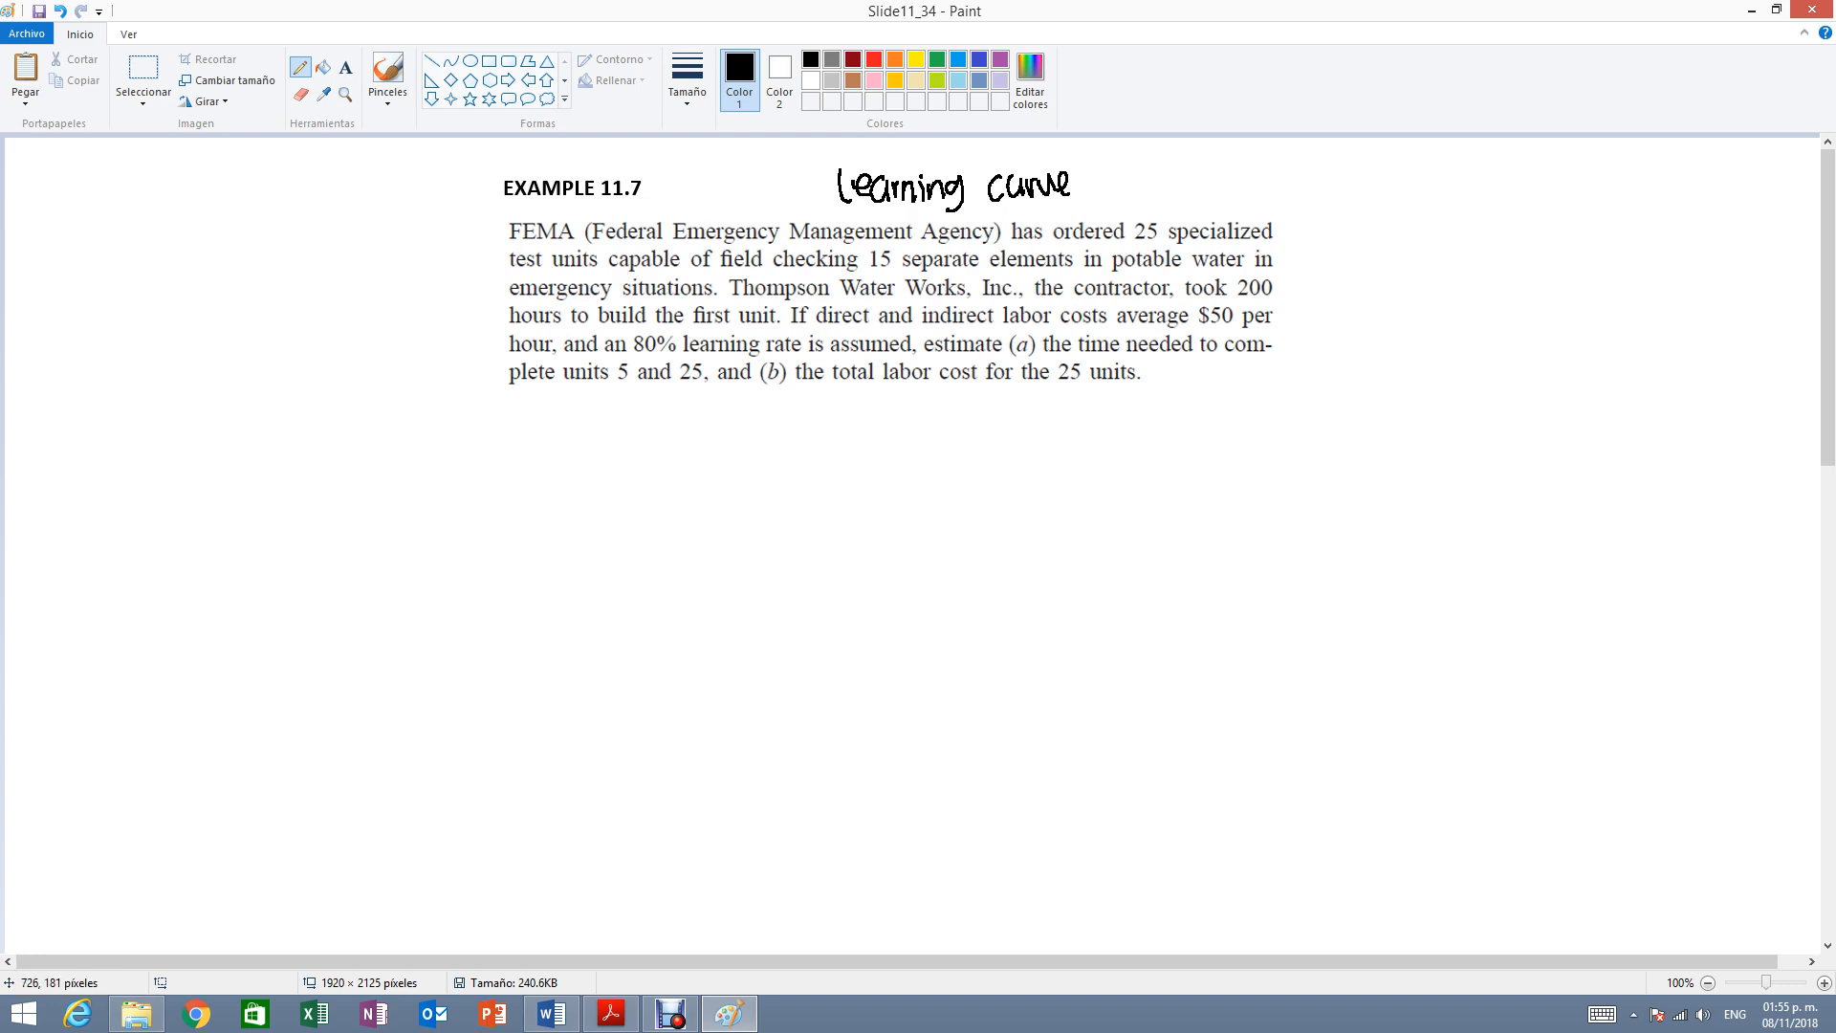
mouse_move(885, 227)
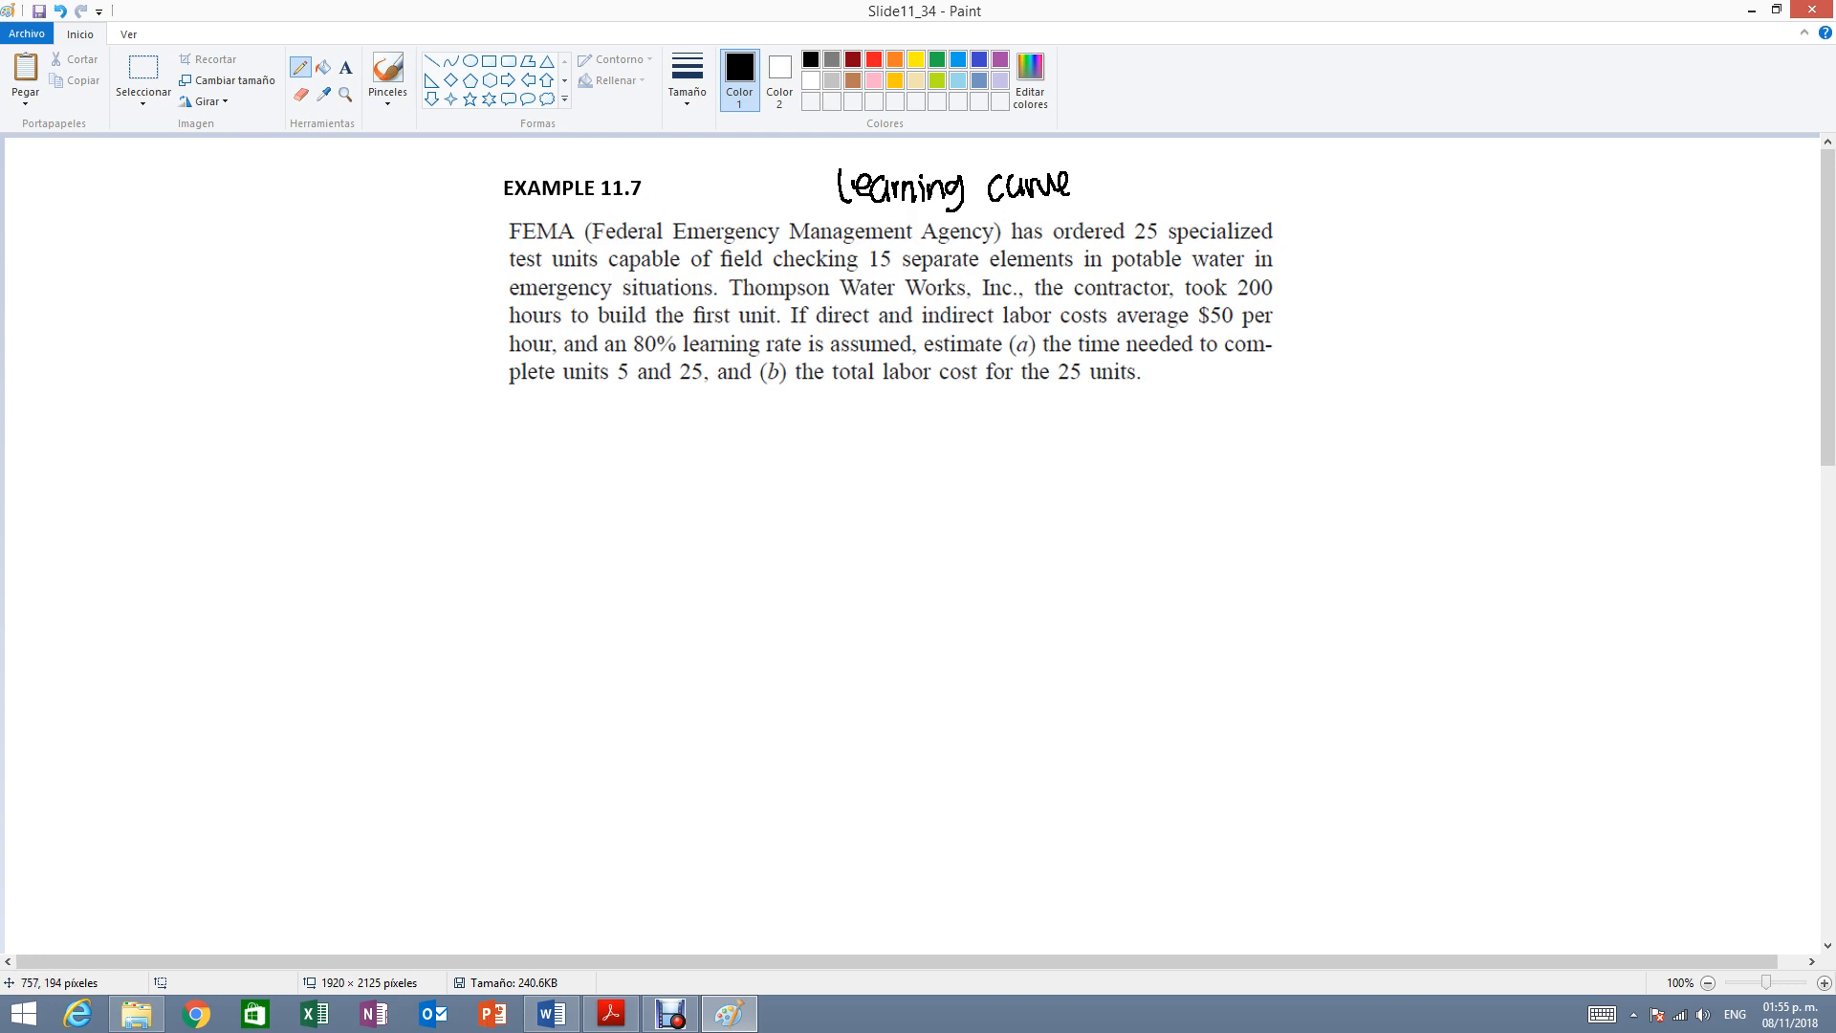
Handwrite the given data T1 = 200 hours and c = $50/hour below the problem.
left_click_drag(592, 415, 618, 463)
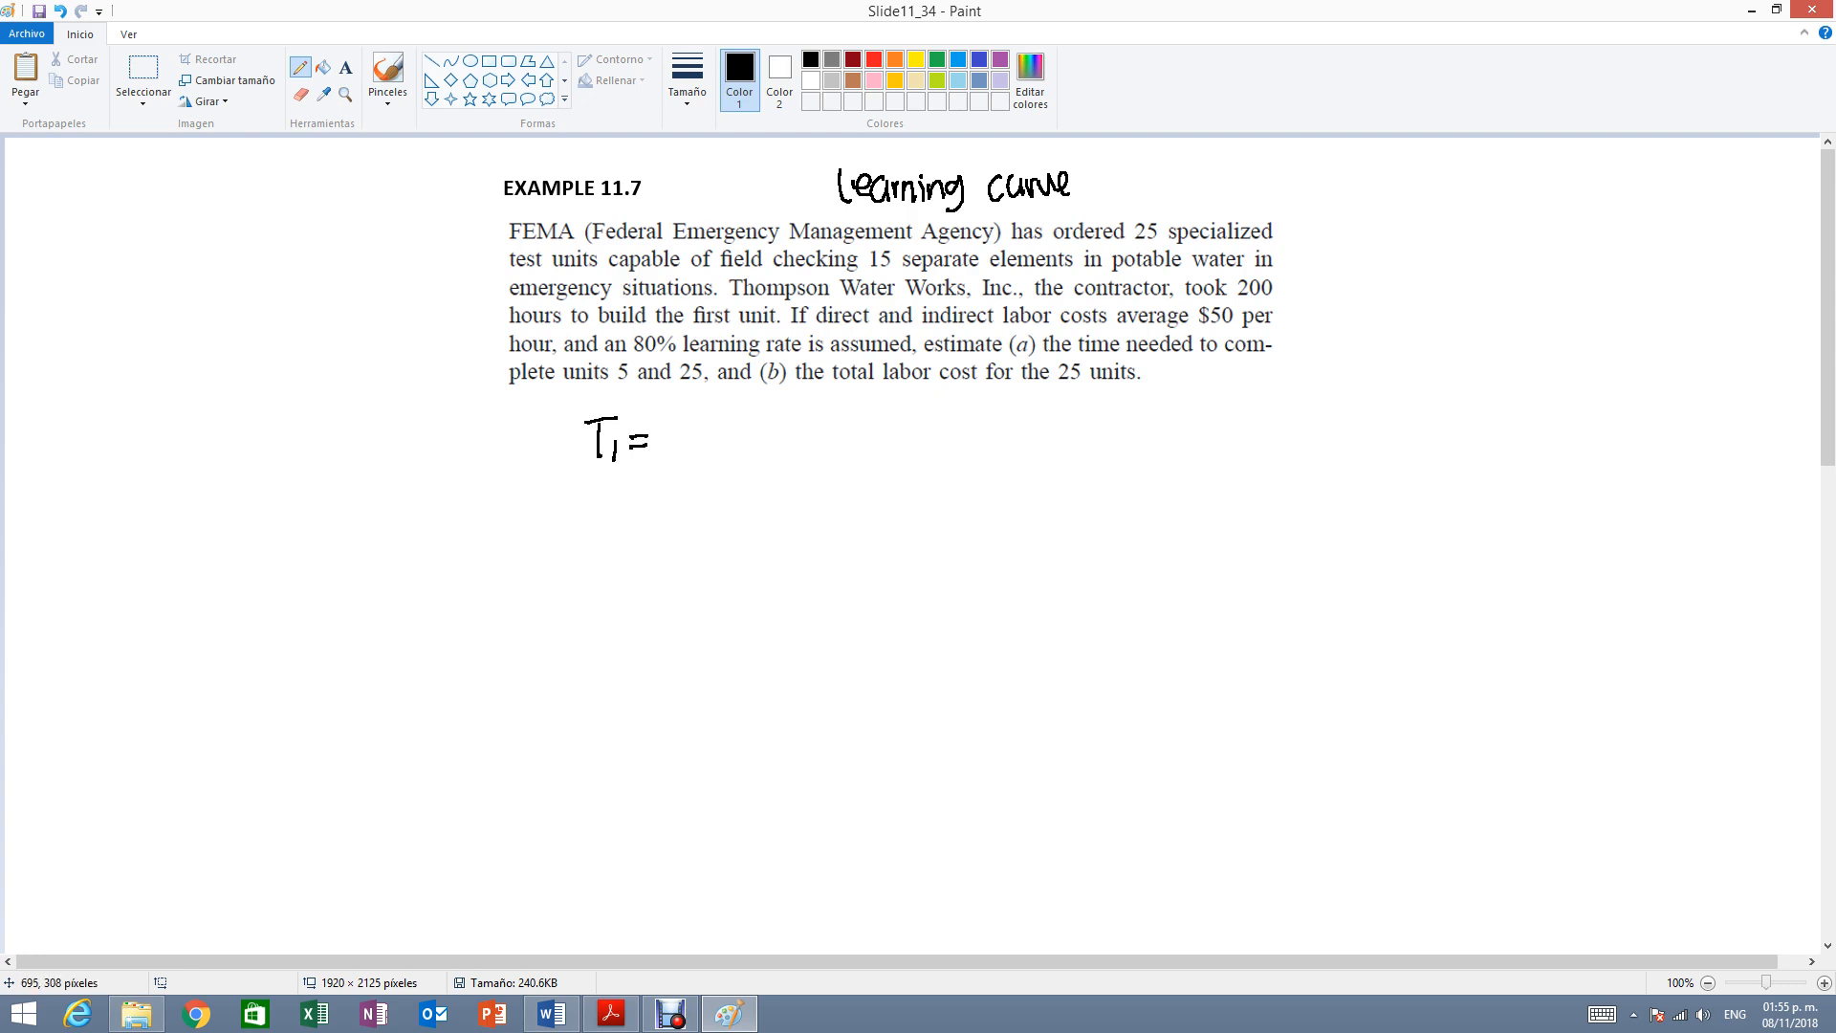
left_click_drag(662, 441, 726, 442)
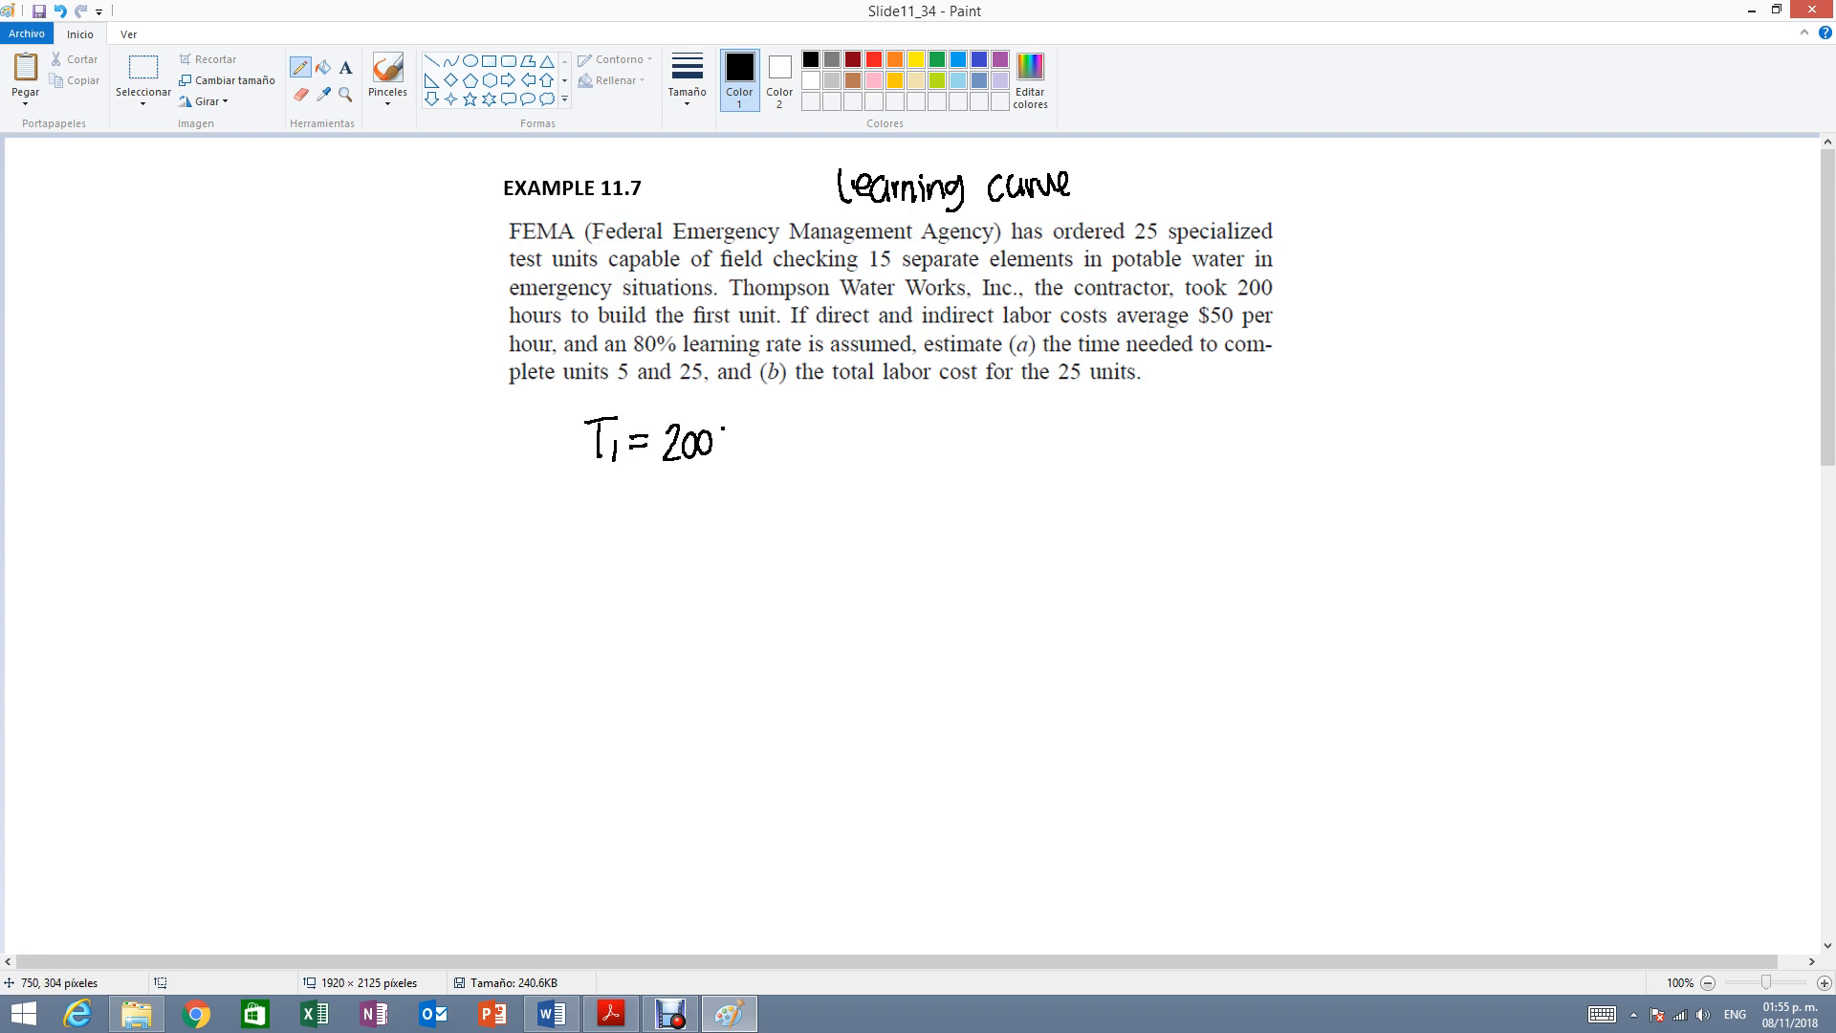
left_click_drag(723, 442, 801, 442)
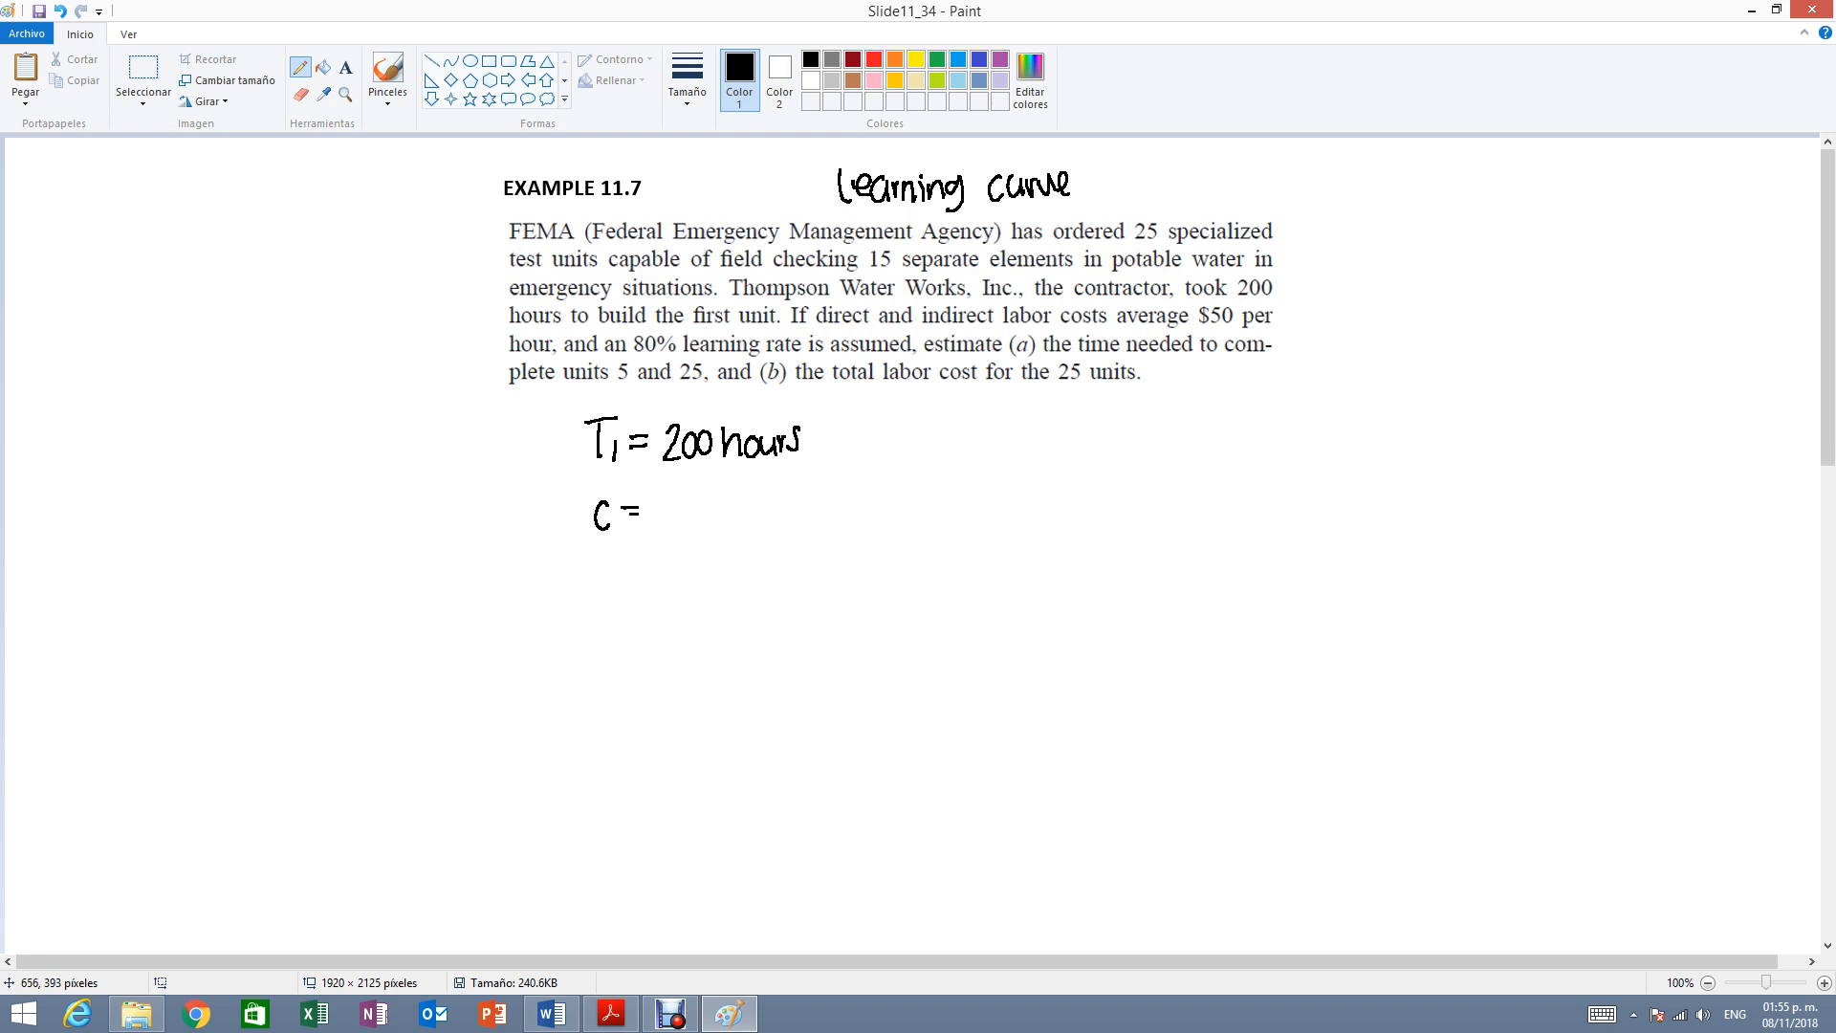
left_click_drag(667, 515, 707, 521)
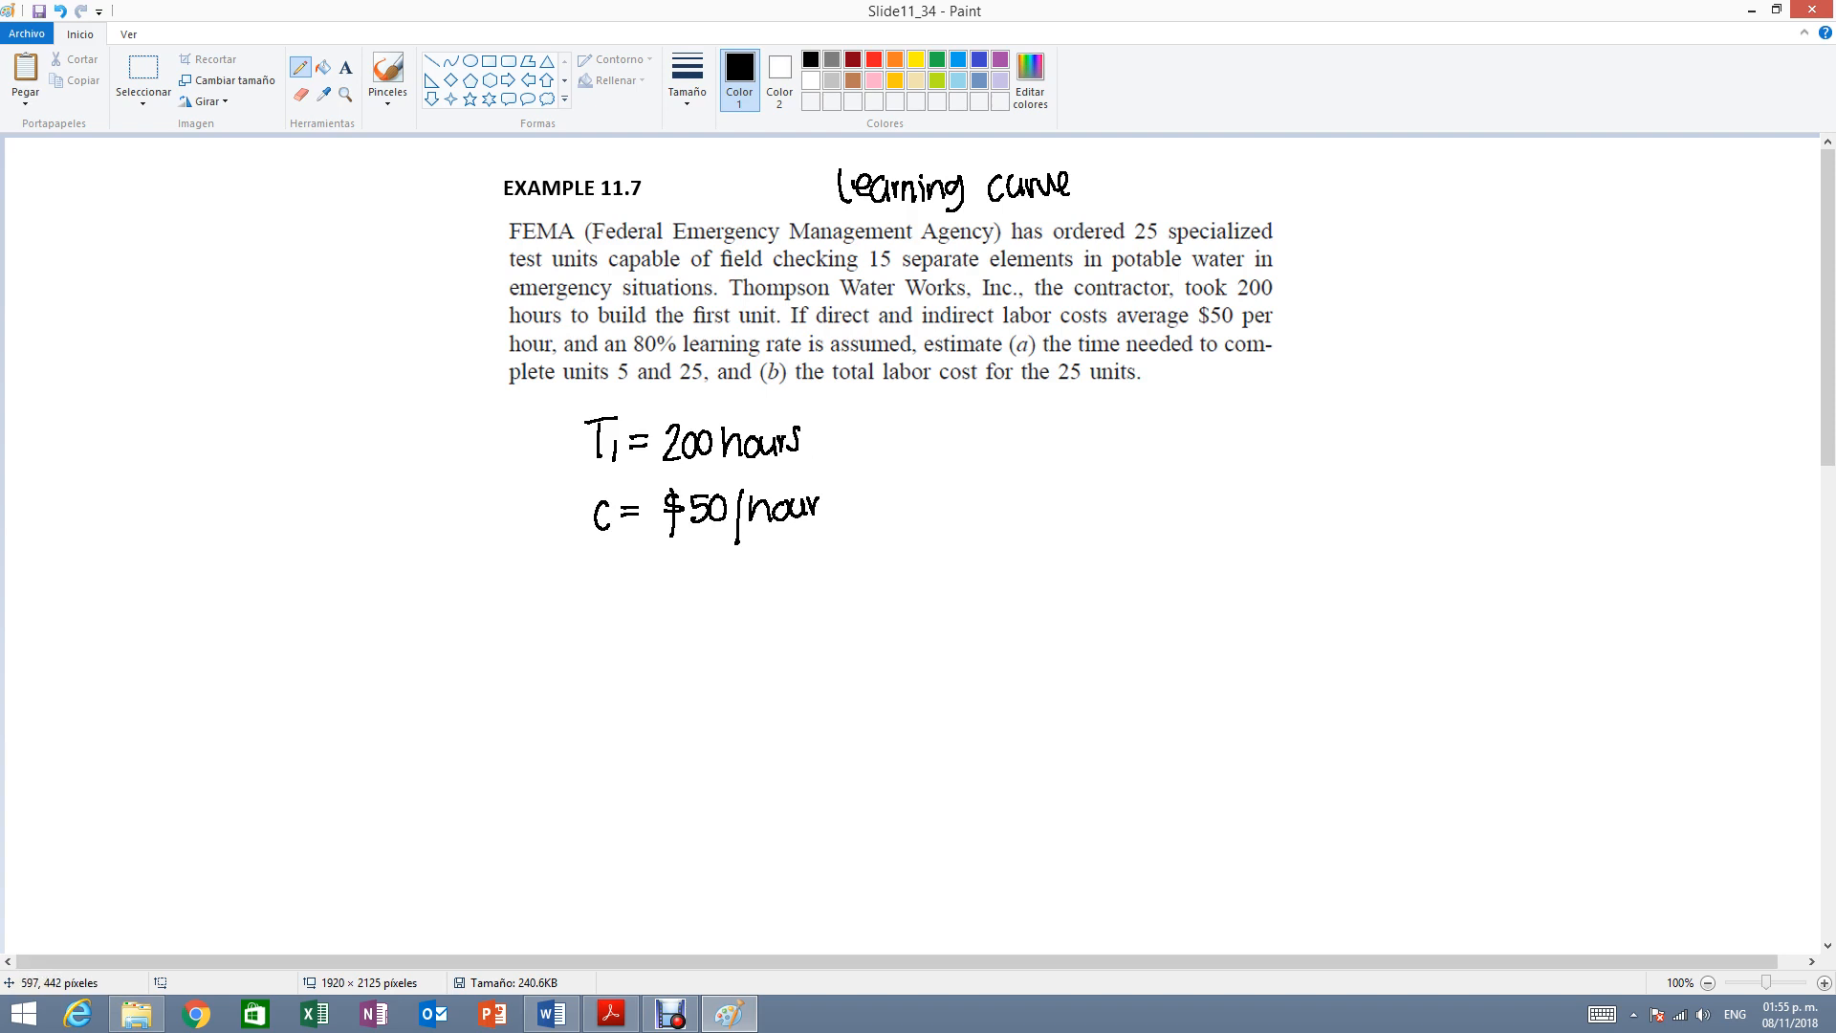
Handwrite learning rate = 80% = 0.80 on the next line.
left_click_drag(568, 580, 634, 579)
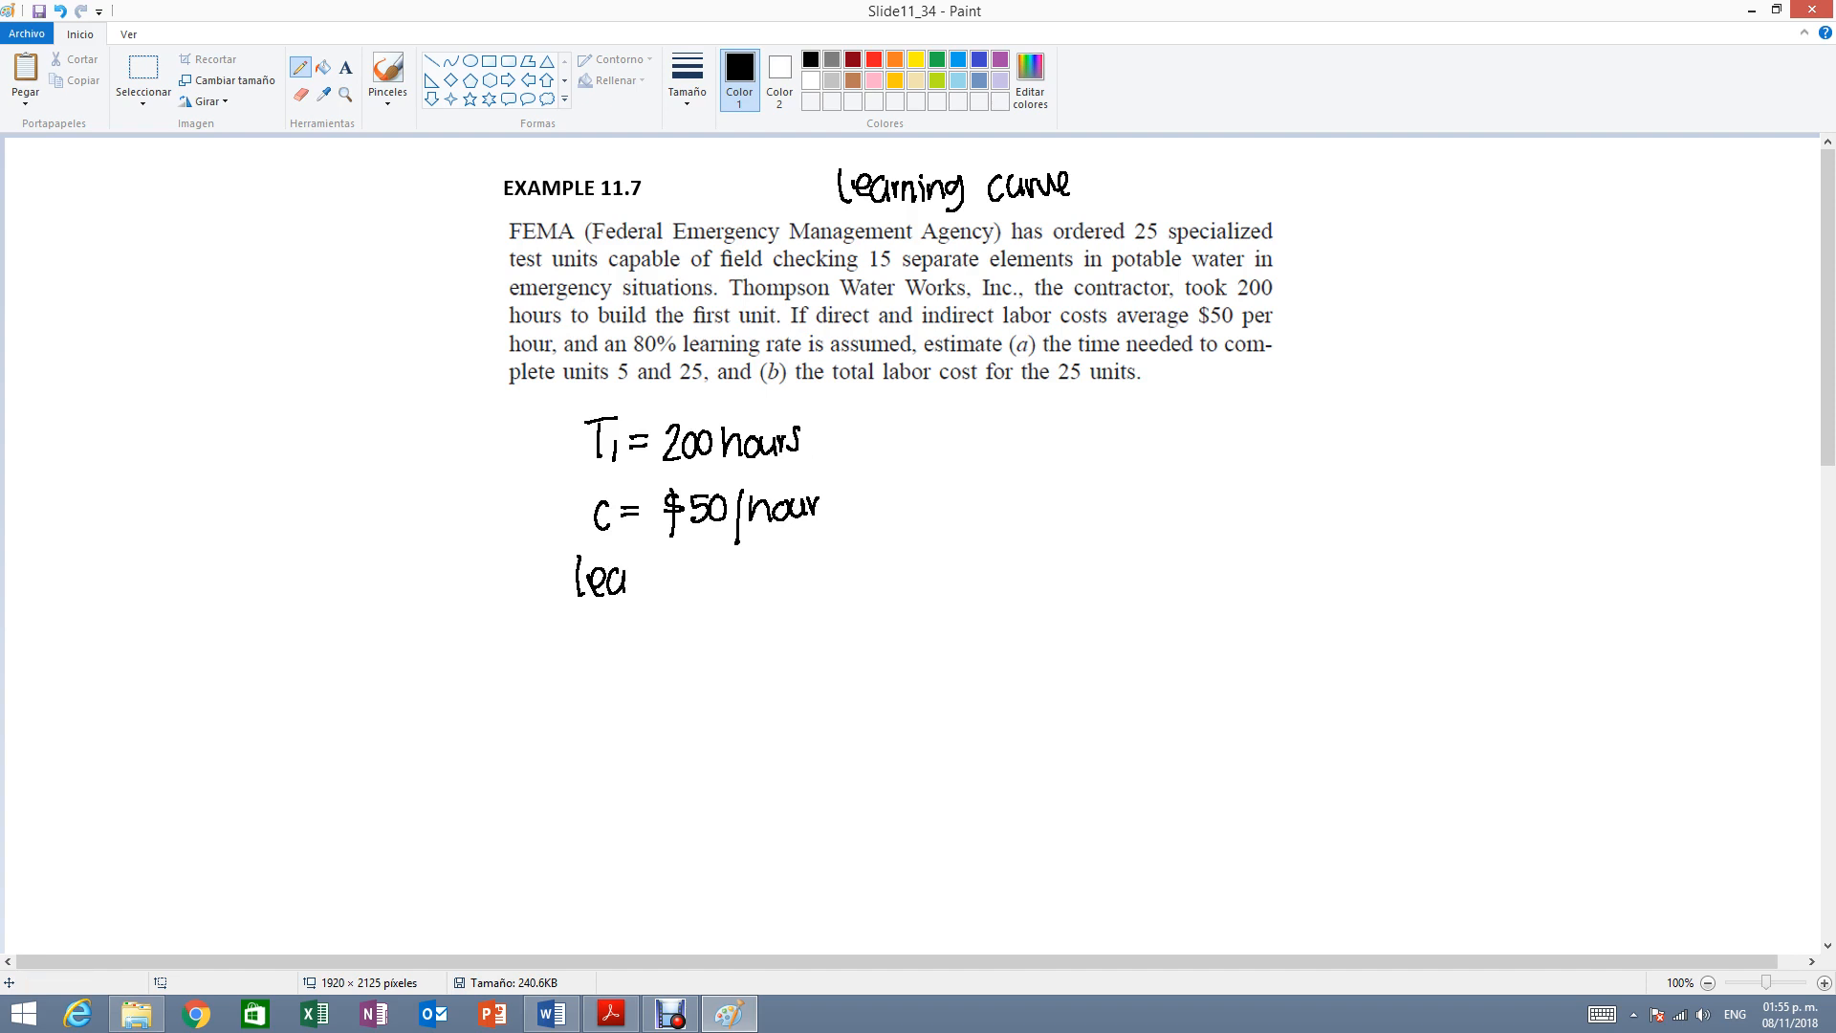
left_click_drag(656, 579, 690, 580)
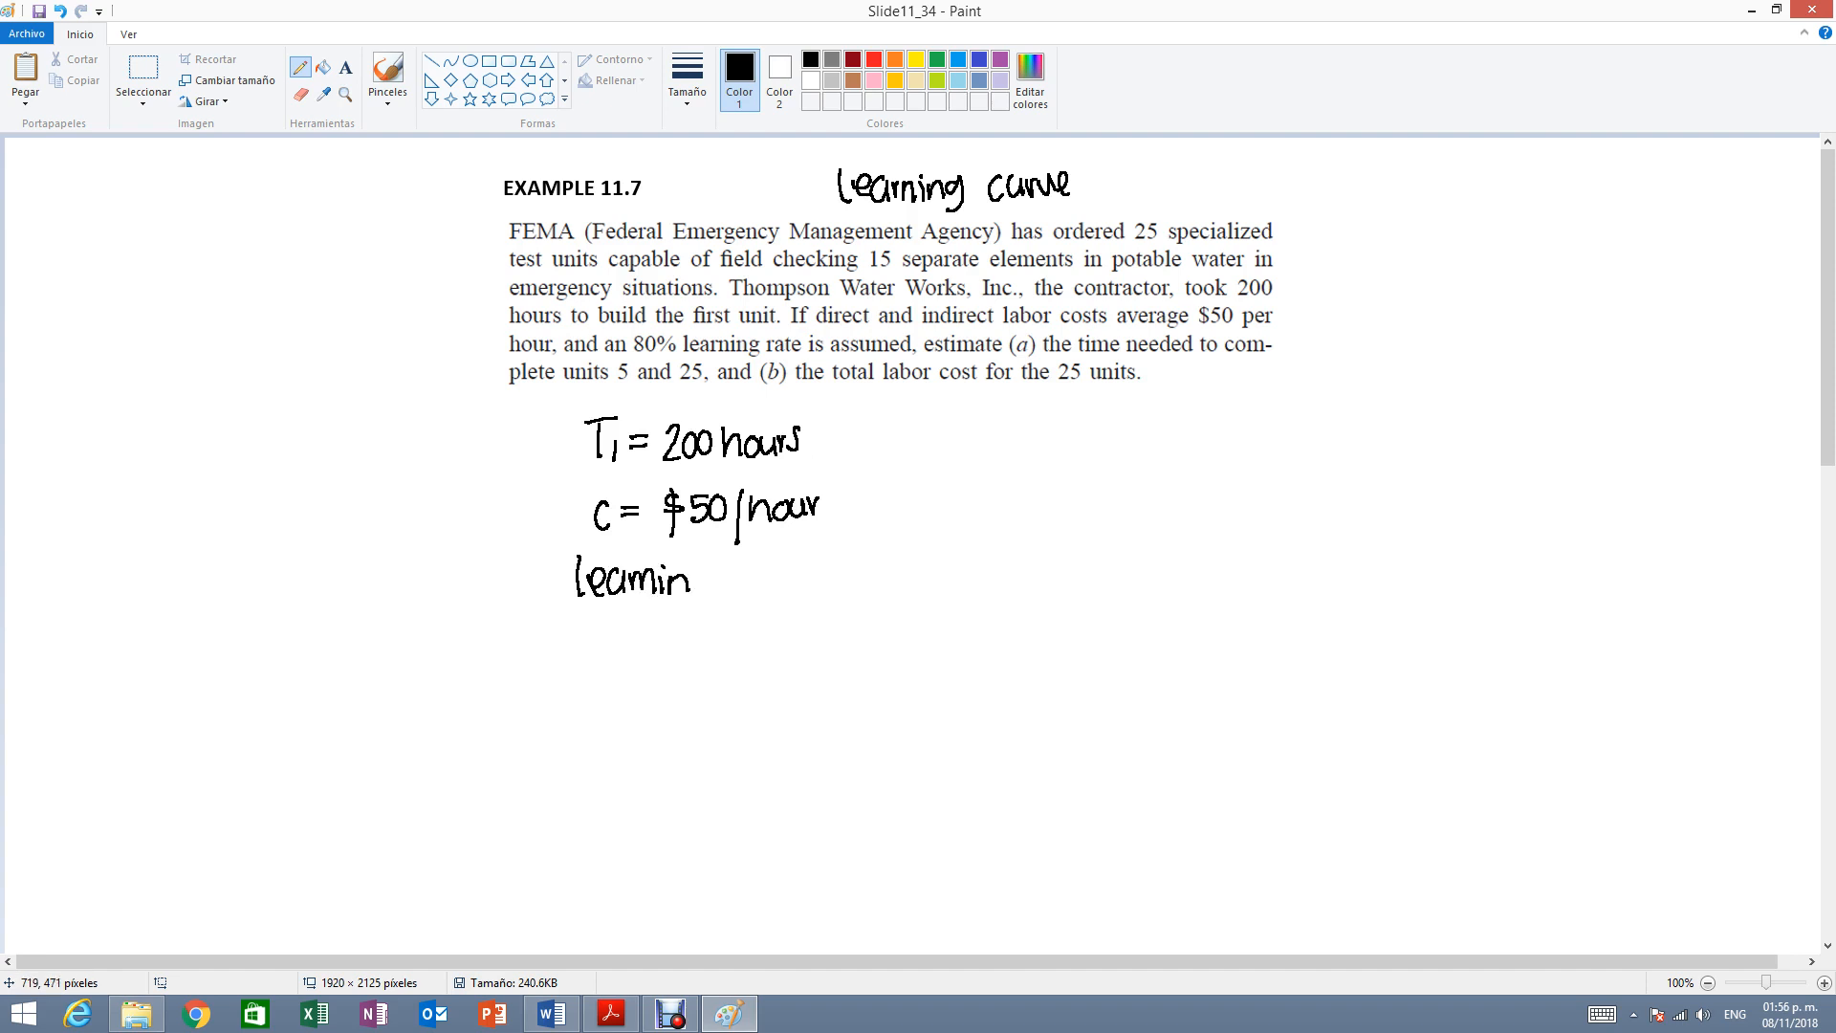
left_click_drag(690, 580, 773, 586)
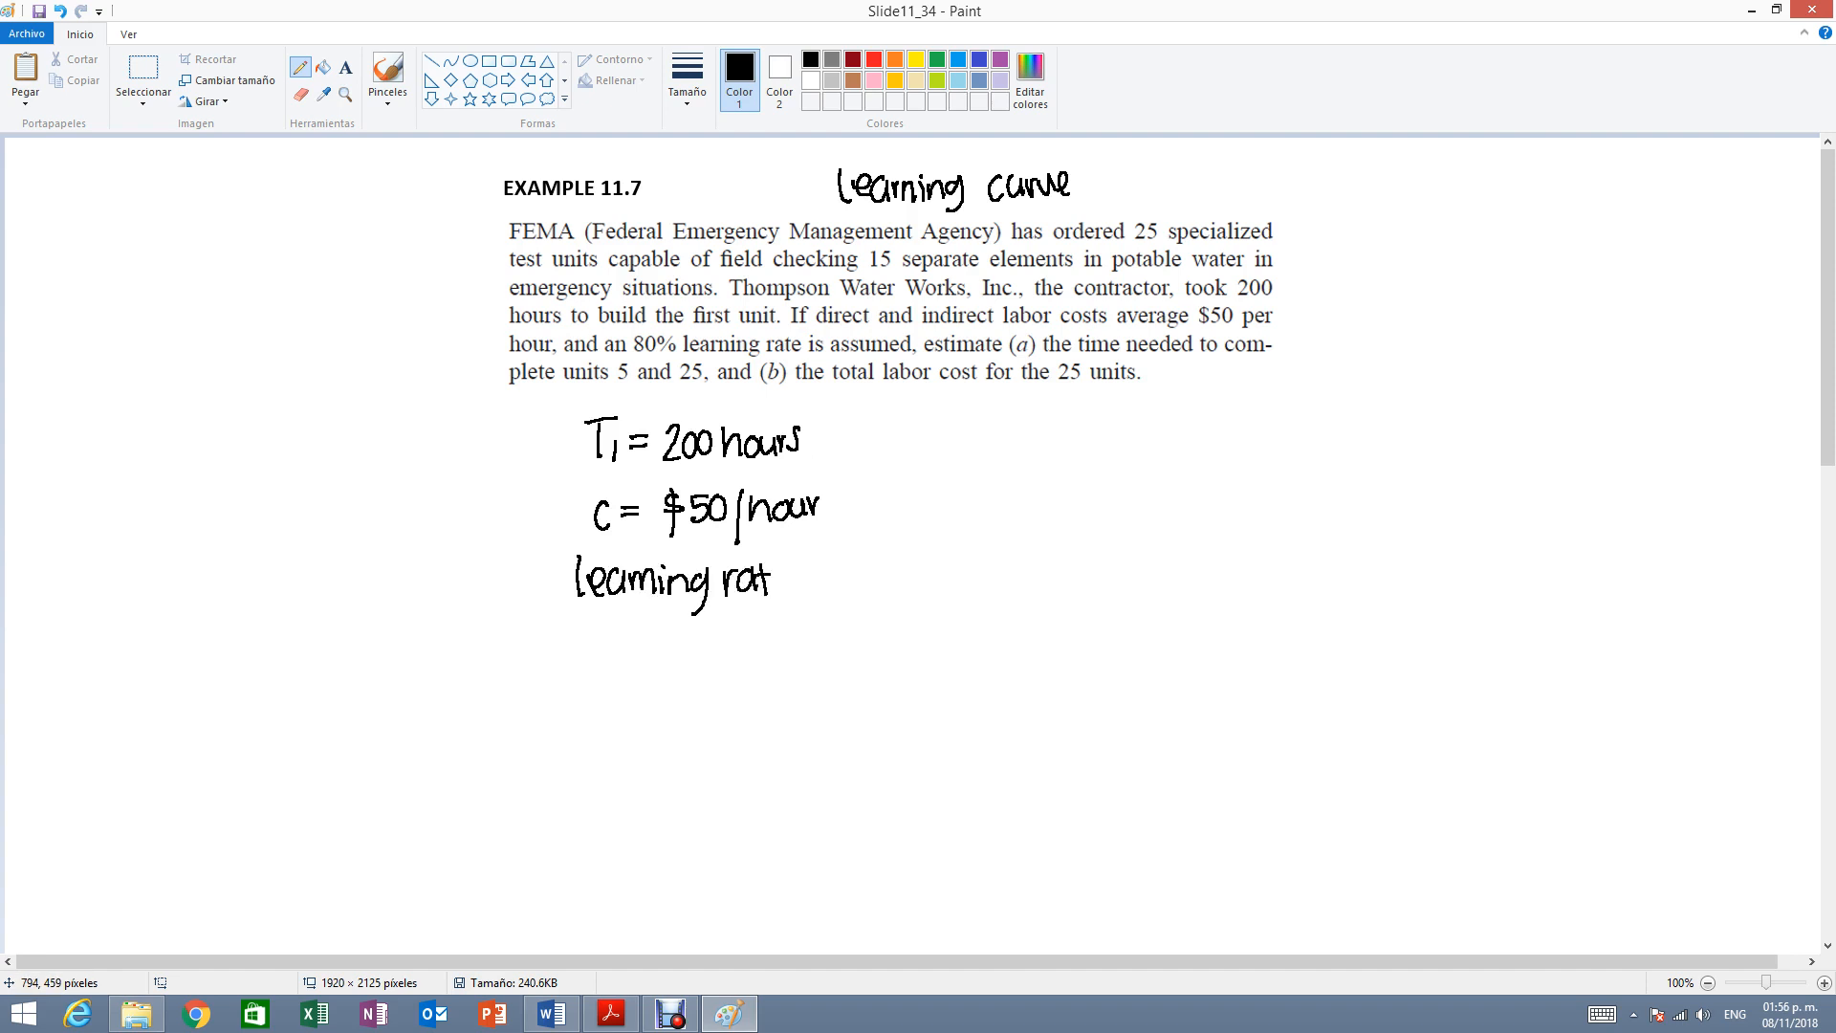
left_click_drag(773, 580, 843, 580)
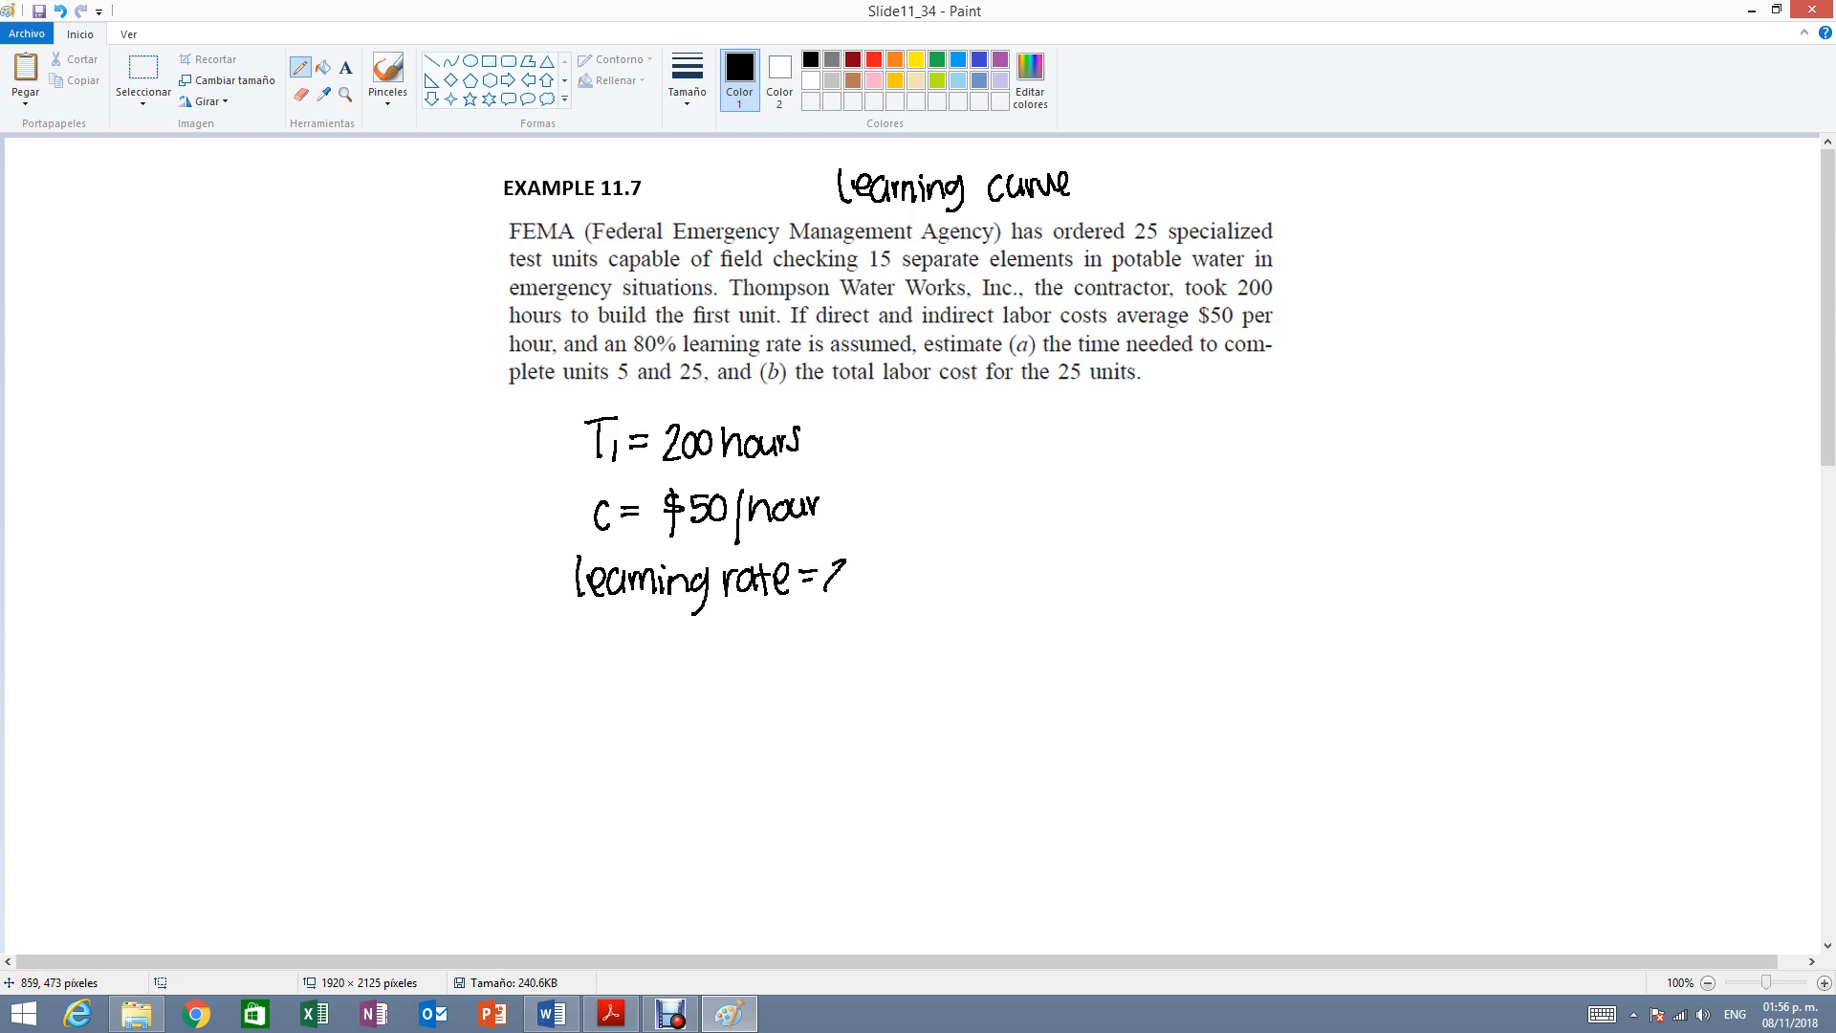
left_click_drag(837, 580, 926, 574)
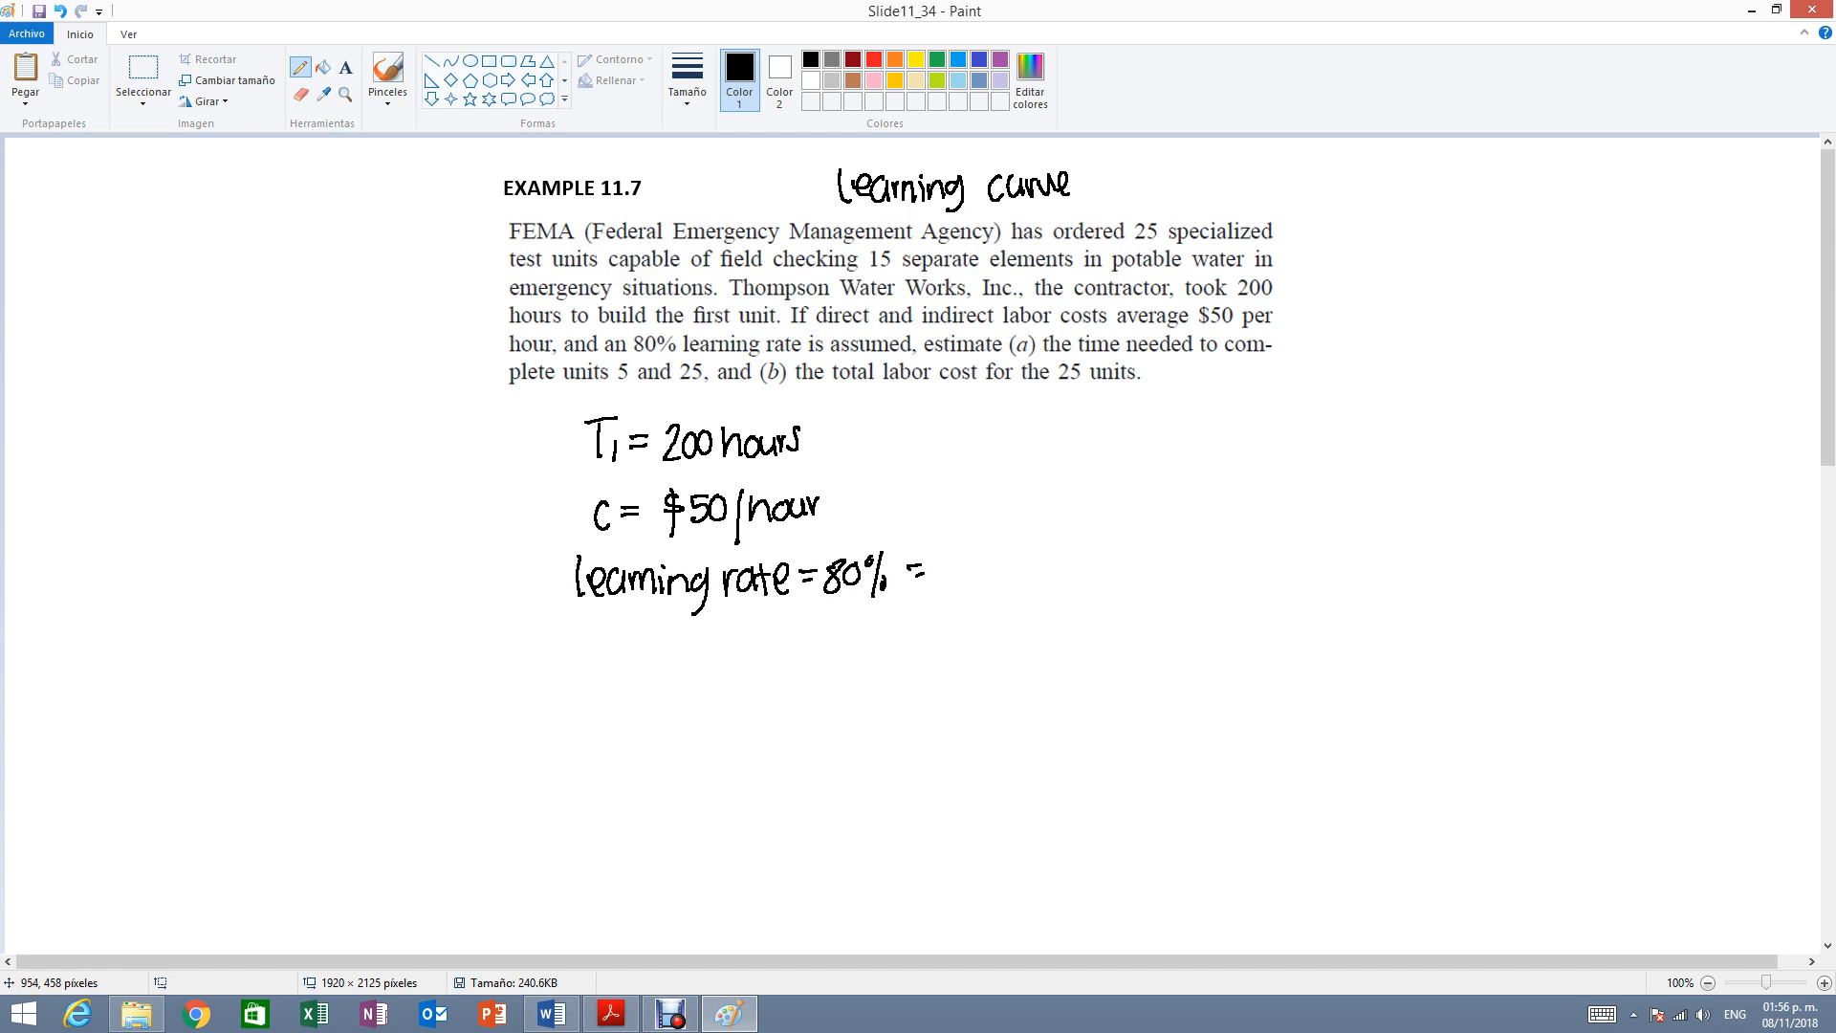
left_click_drag(920, 574, 1001, 573)
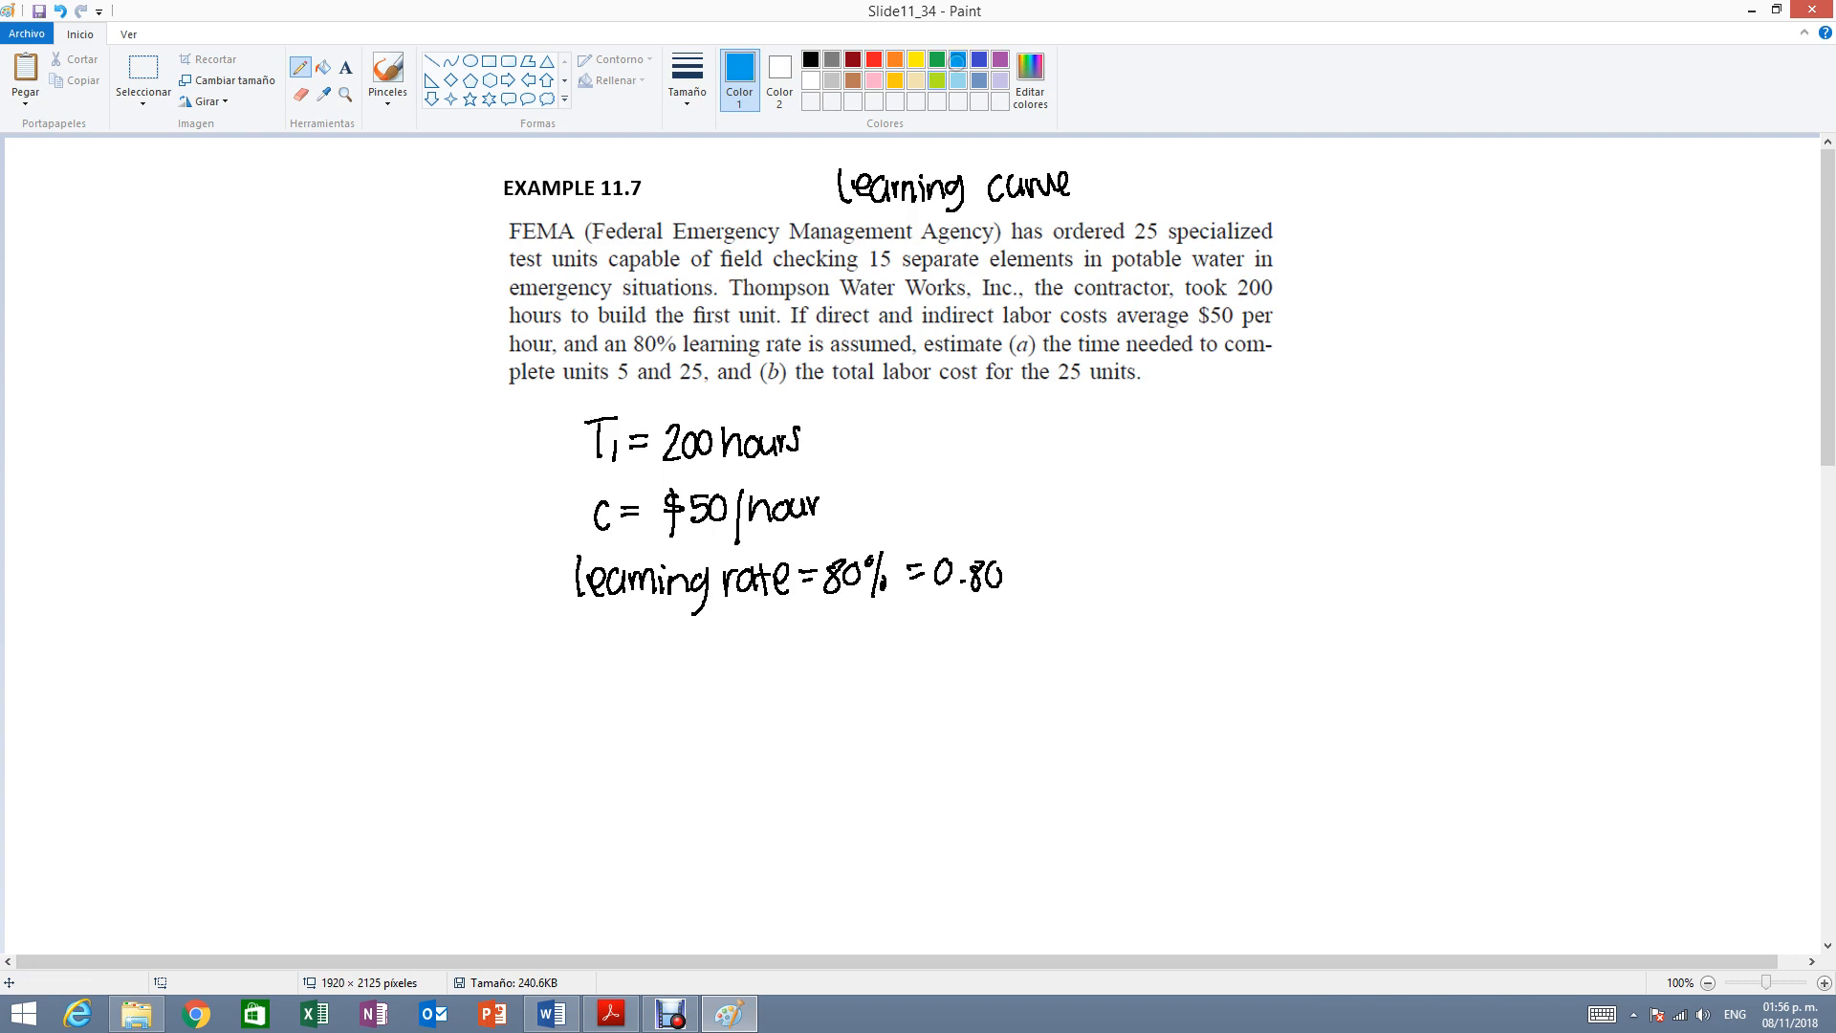
Draw an arrow from 0.80 and write the blue note "when production doubles,".
left_click_drag(1027, 572, 1054, 569)
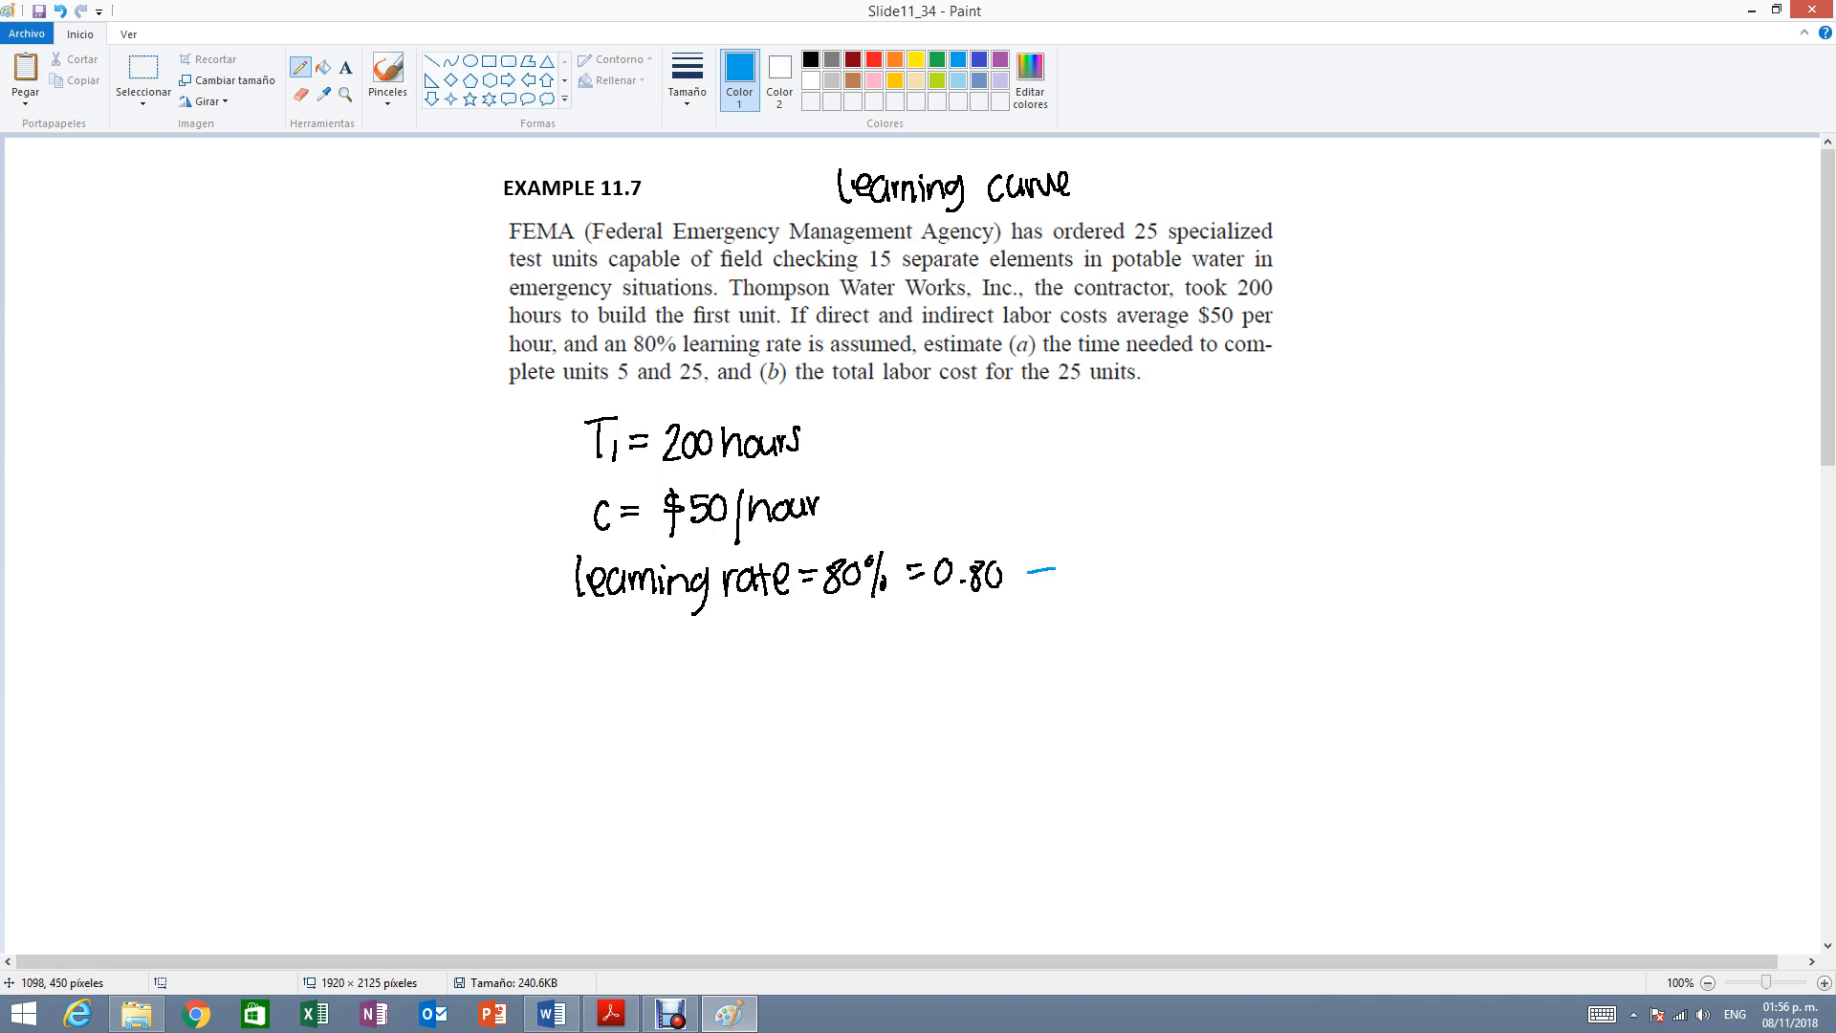
left_click_drag(1031, 570, 1107, 570)
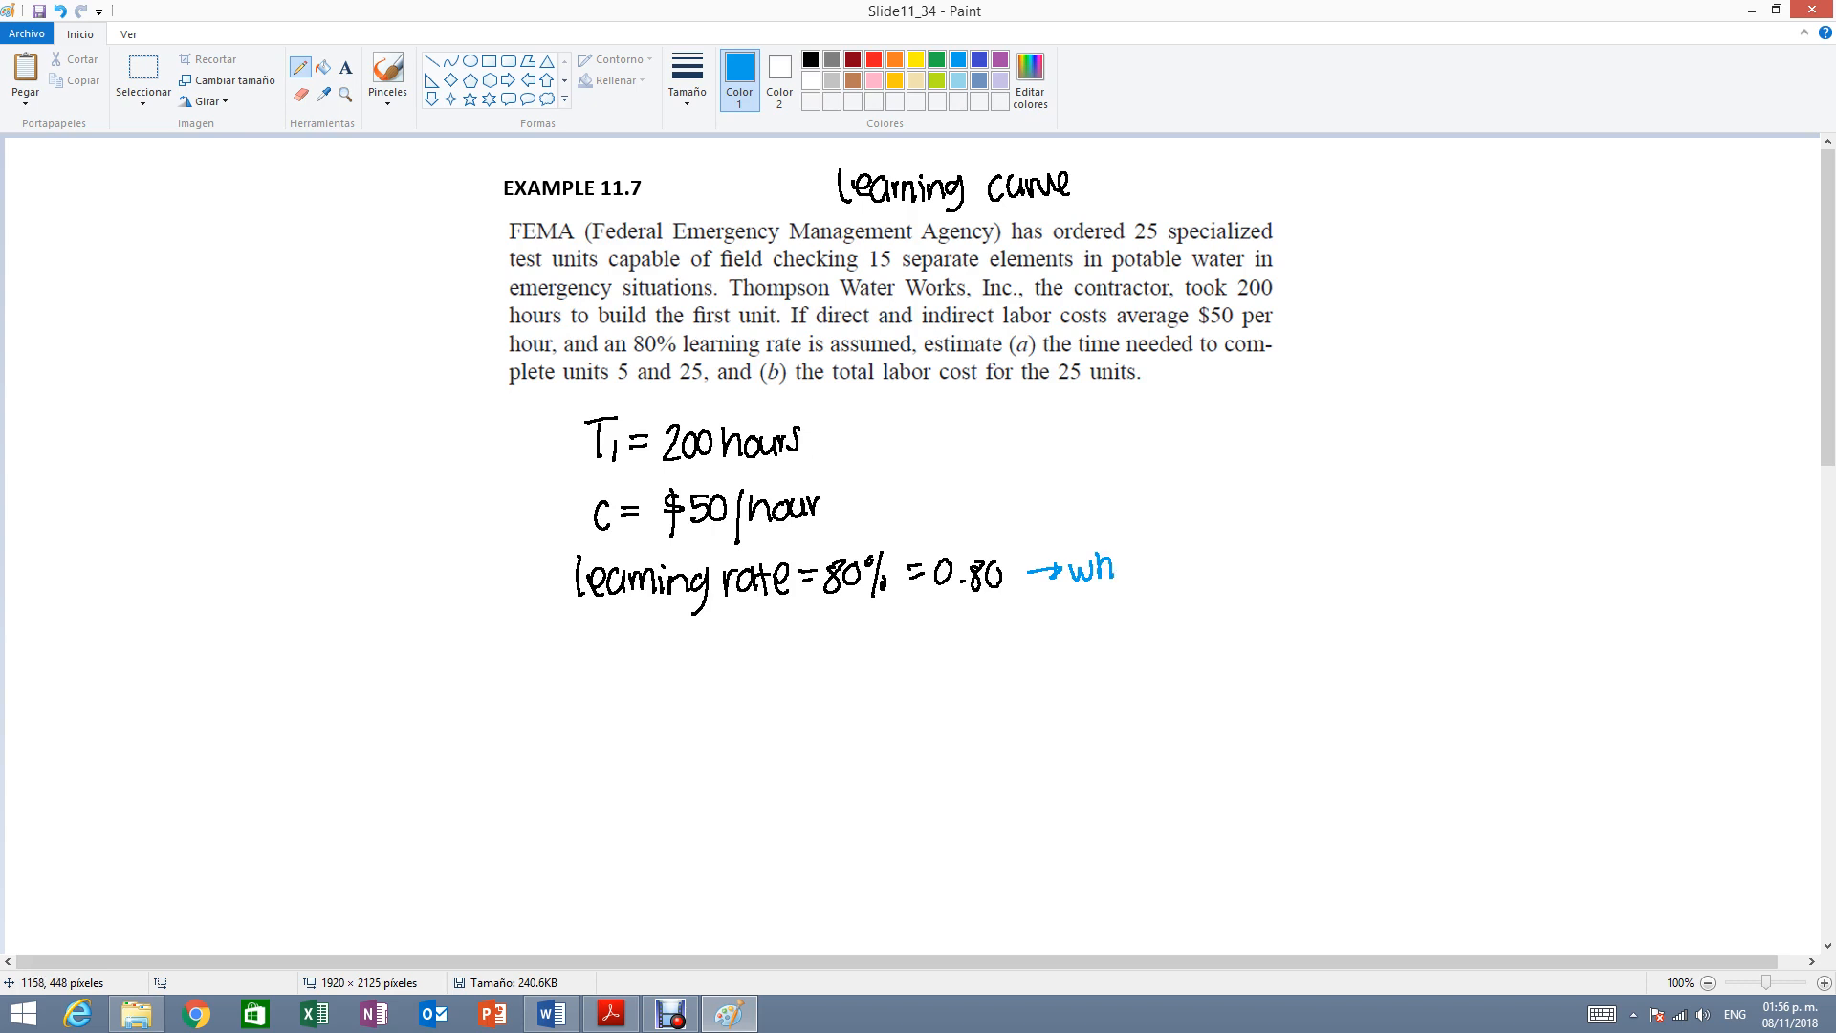
left_click_drag(1119, 569, 1148, 574)
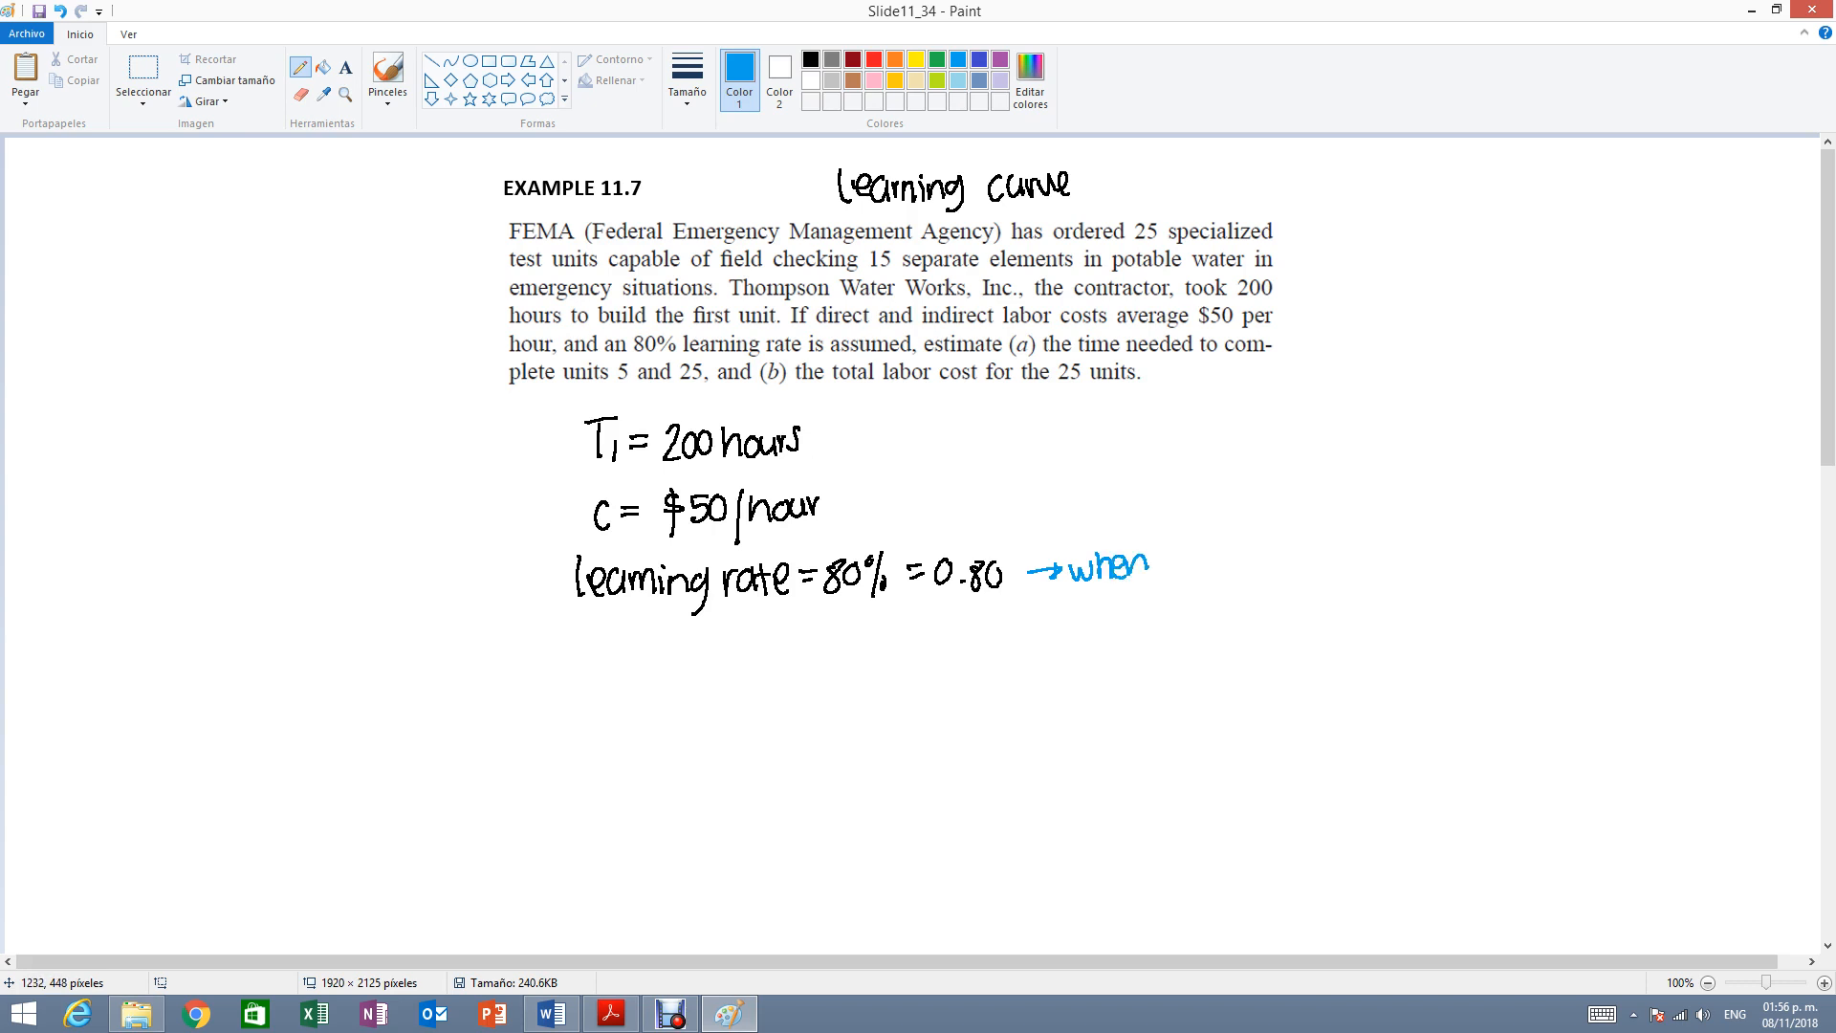
left_click_drag(1165, 568, 1224, 574)
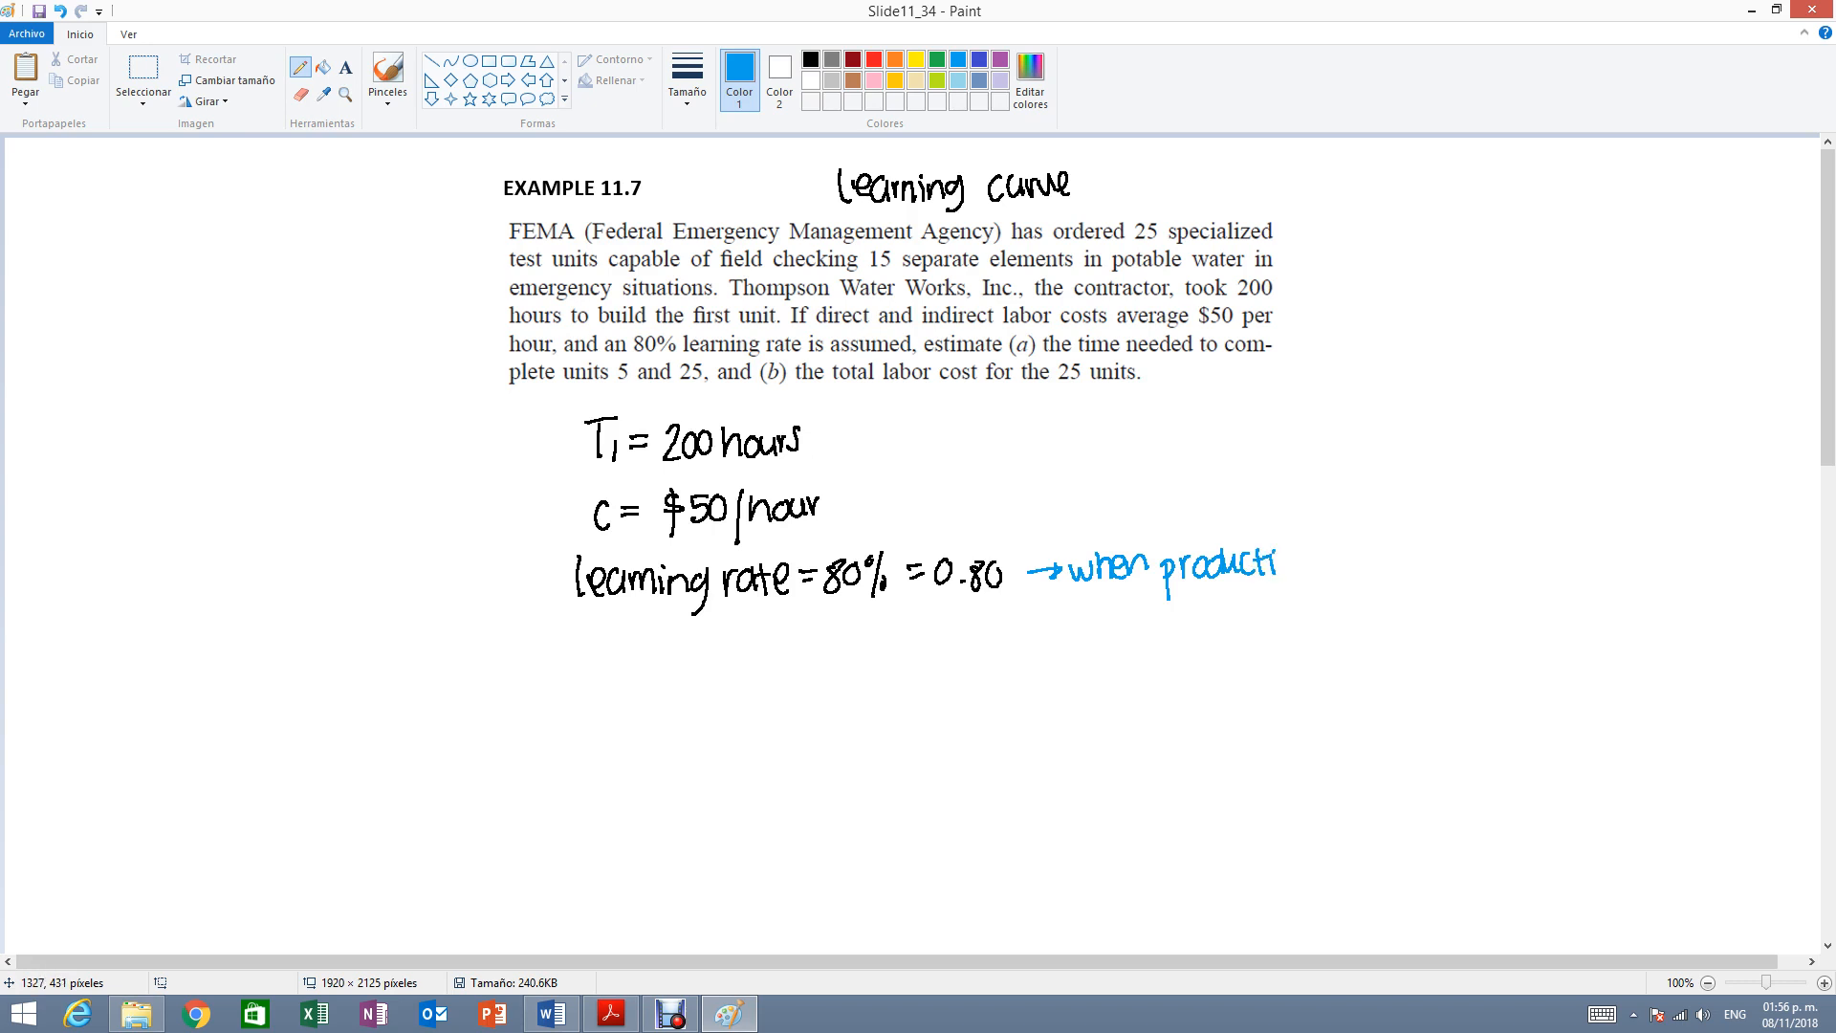
left_click_drag(1270, 566, 1381, 566)
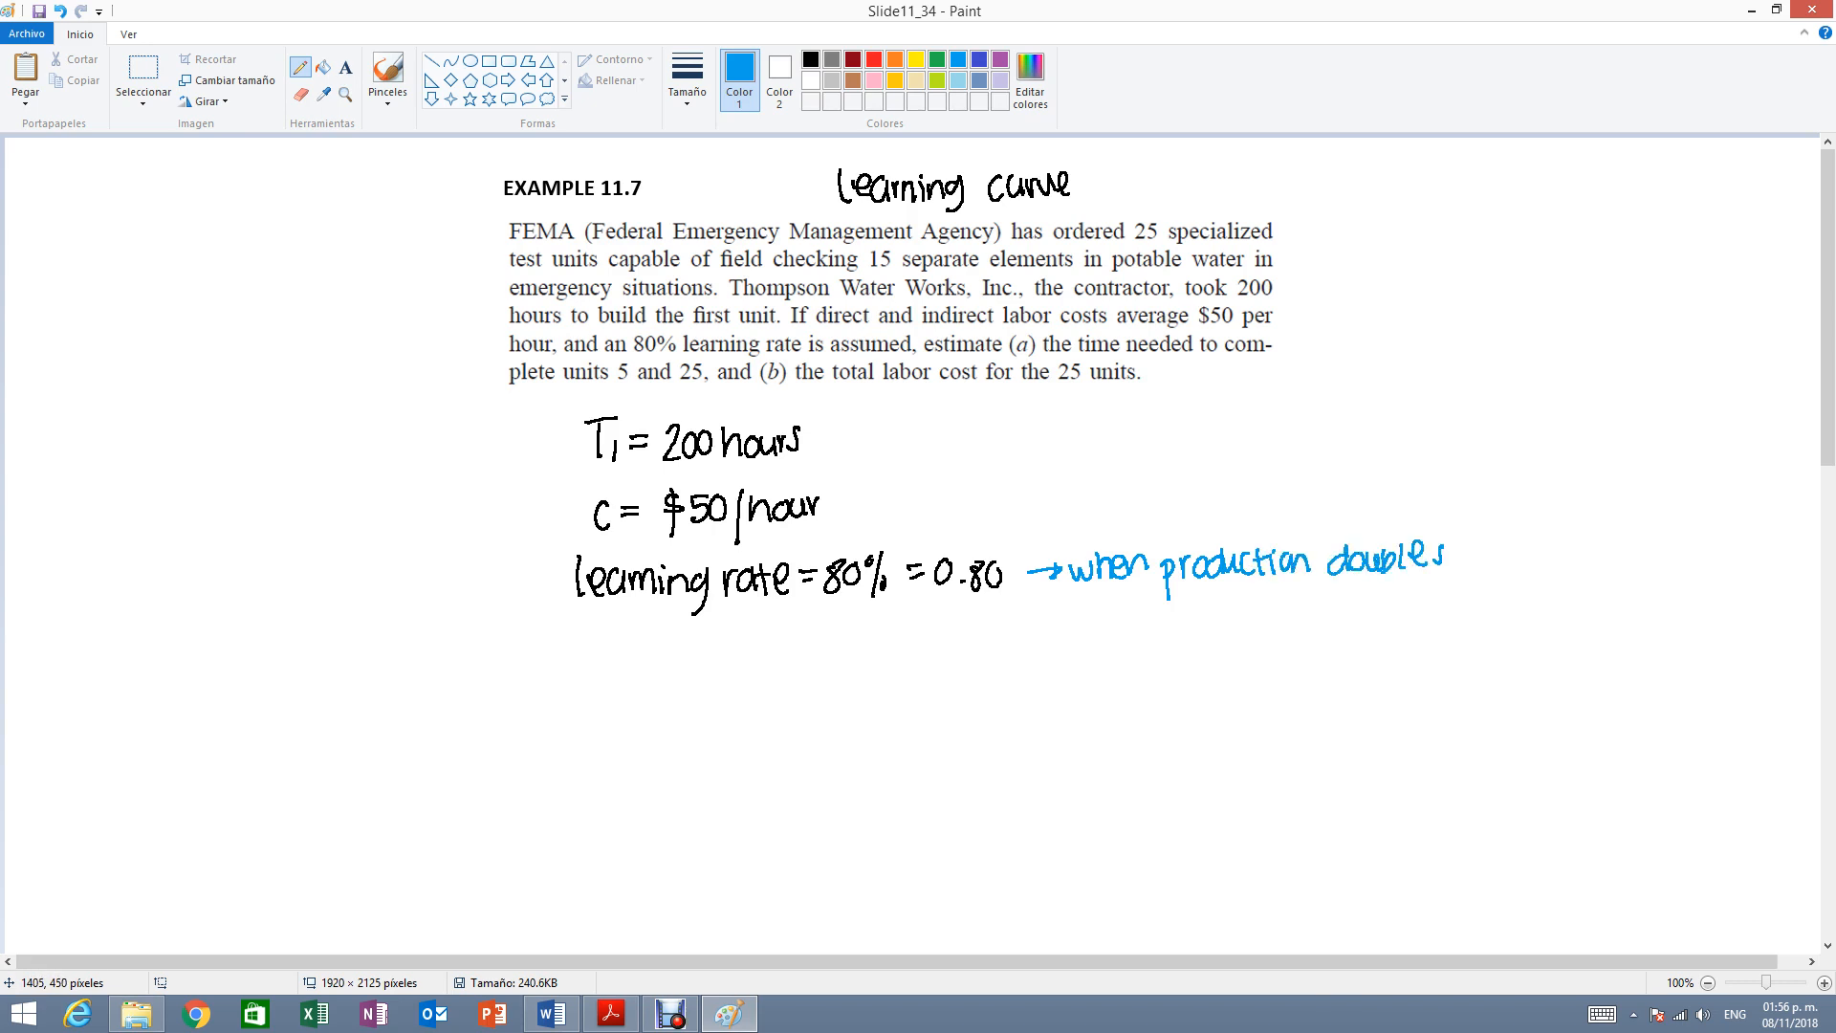
left_click_drag(1352, 597, 1452, 568)
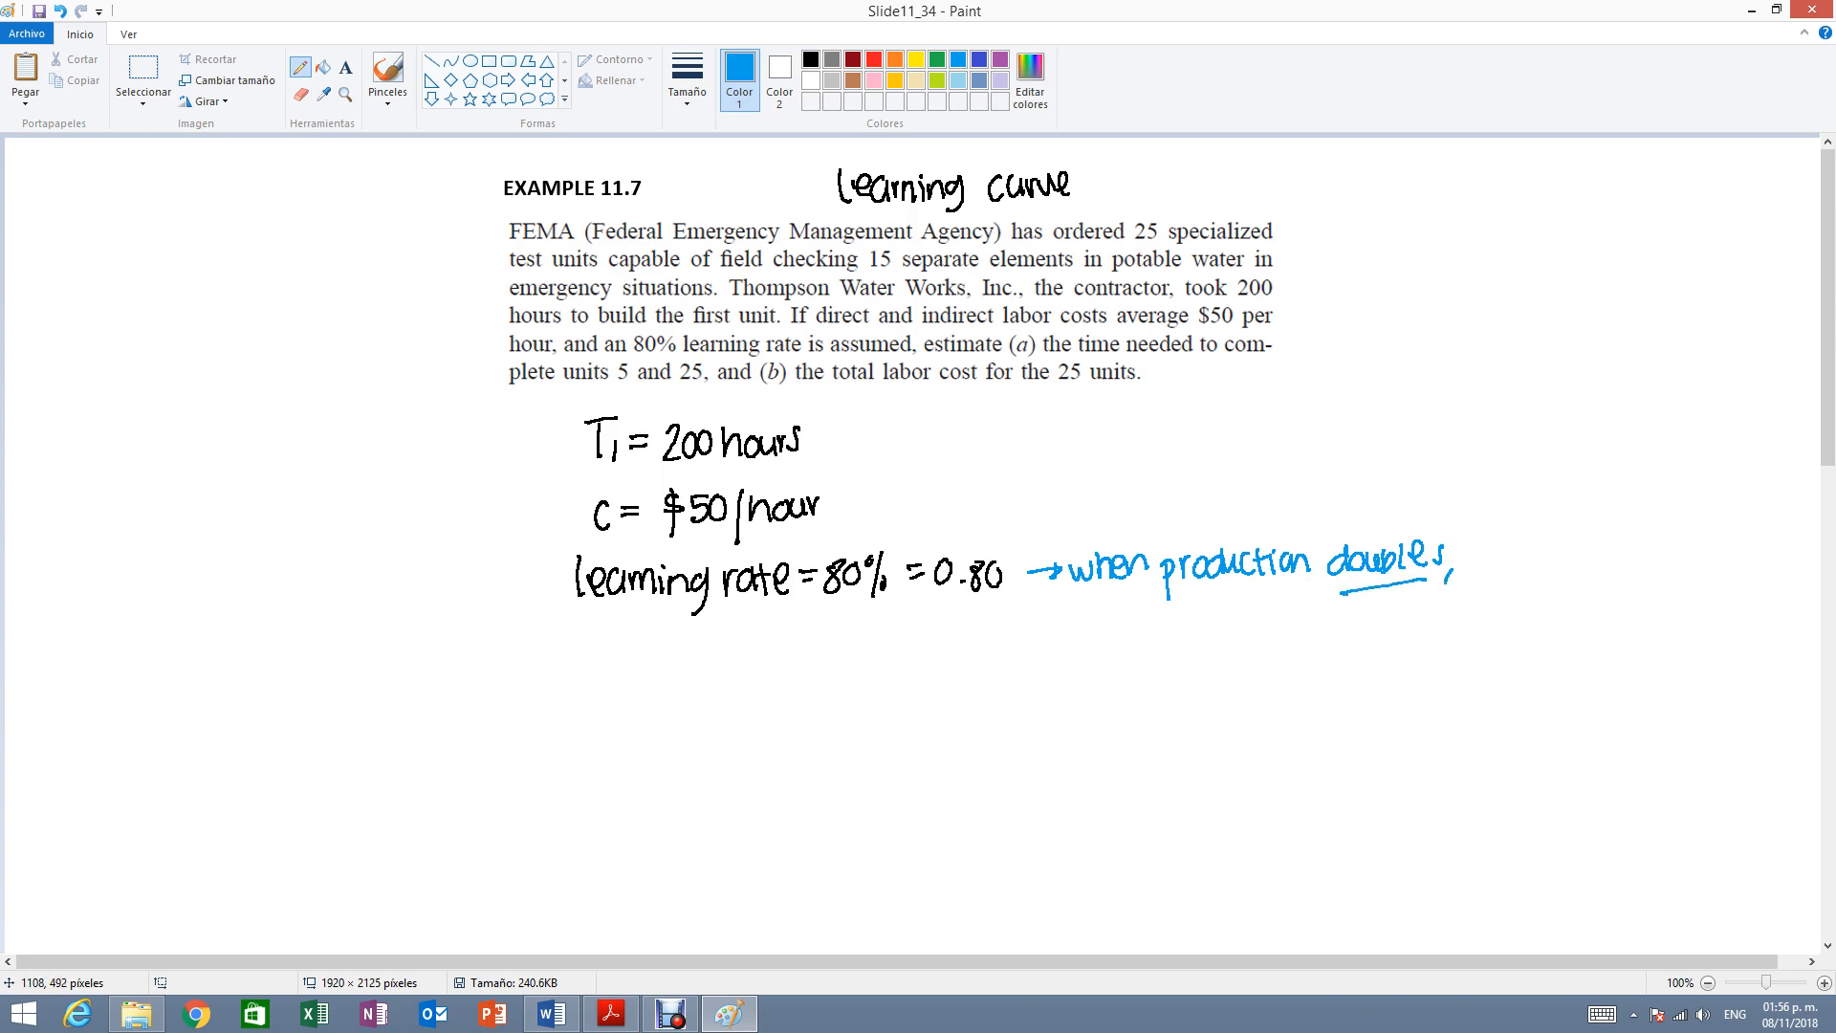
Continue the note: "there will be a 20% decrease in completion time".
left_click_drag(1054, 608, 1130, 608)
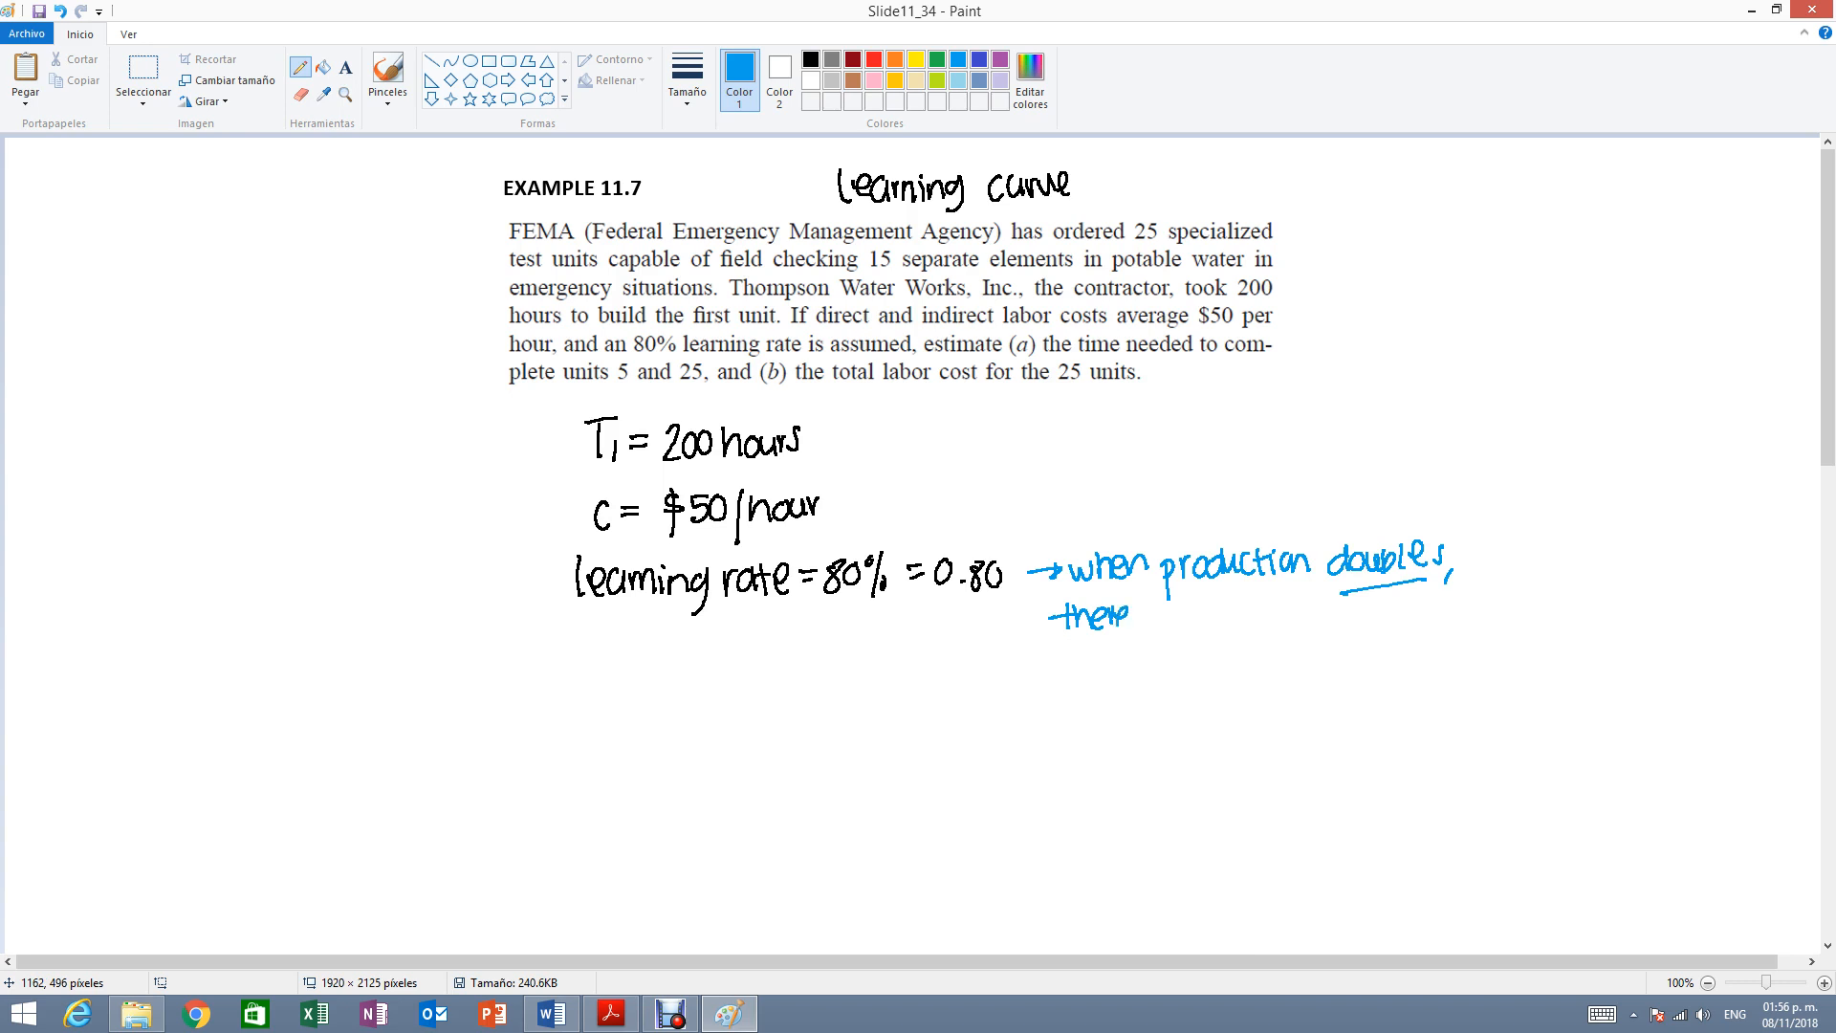
left_click_drag(1142, 614, 1194, 614)
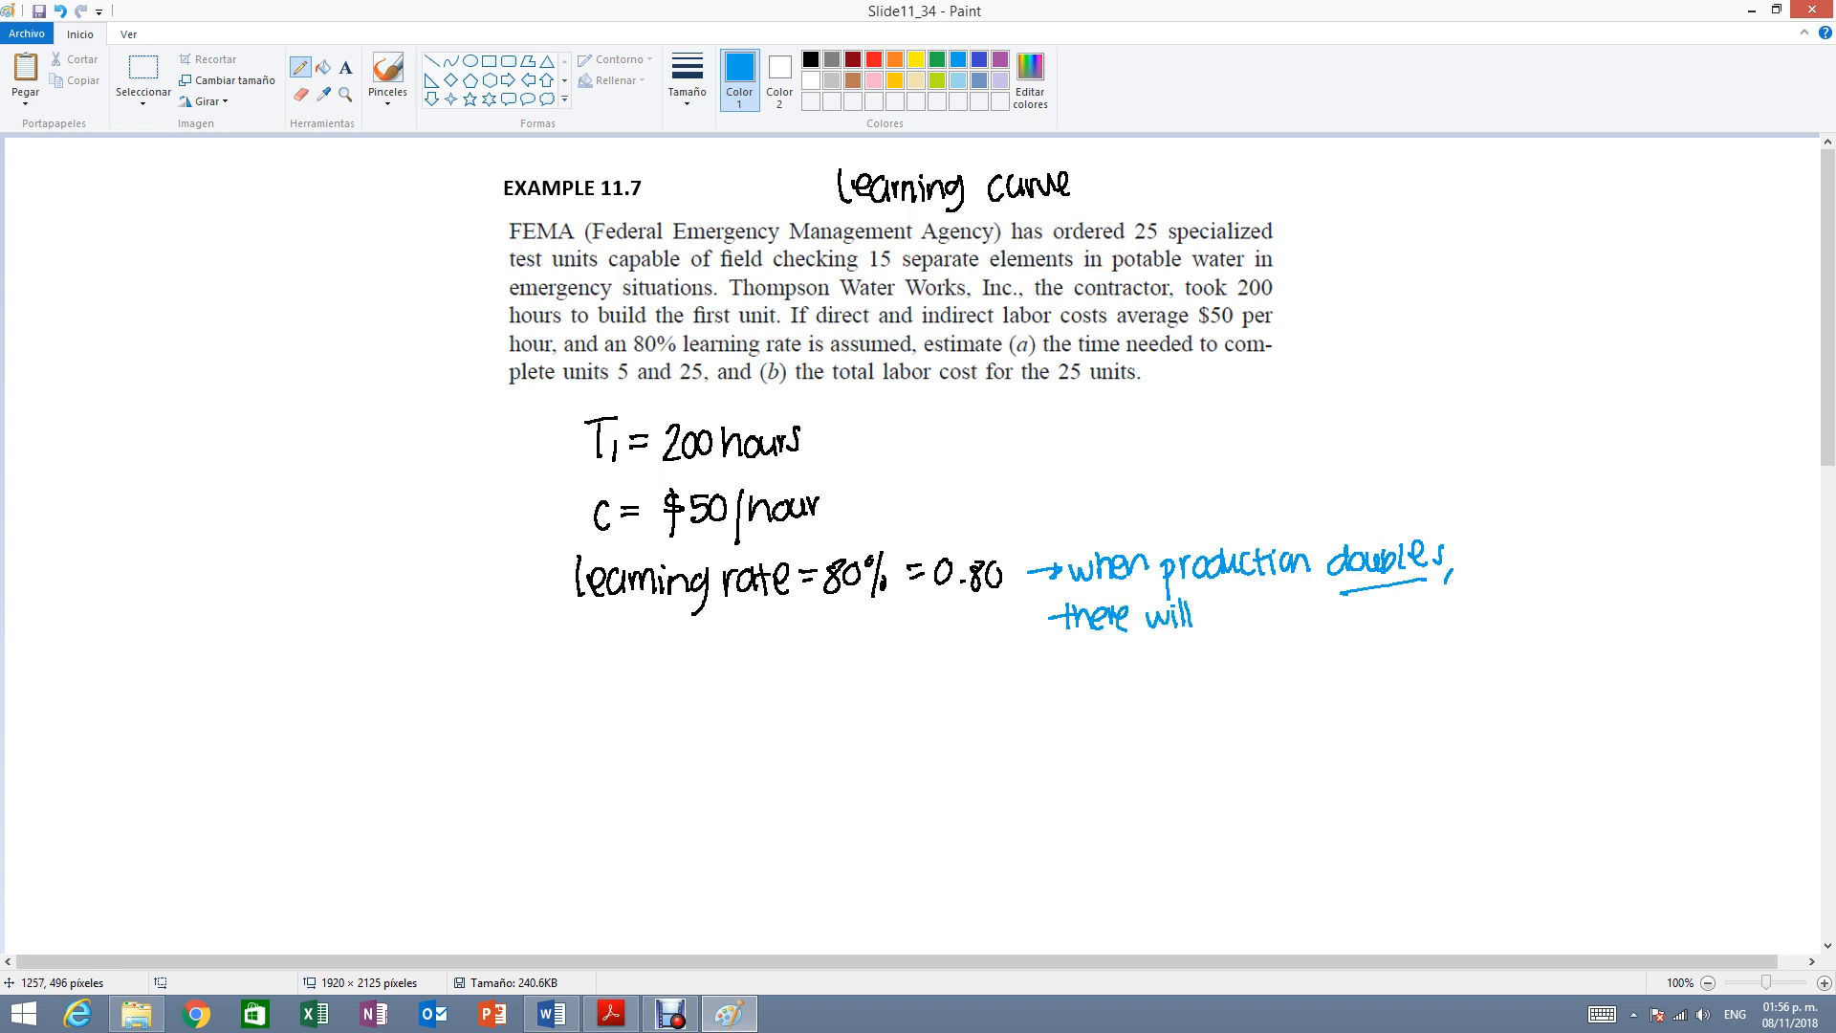
left_click_drag(1201, 614, 1287, 609)
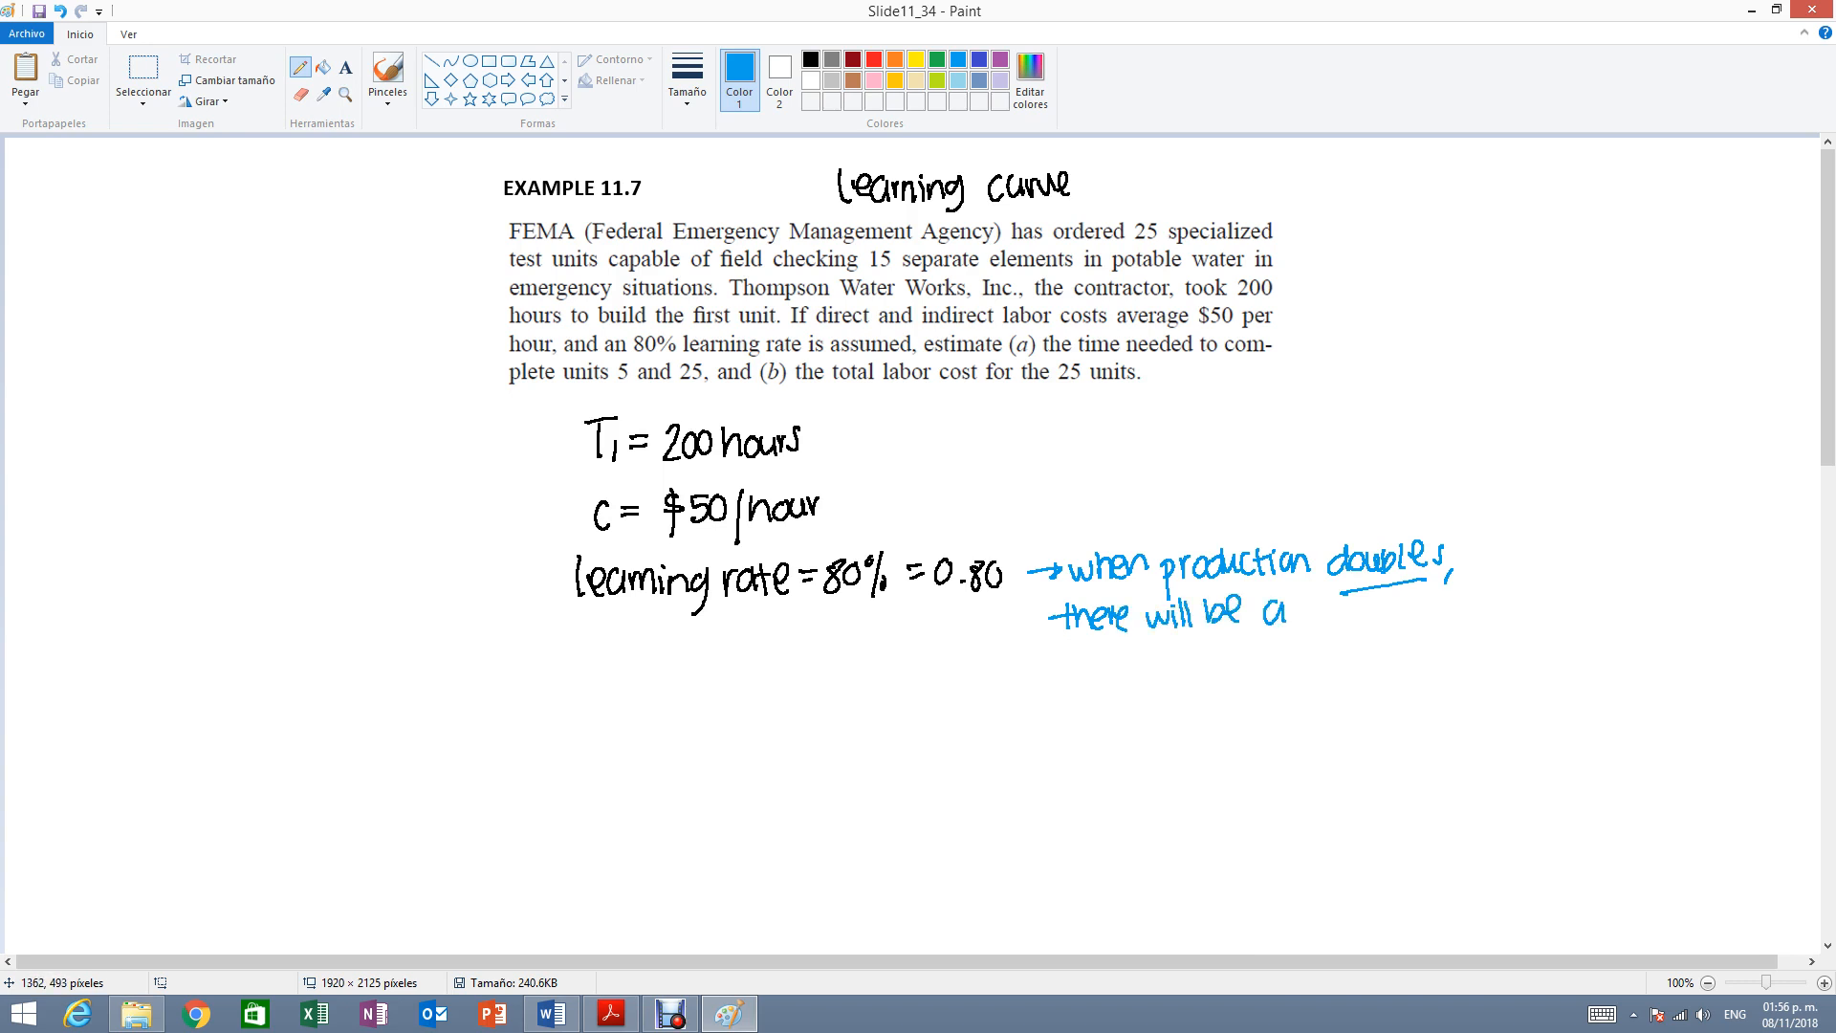
left_click(1323, 612)
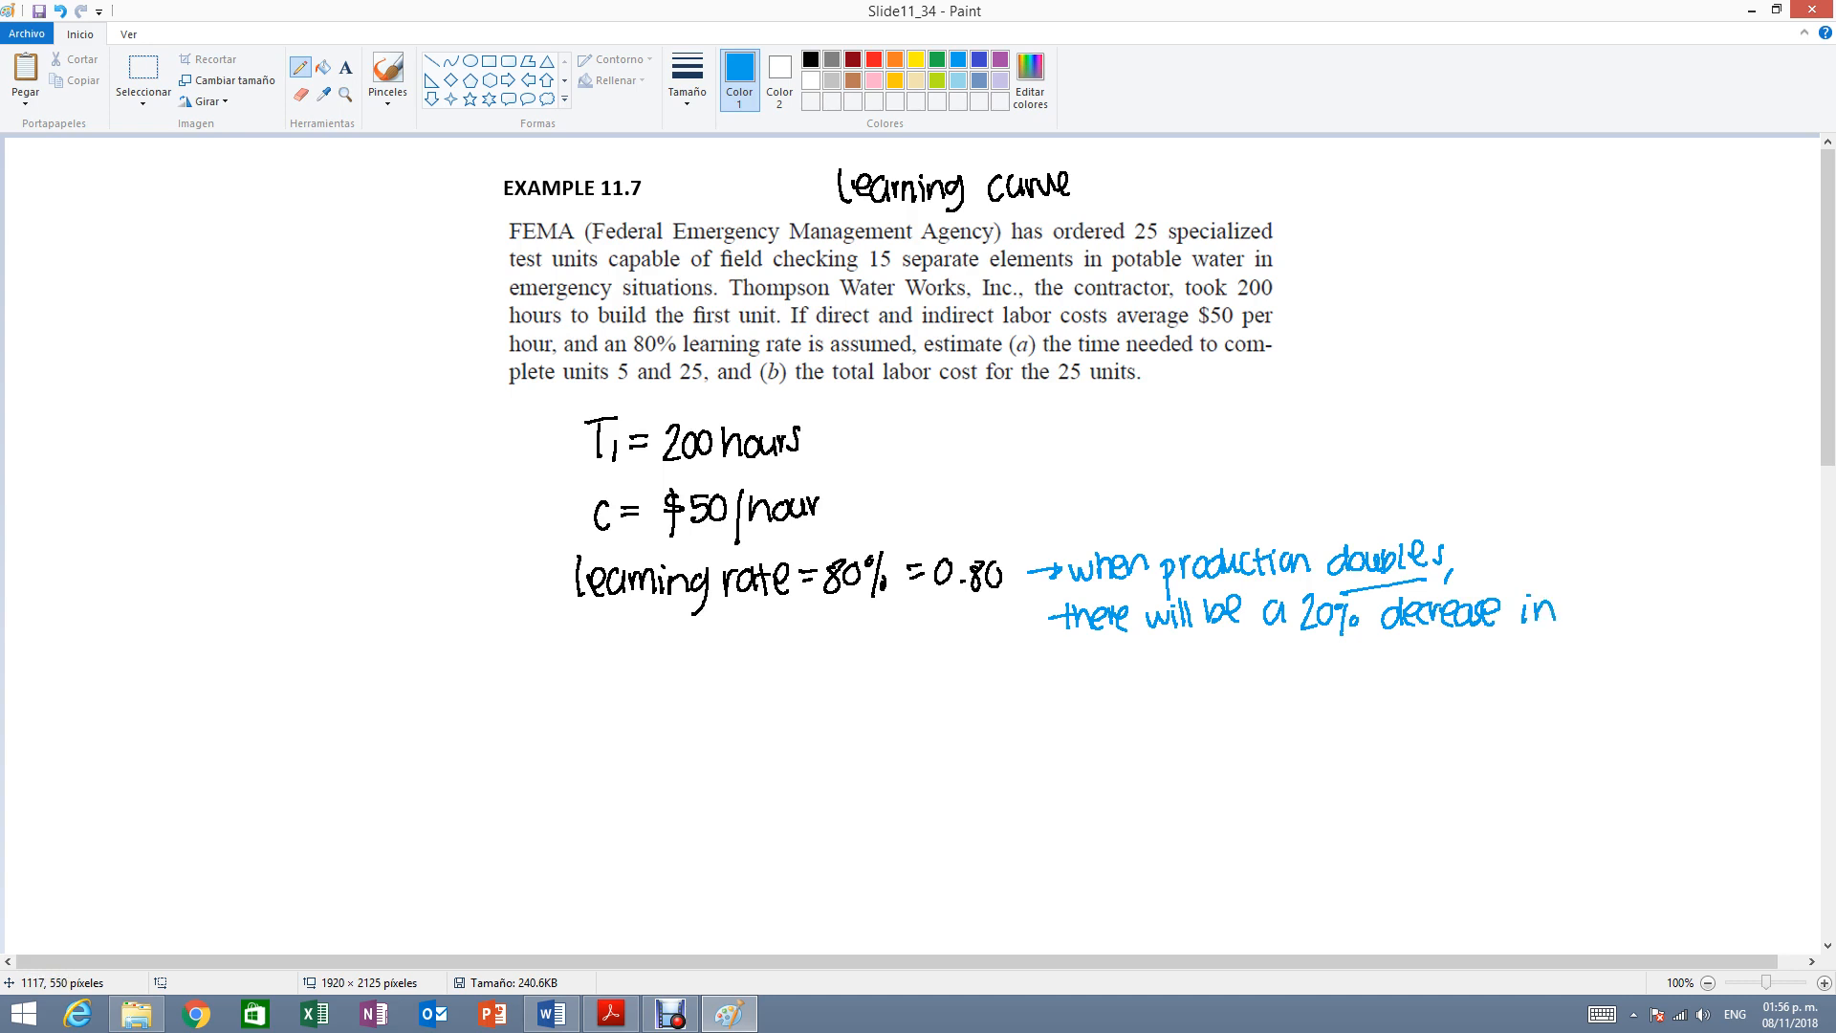
left_click_drag(1059, 667, 1130, 667)
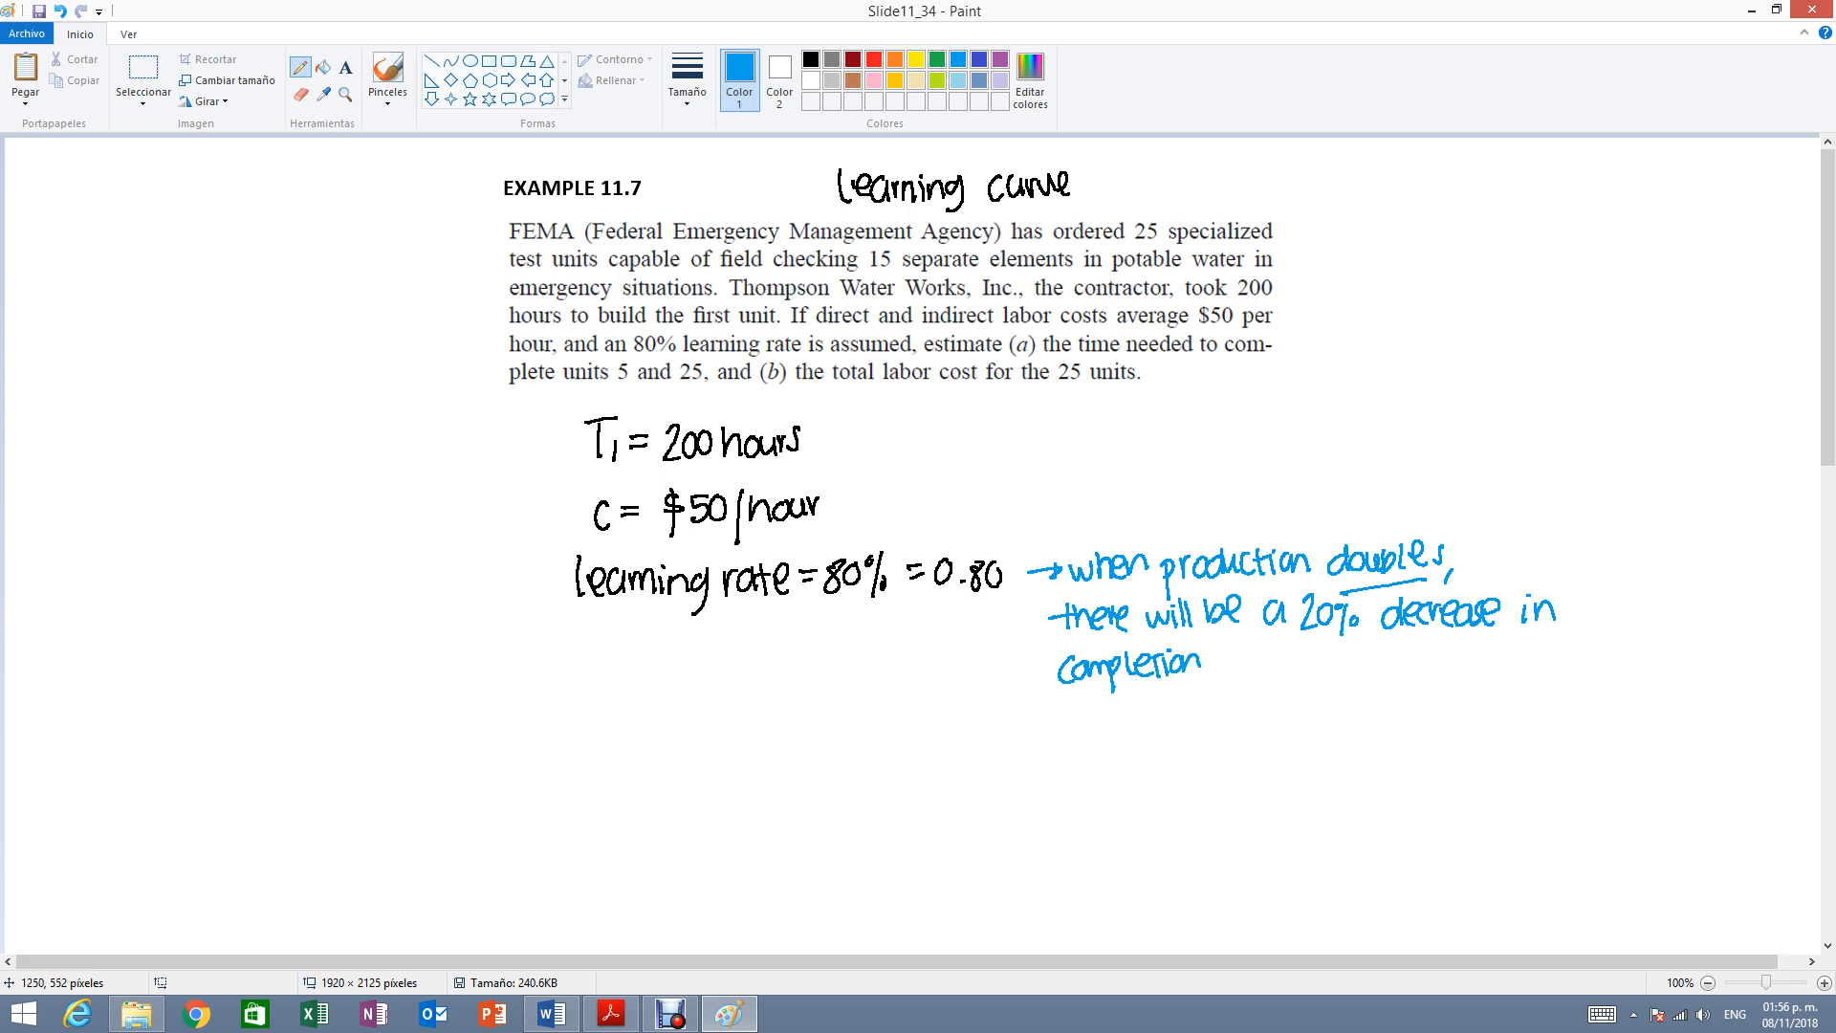
left_click_drag(1194, 661, 1282, 656)
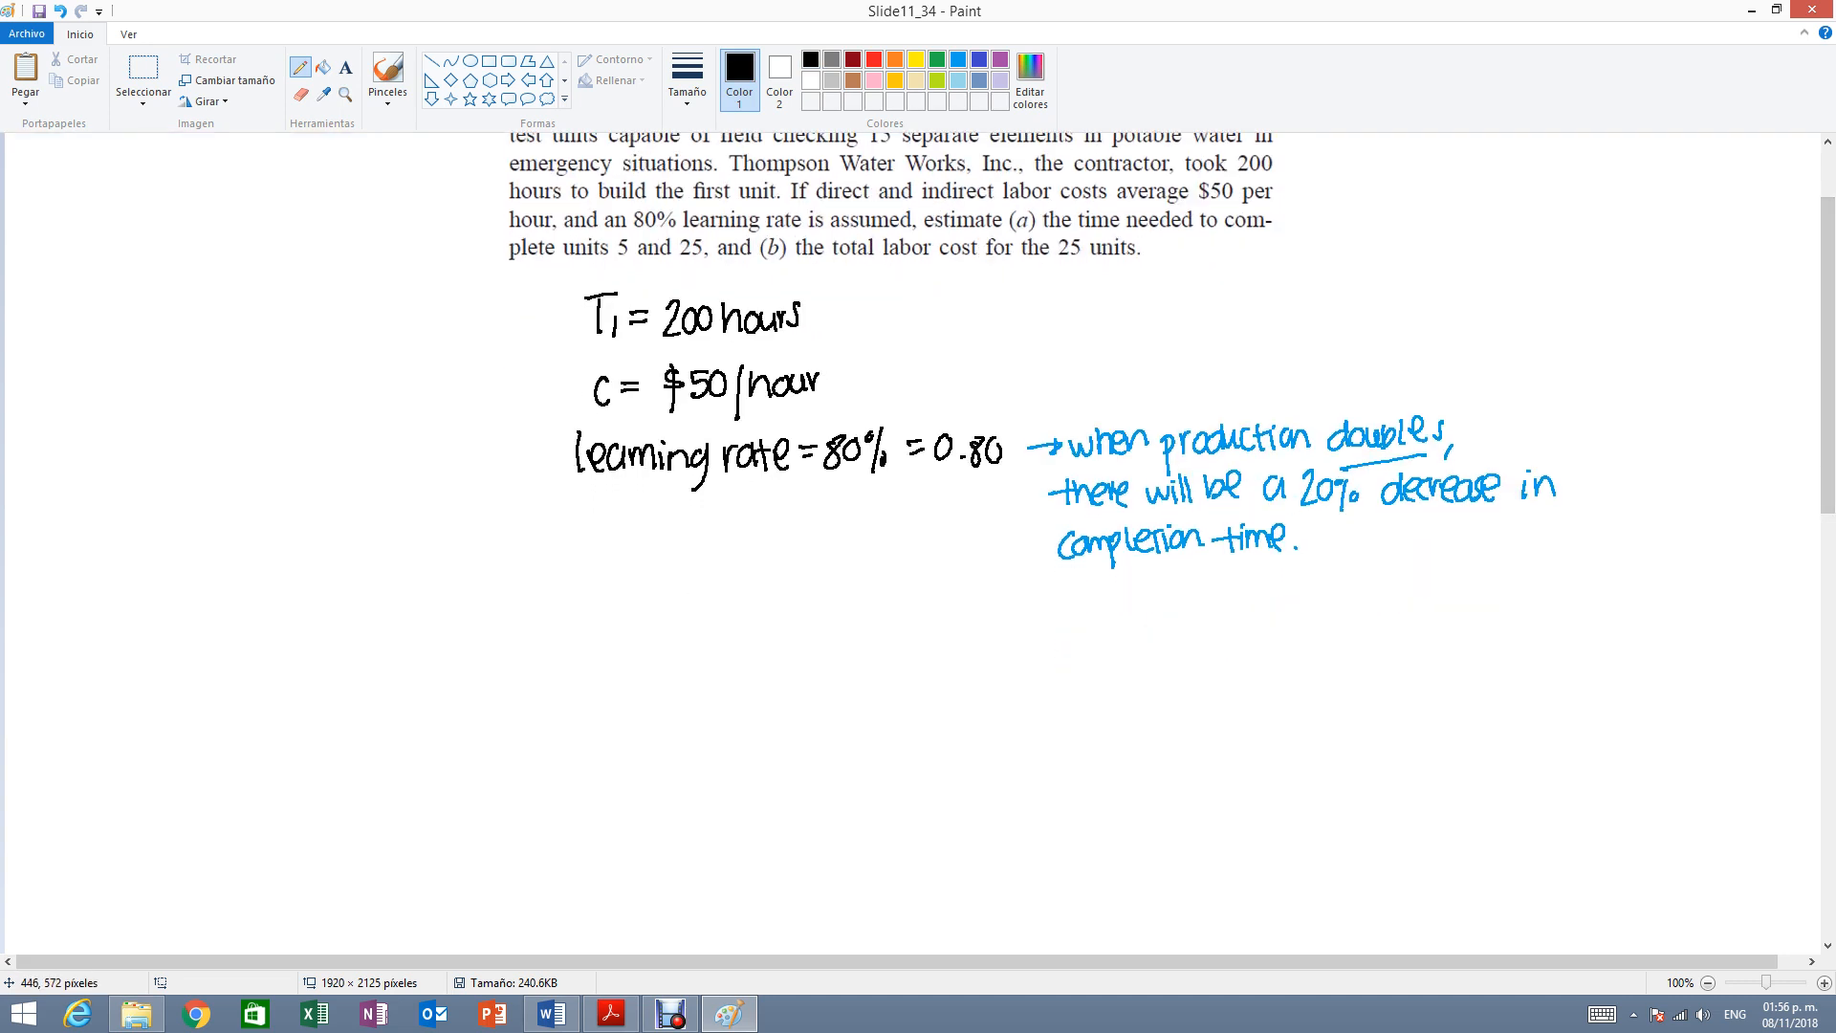
Label part a) and write the formula T_N = T1 N^s in black.
left_click_drag(509, 608, 539, 662)
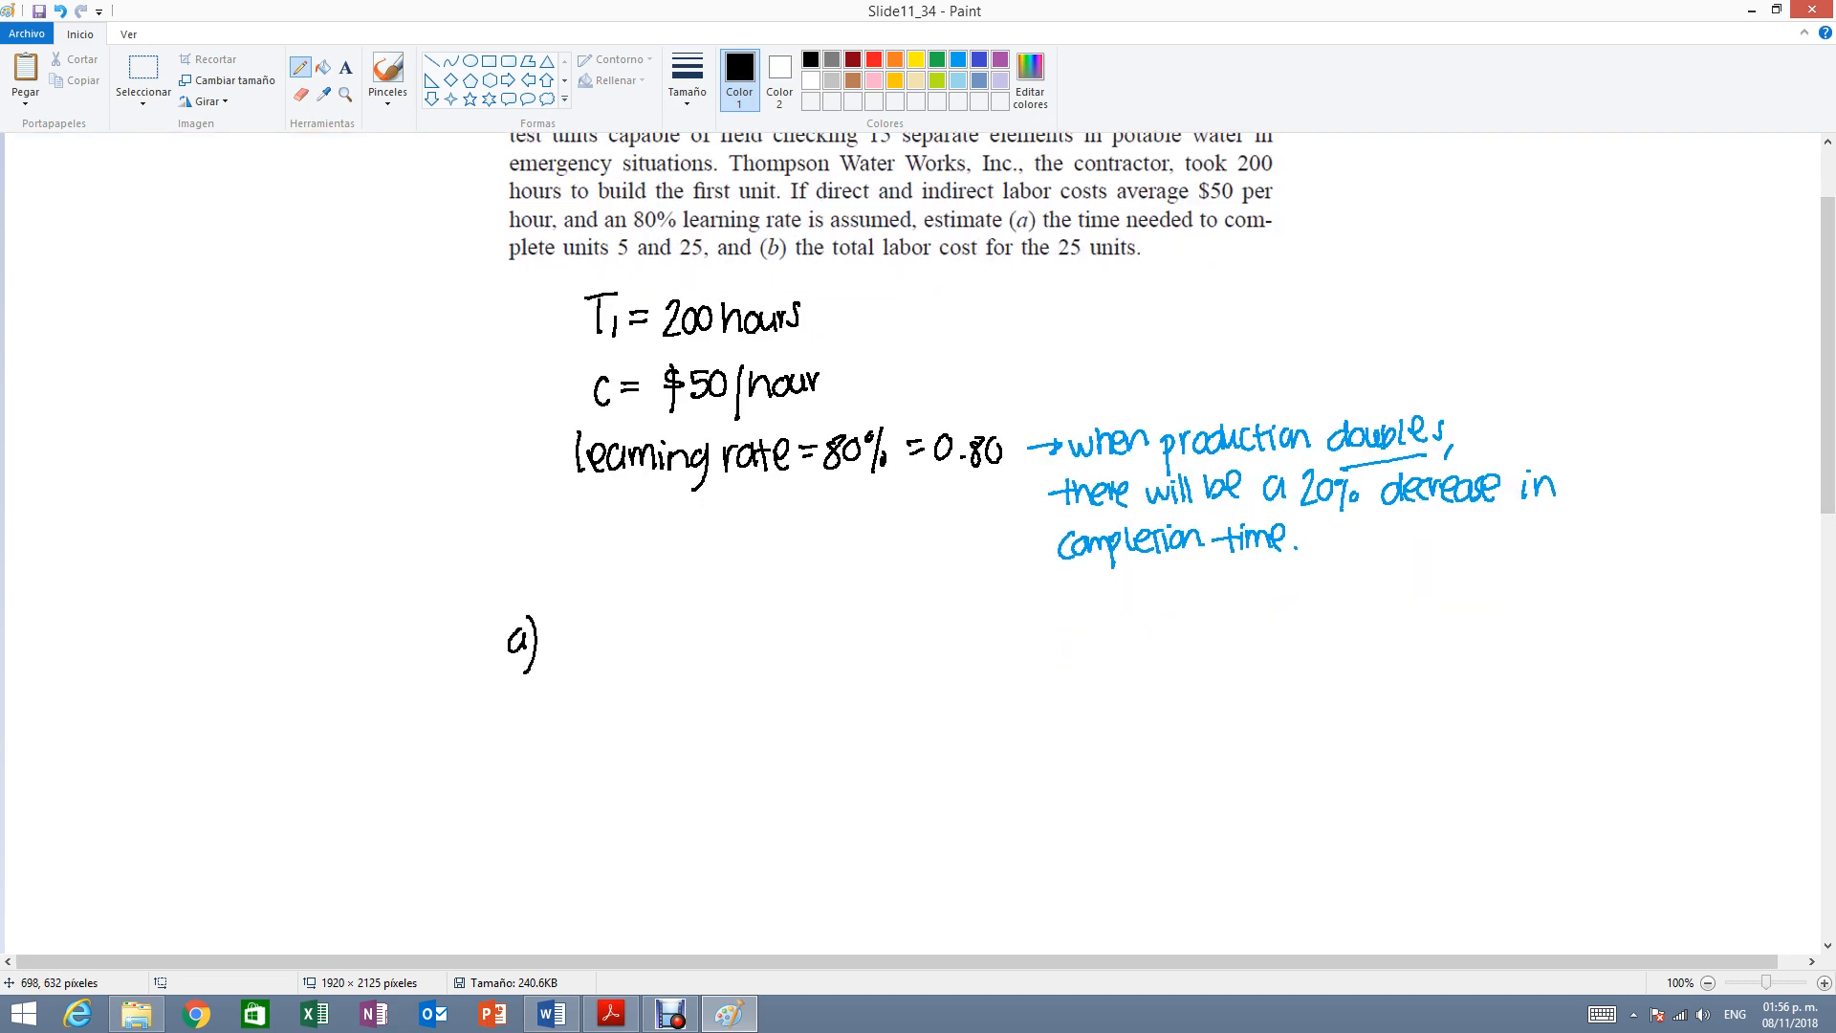
left_click_drag(556, 633, 591, 656)
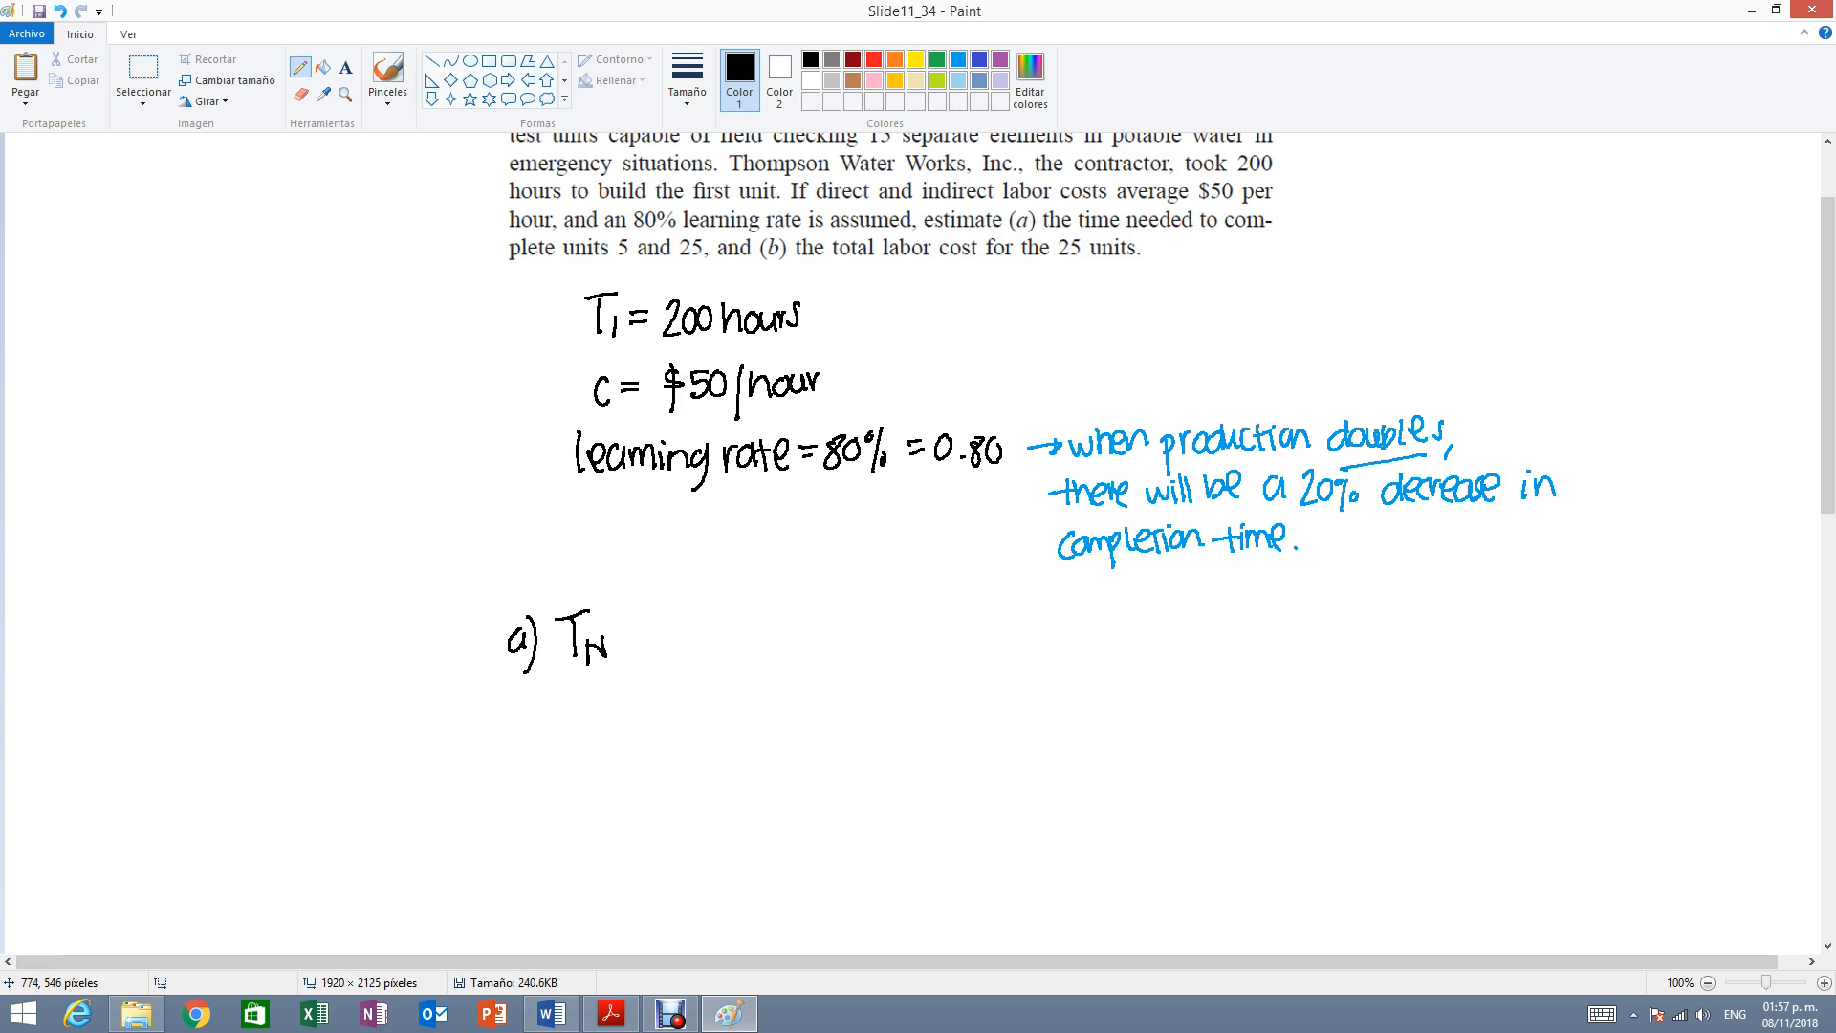
left_click_drag(633, 639, 690, 633)
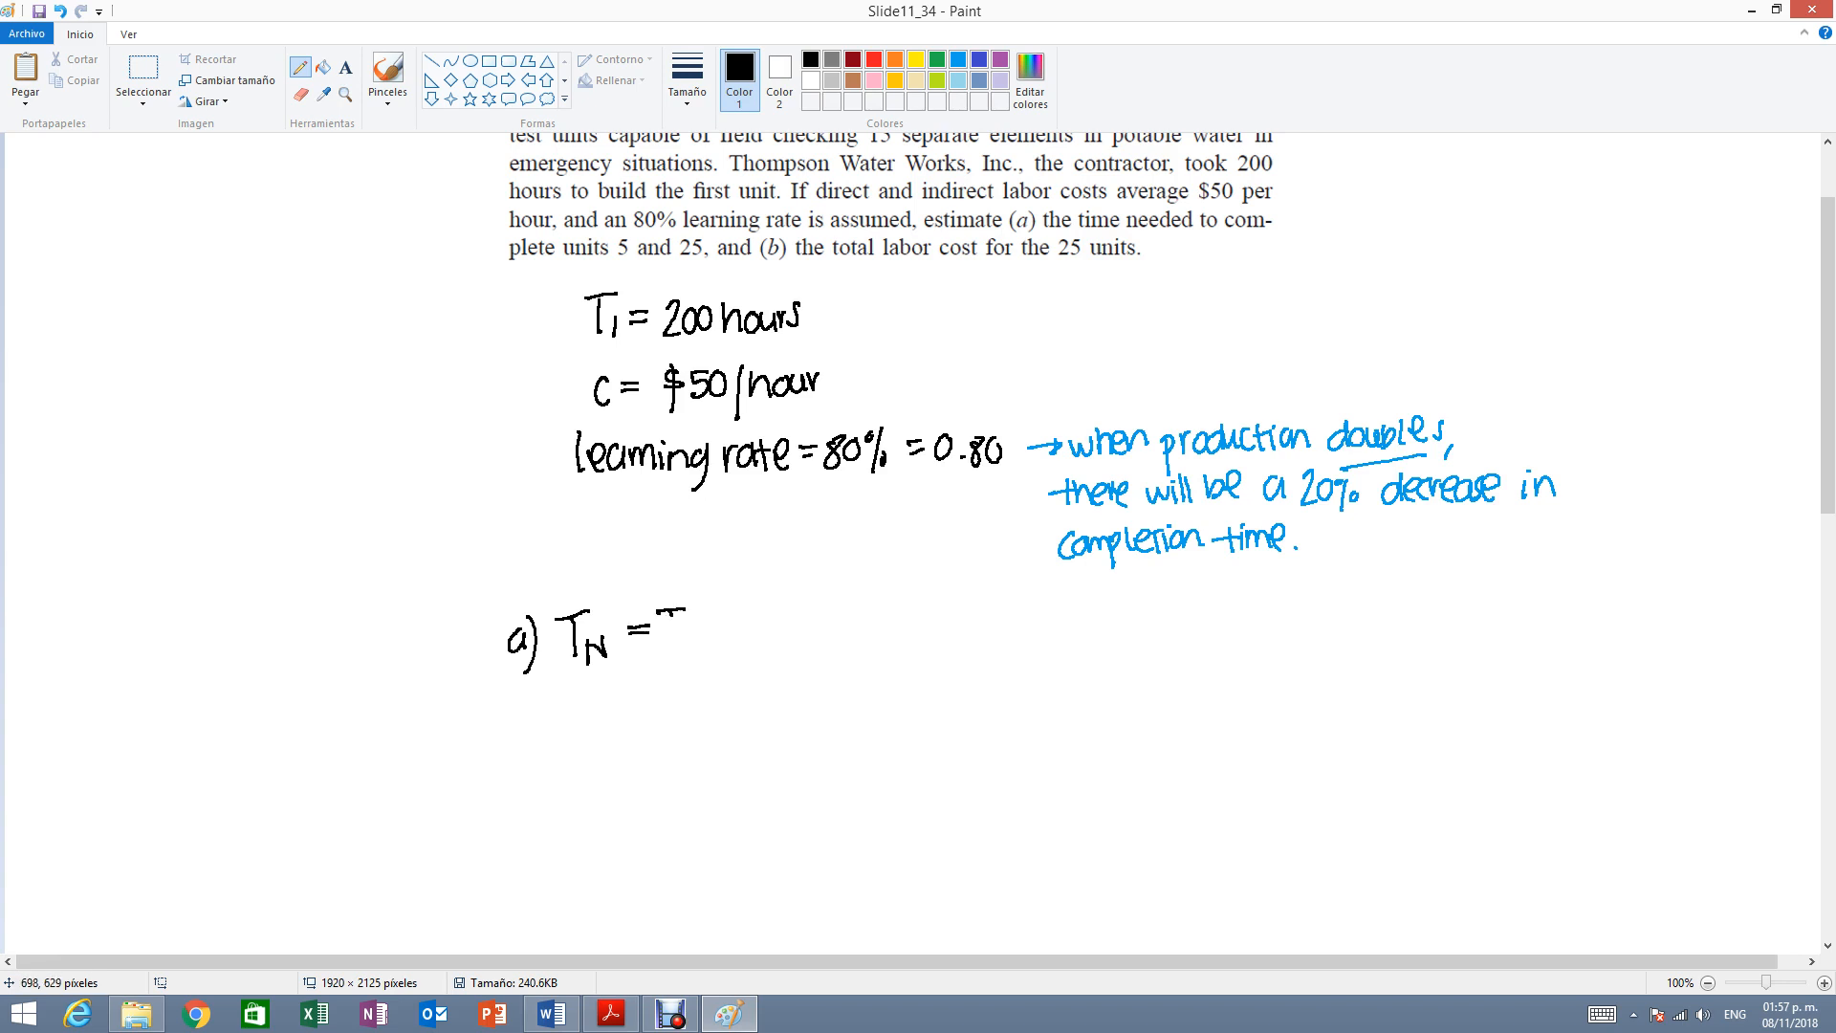
left_click_drag(668, 628, 685, 656)
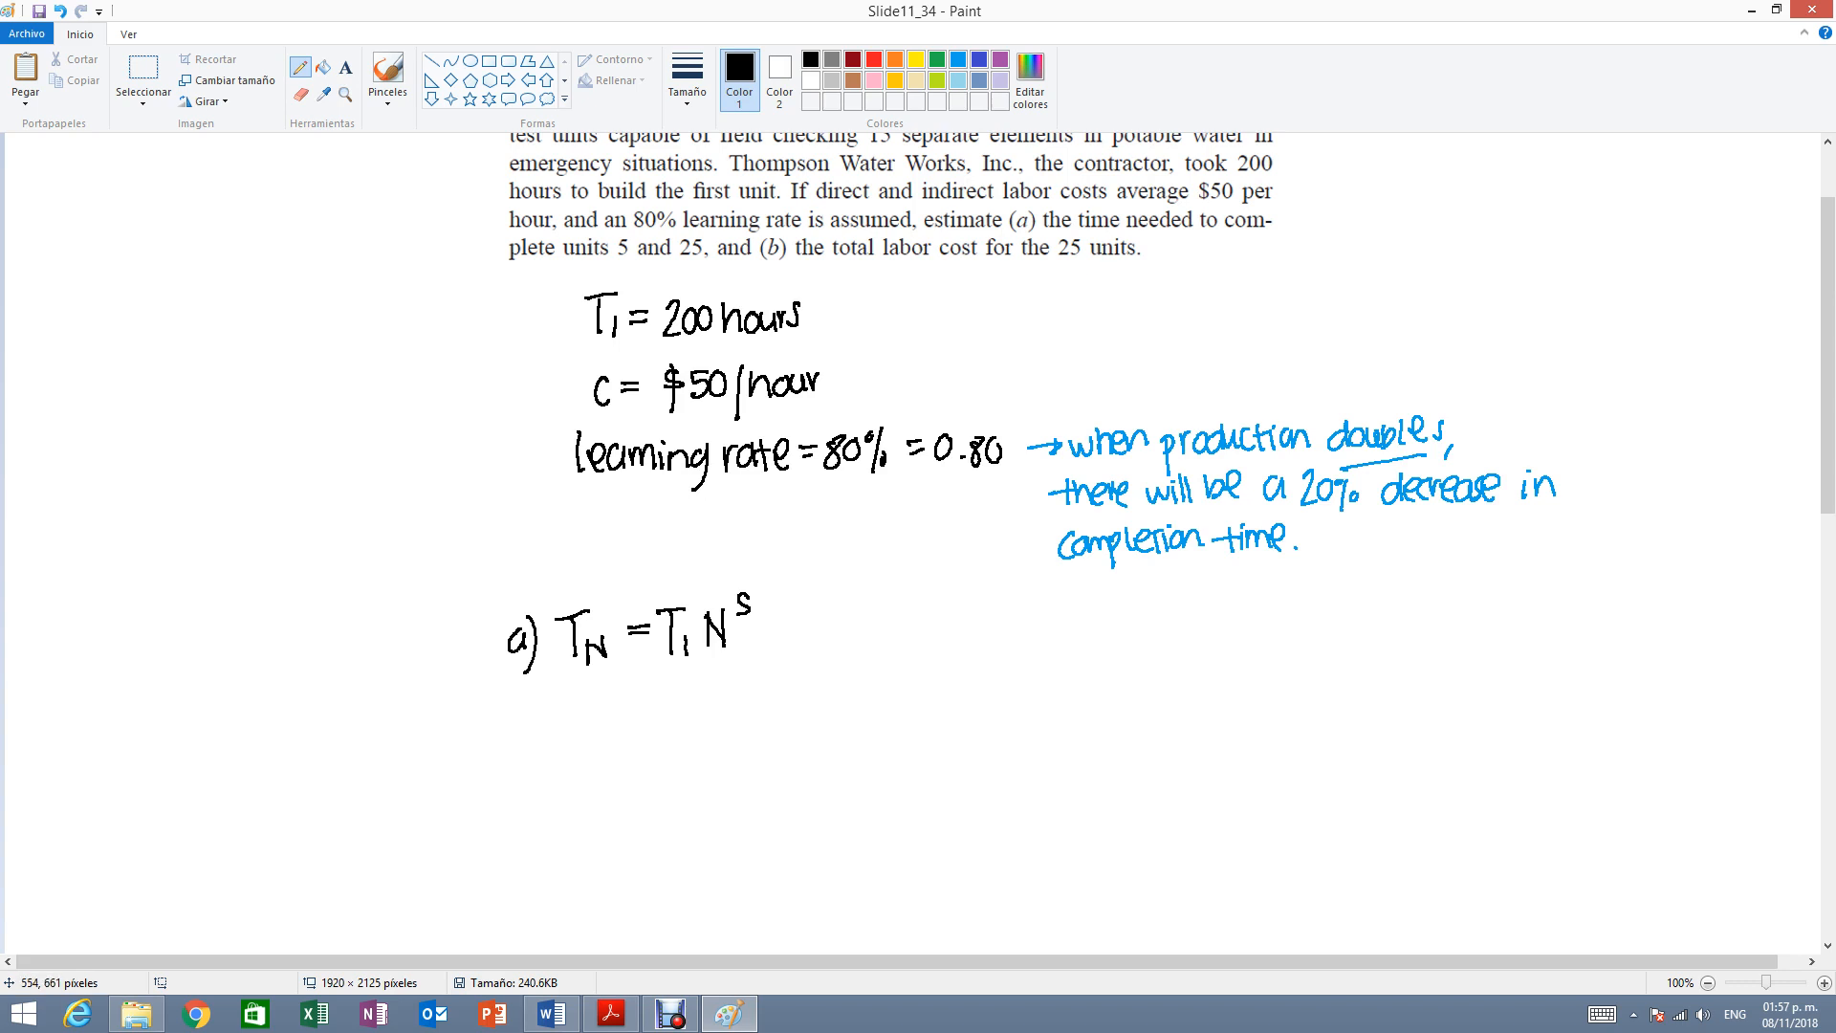
Begin the T5 calculation as T5 = (200)(5 below the formula.
left_click_drag(551, 708, 563, 750)
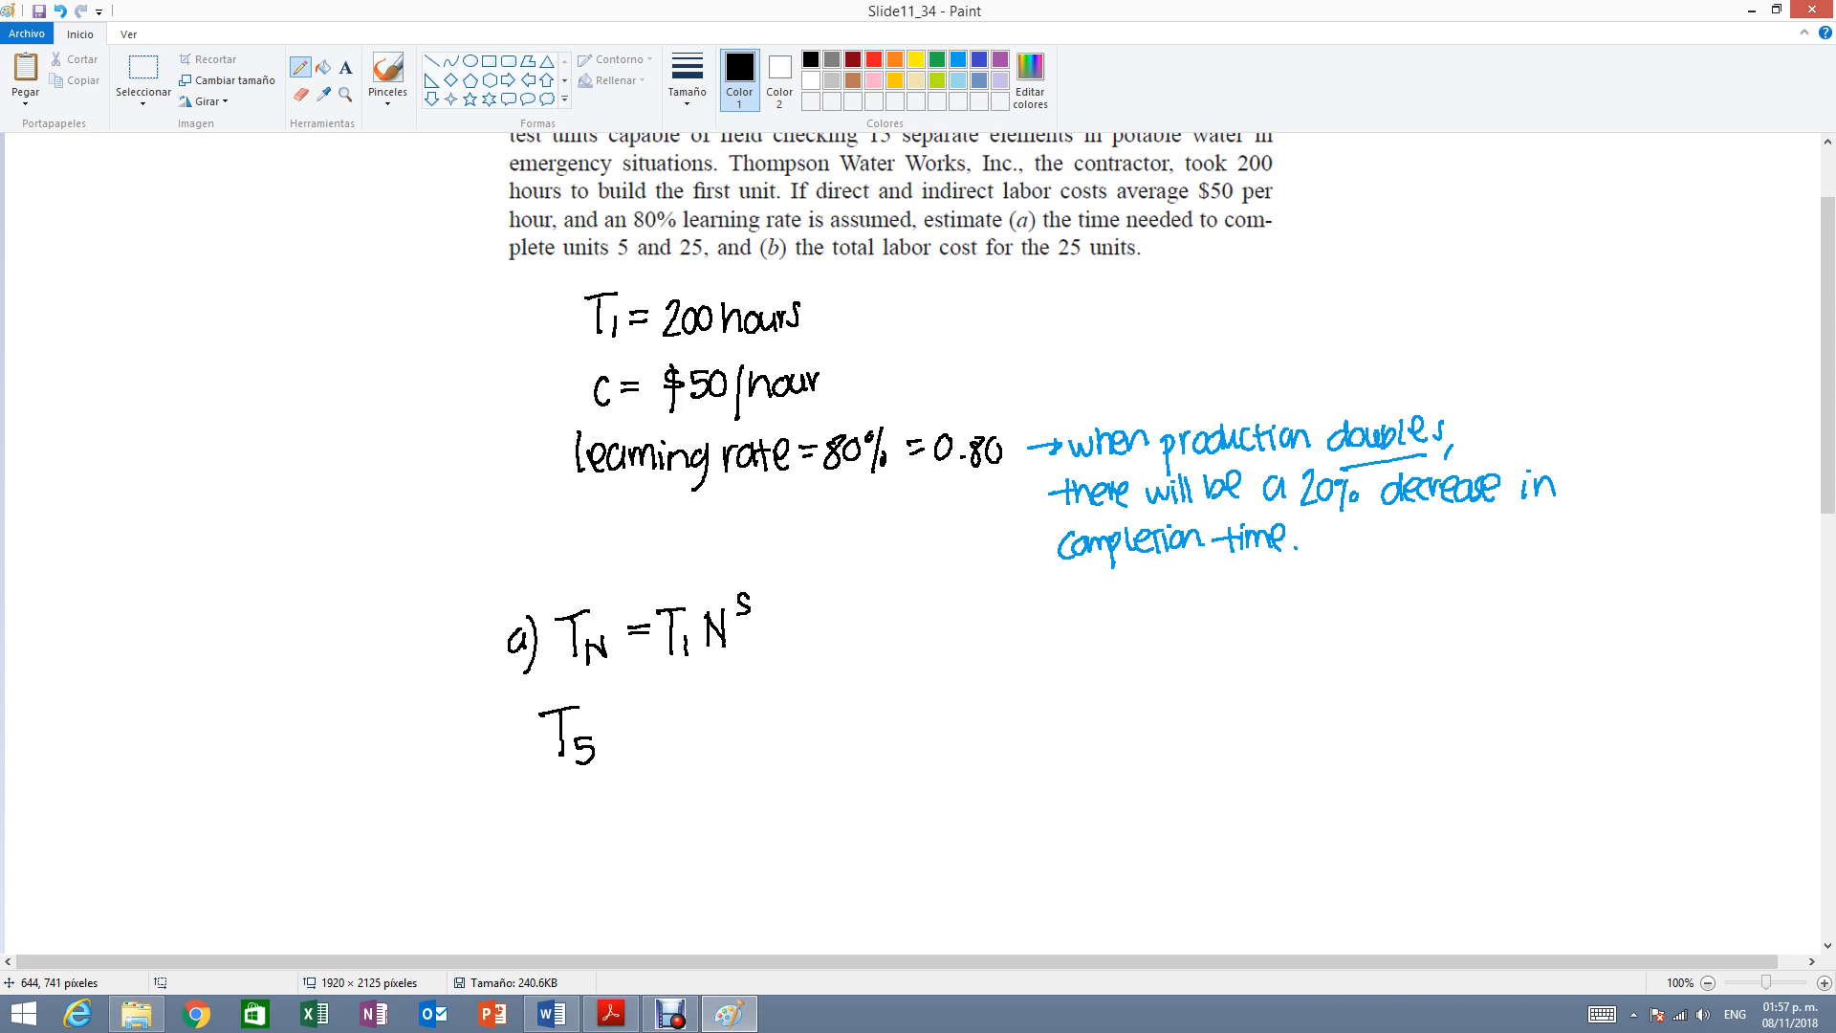
left_click_drag(614, 739, 639, 733)
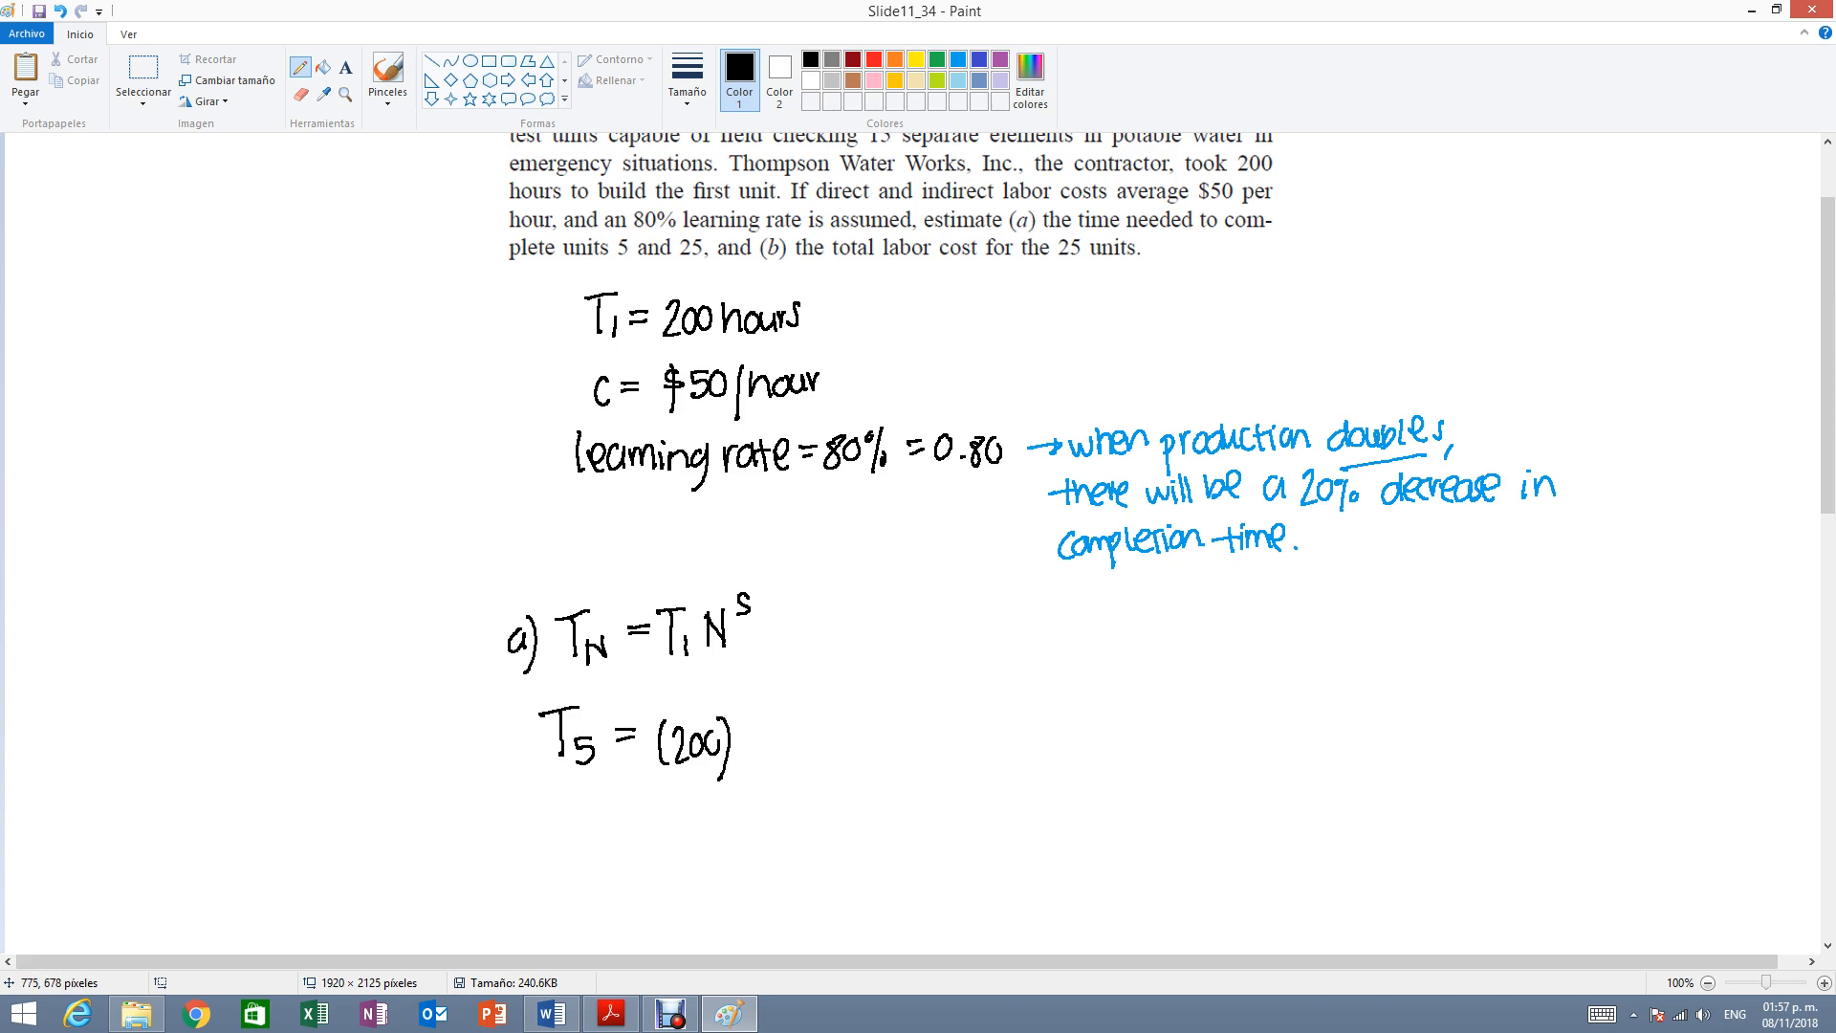
left_click_drag(755, 727, 750, 767)
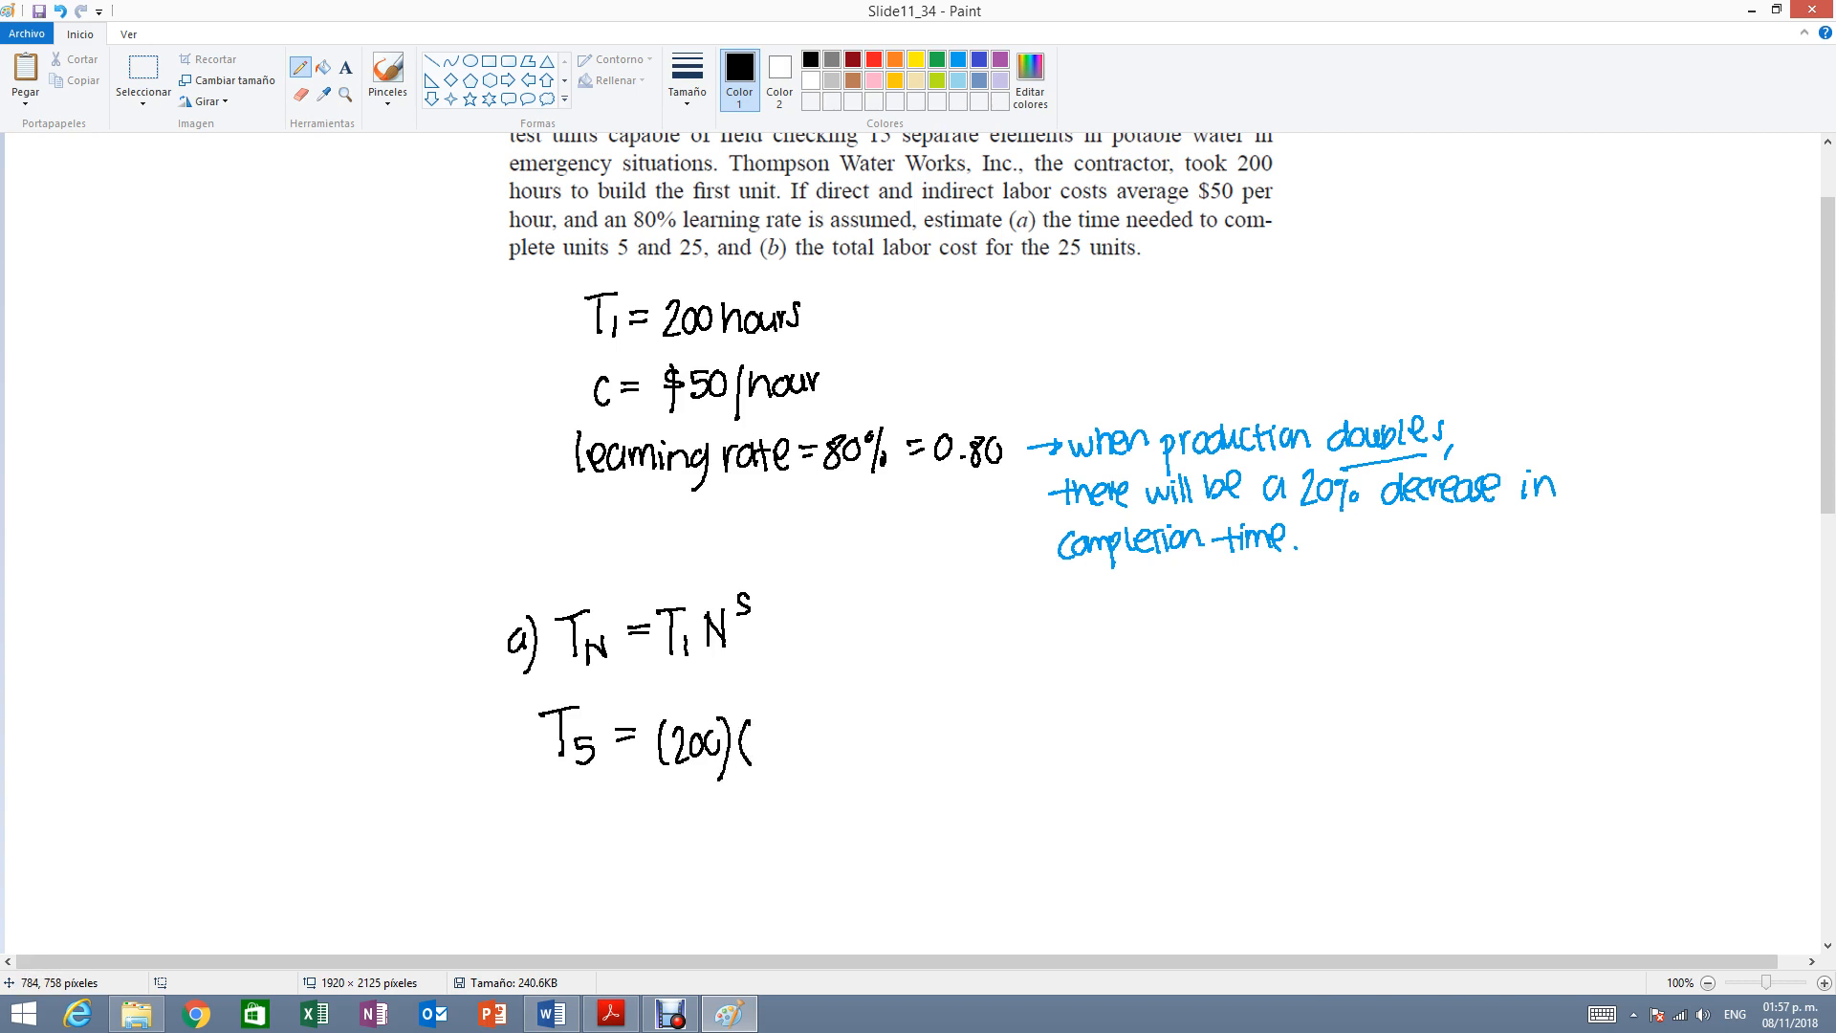
left_click_drag(759, 733, 779, 745)
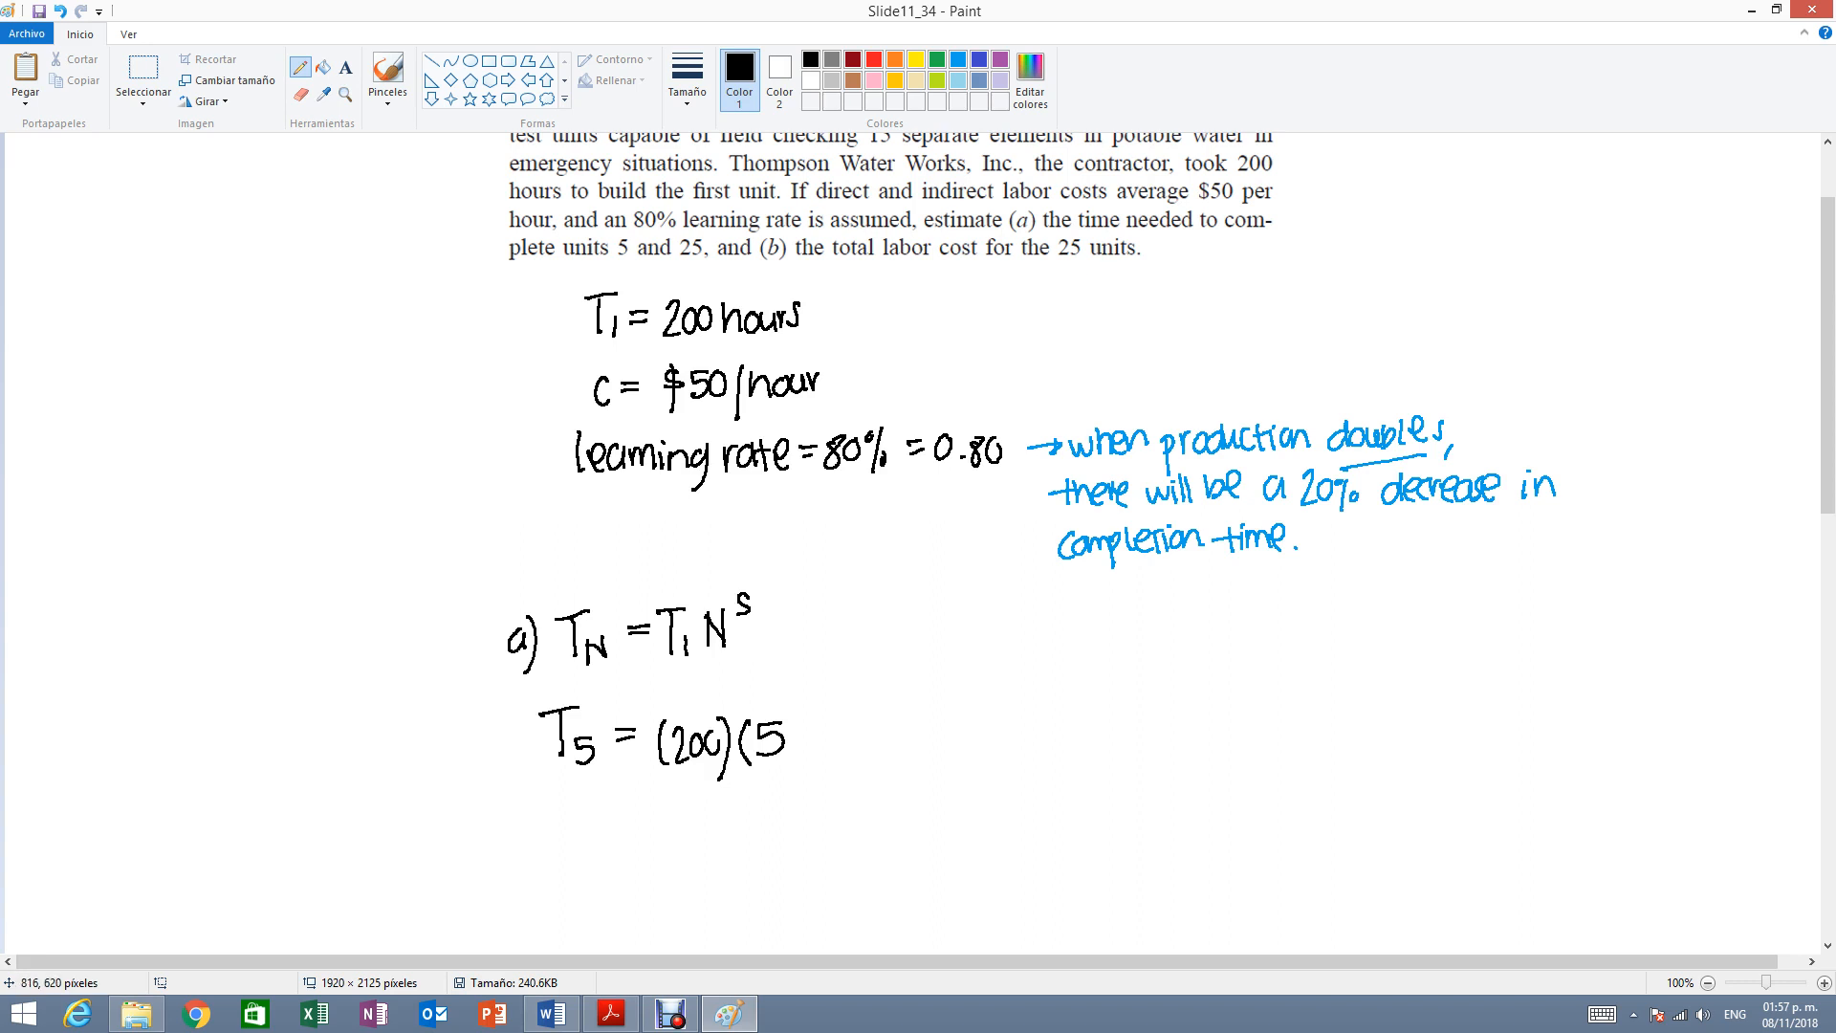
mouse_move(1526, 771)
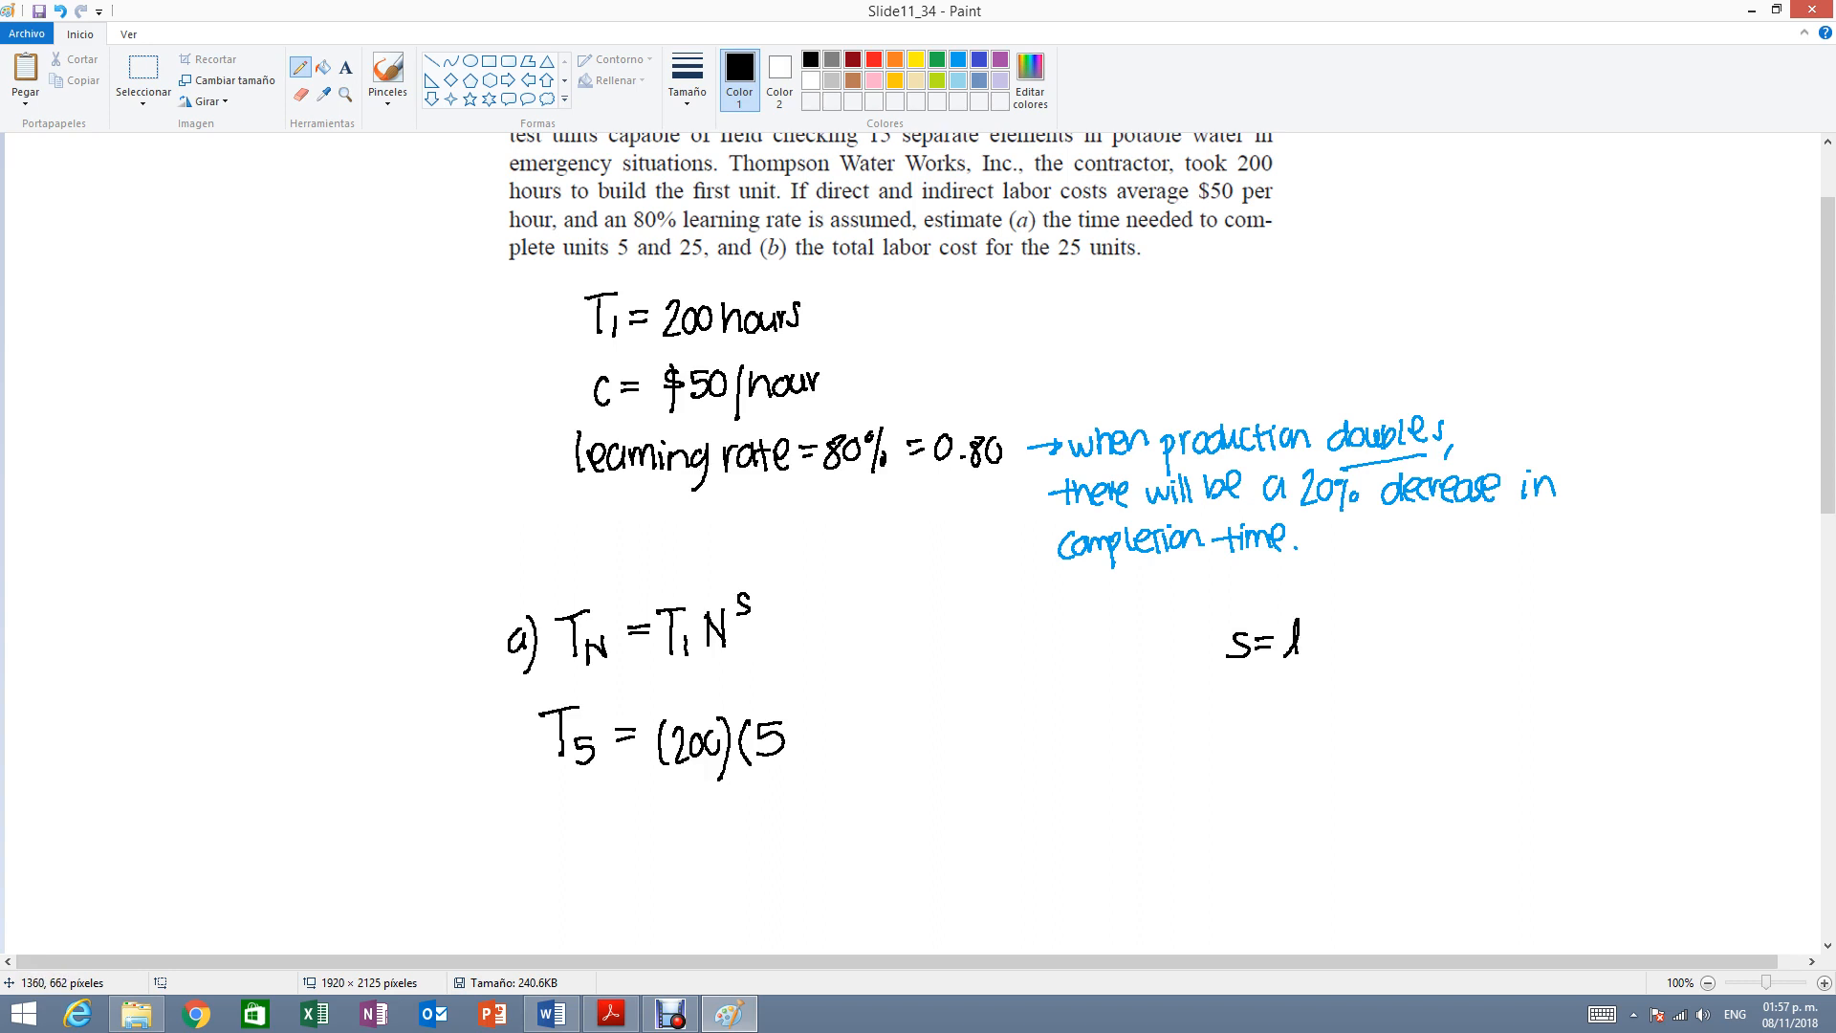
Write s = log(learning rate)/log(2) to the right of part a).
left_click_drag(1276, 645, 1381, 645)
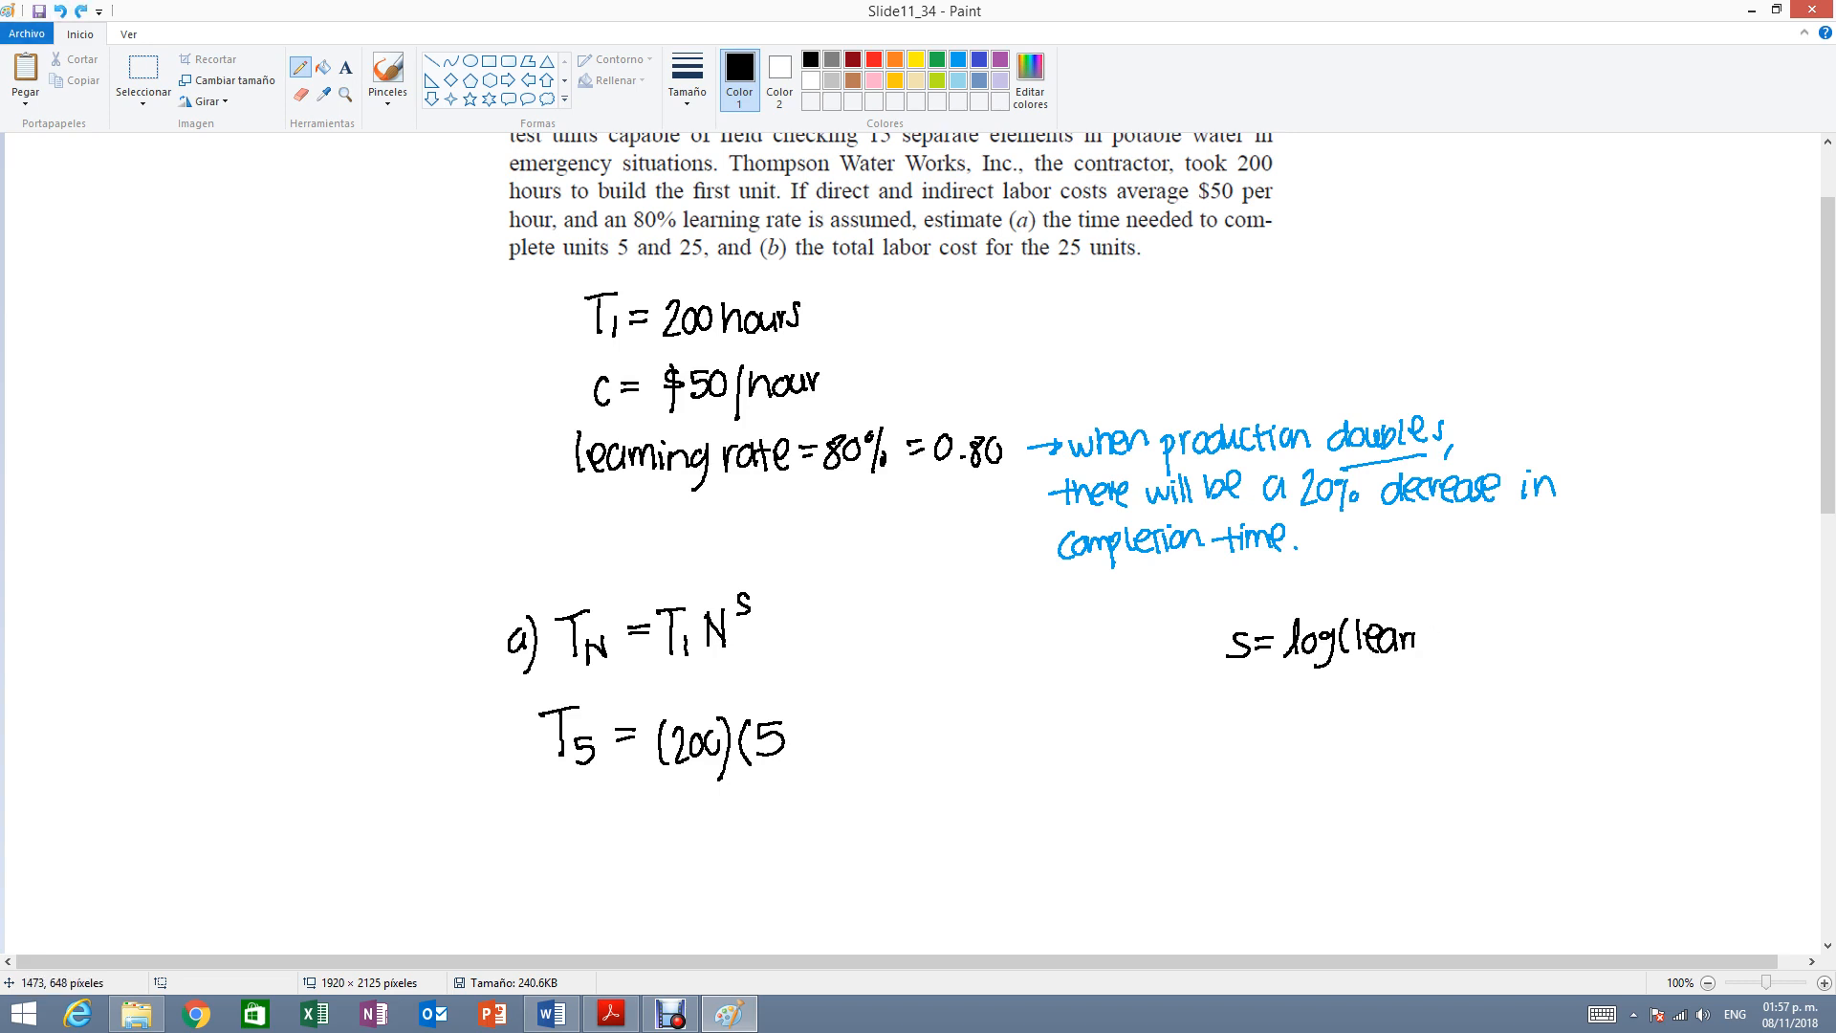
type("learning rate)")
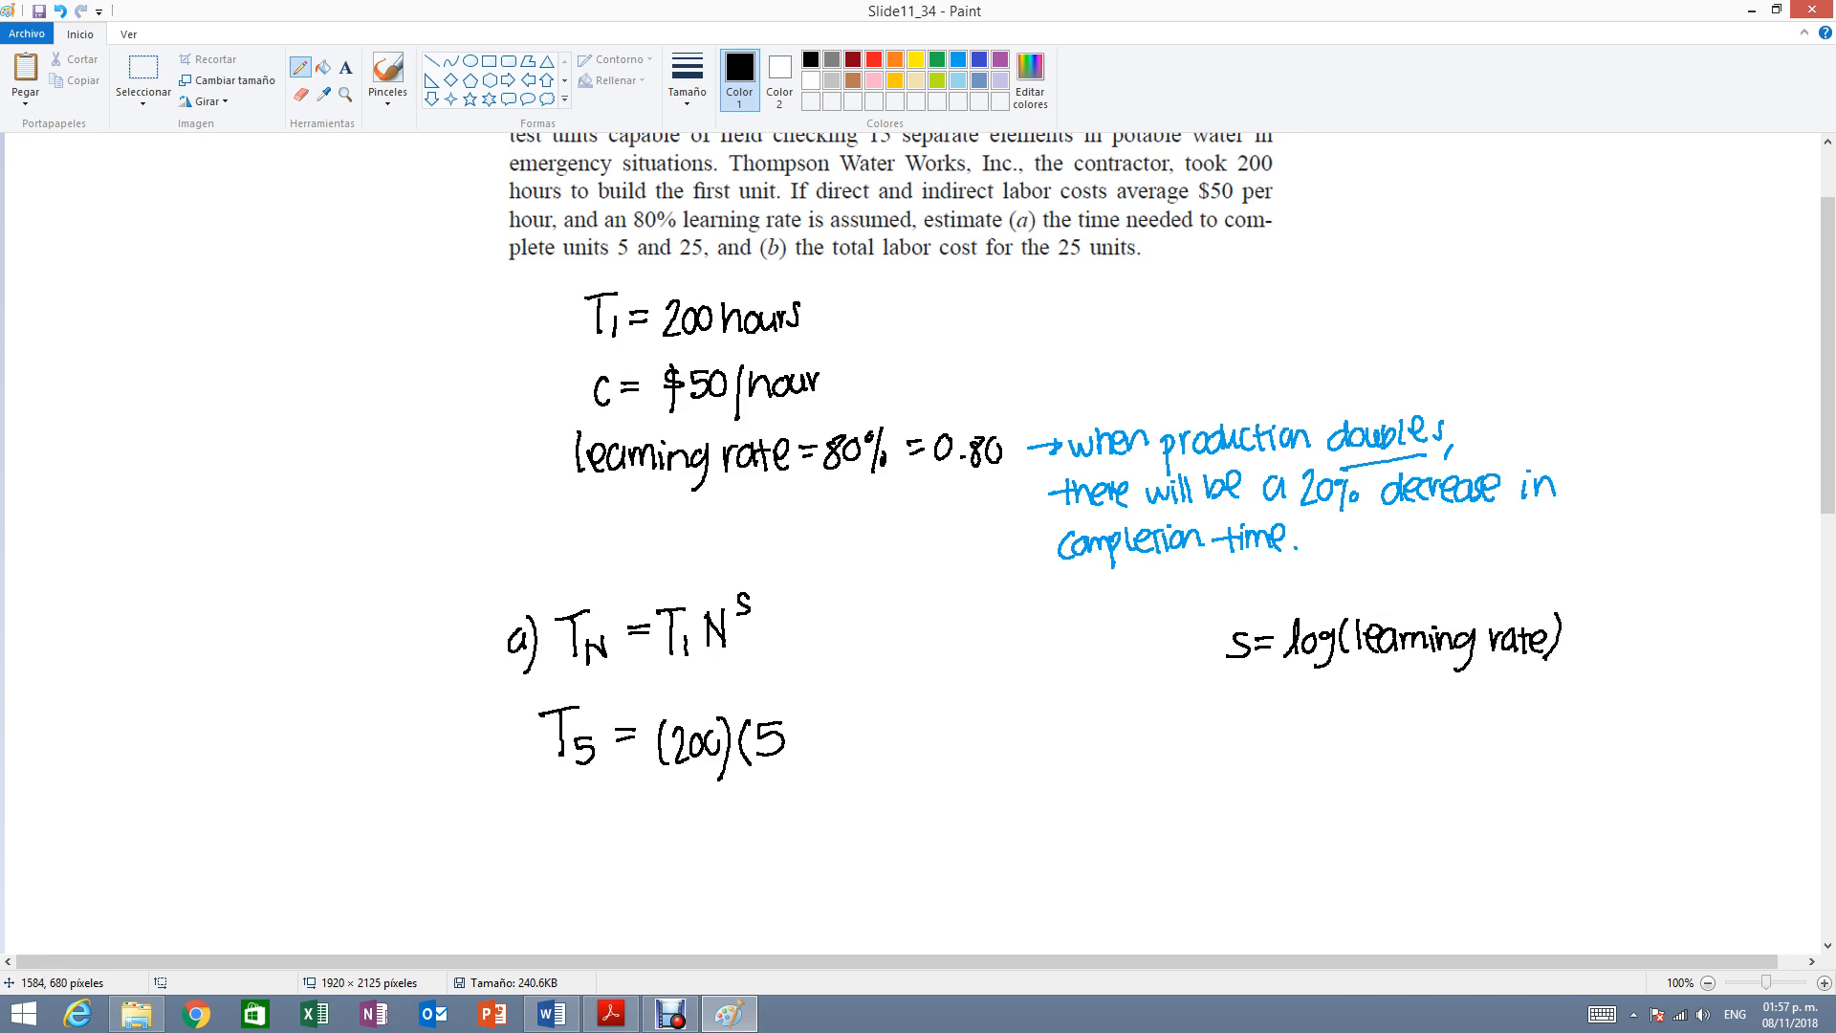
left_click_drag(1259, 669, 1546, 668)
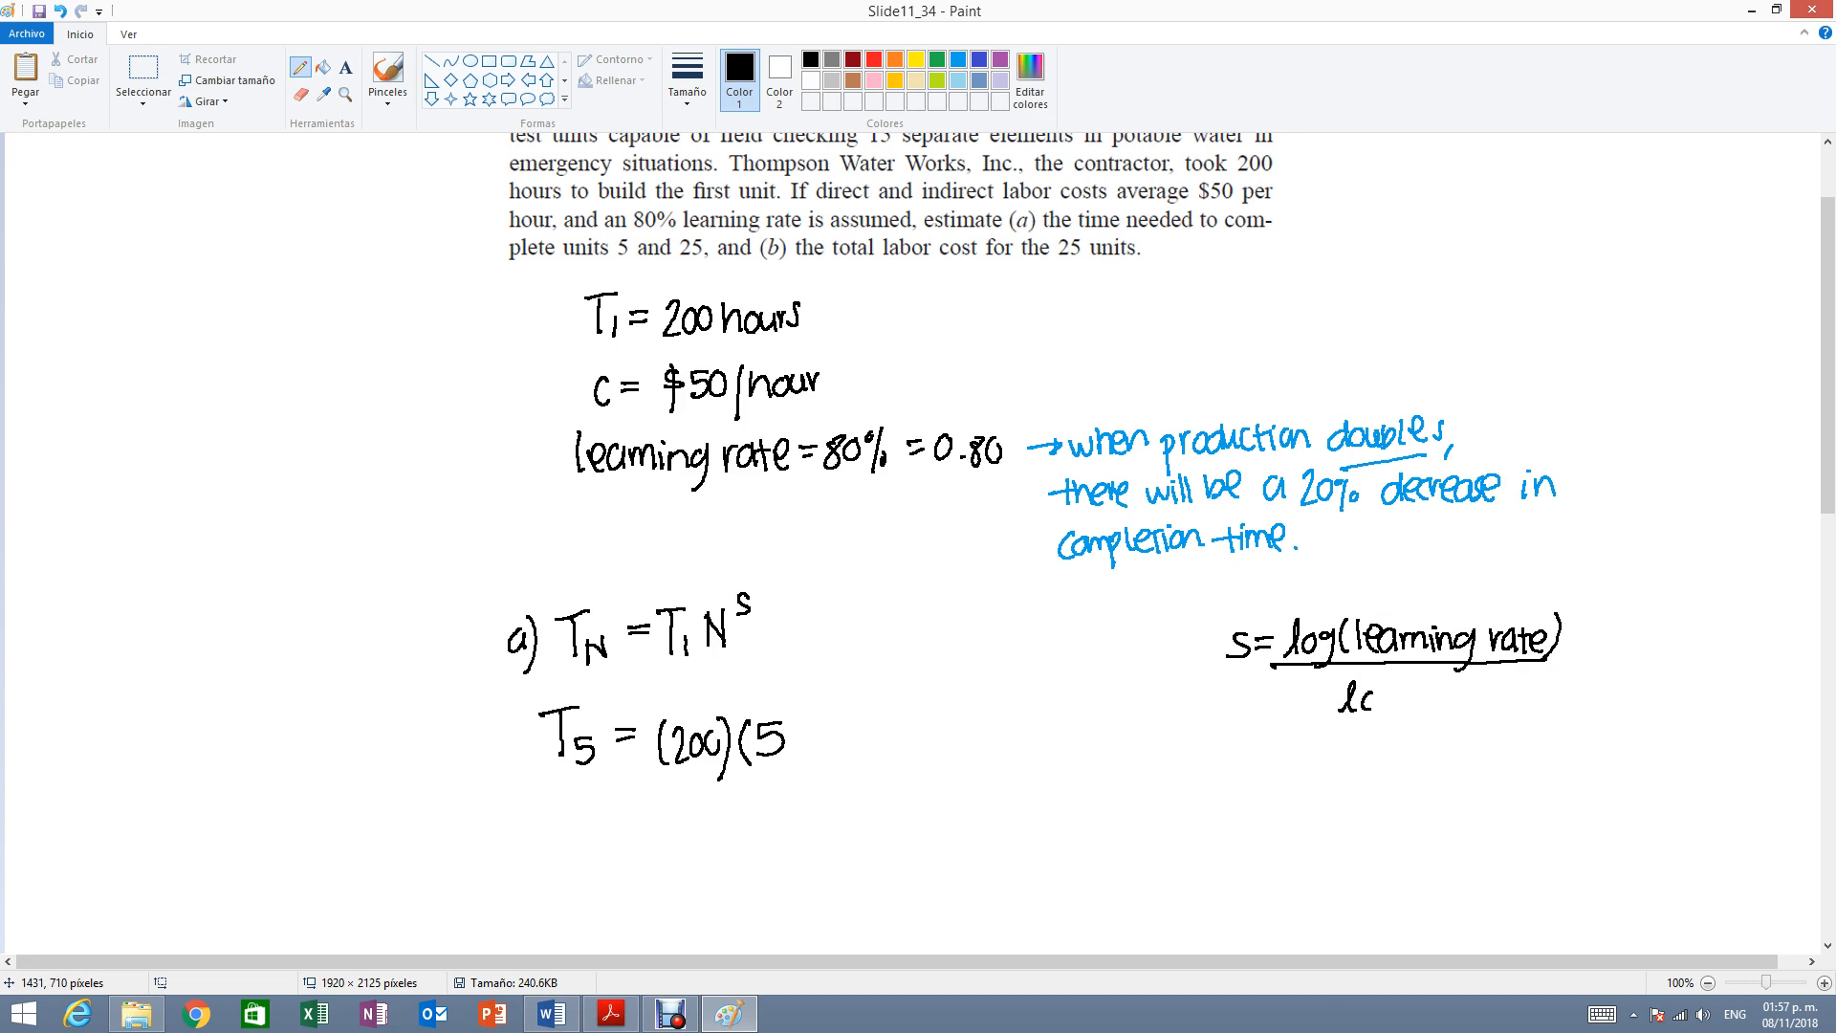
left_click_drag(1346, 702, 1452, 702)
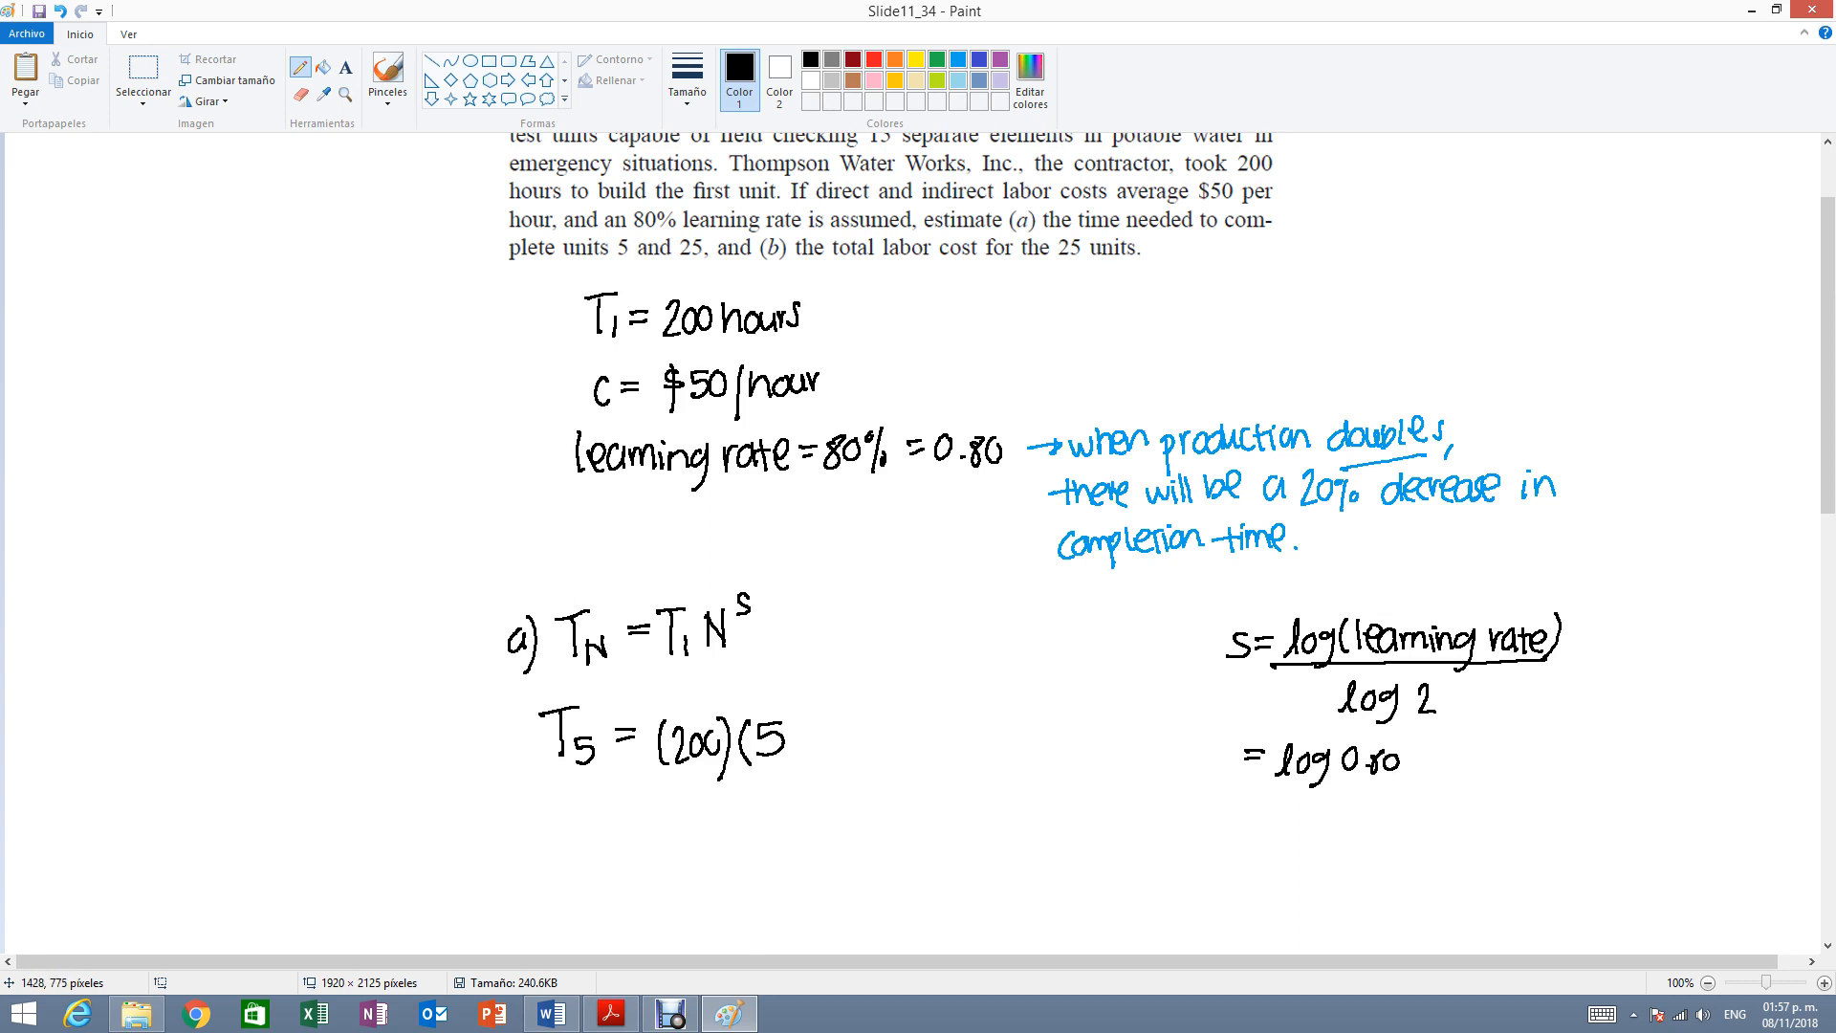
Substitute log(0.80)/log(2) = −0.322 below the fraction.
left_click_drag(1258, 784, 1394, 782)
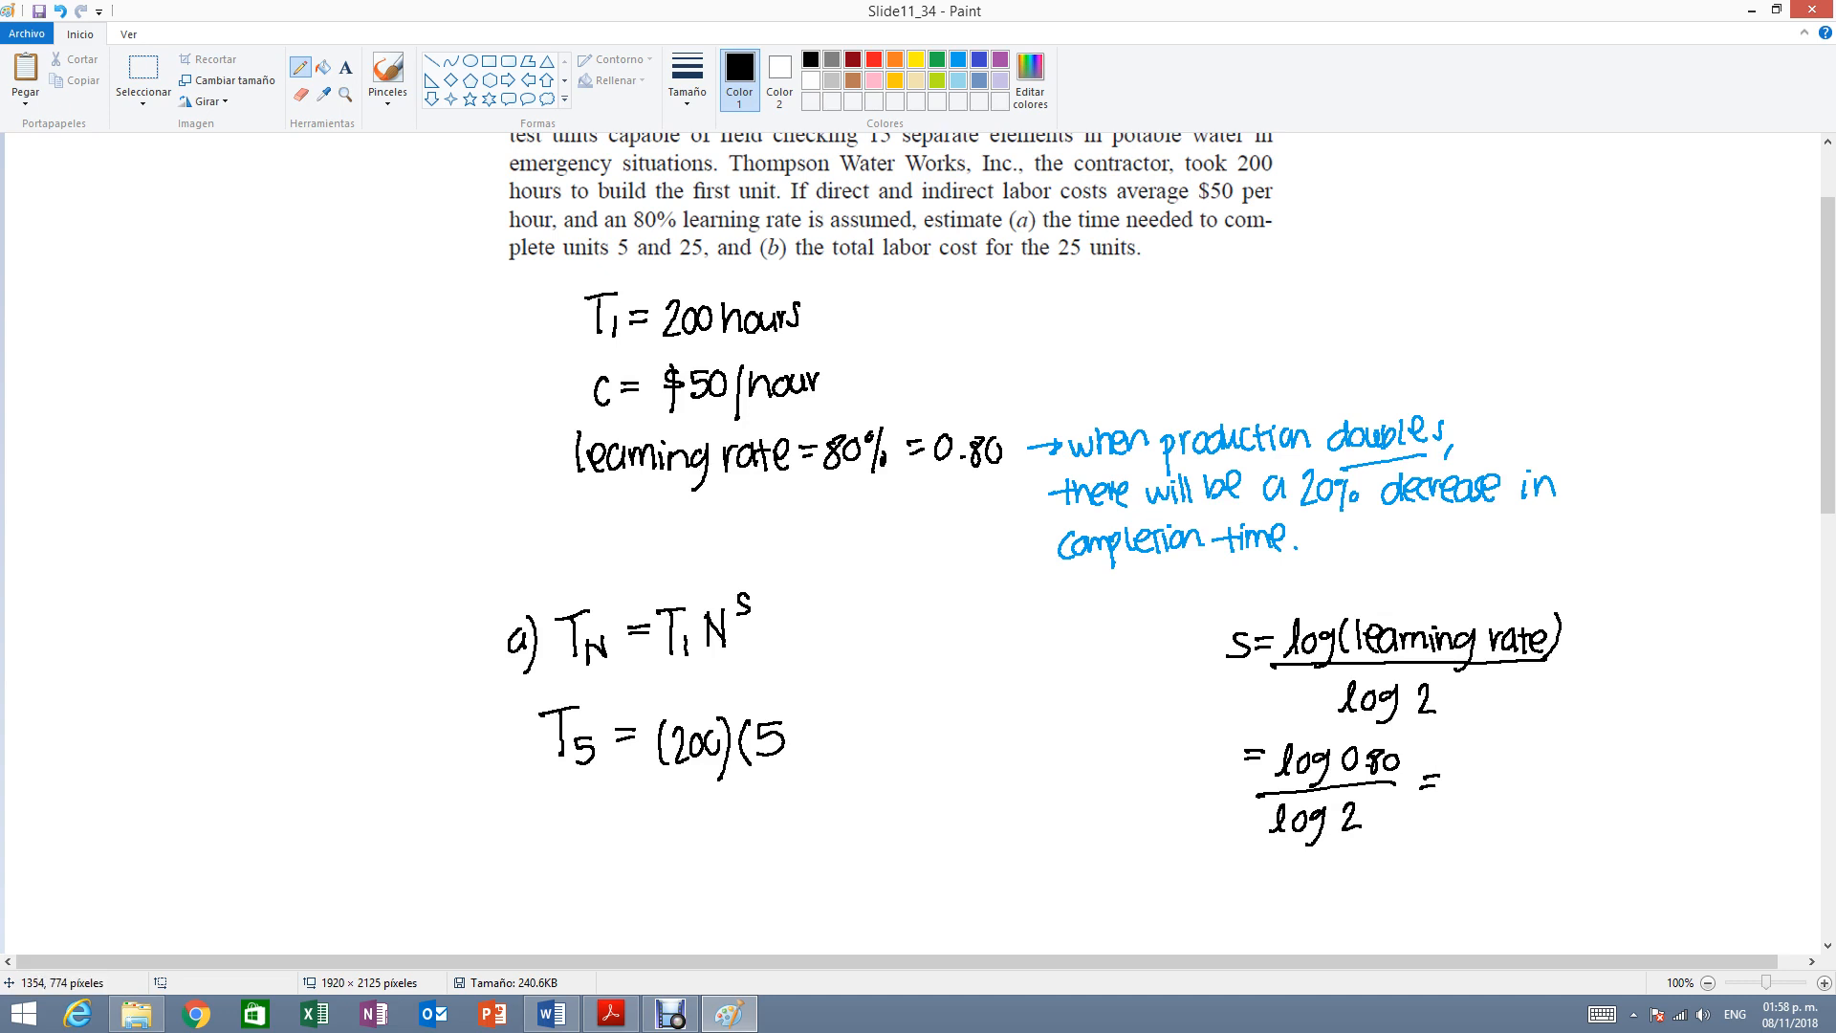
left_click_drag(1323, 761, 1347, 832)
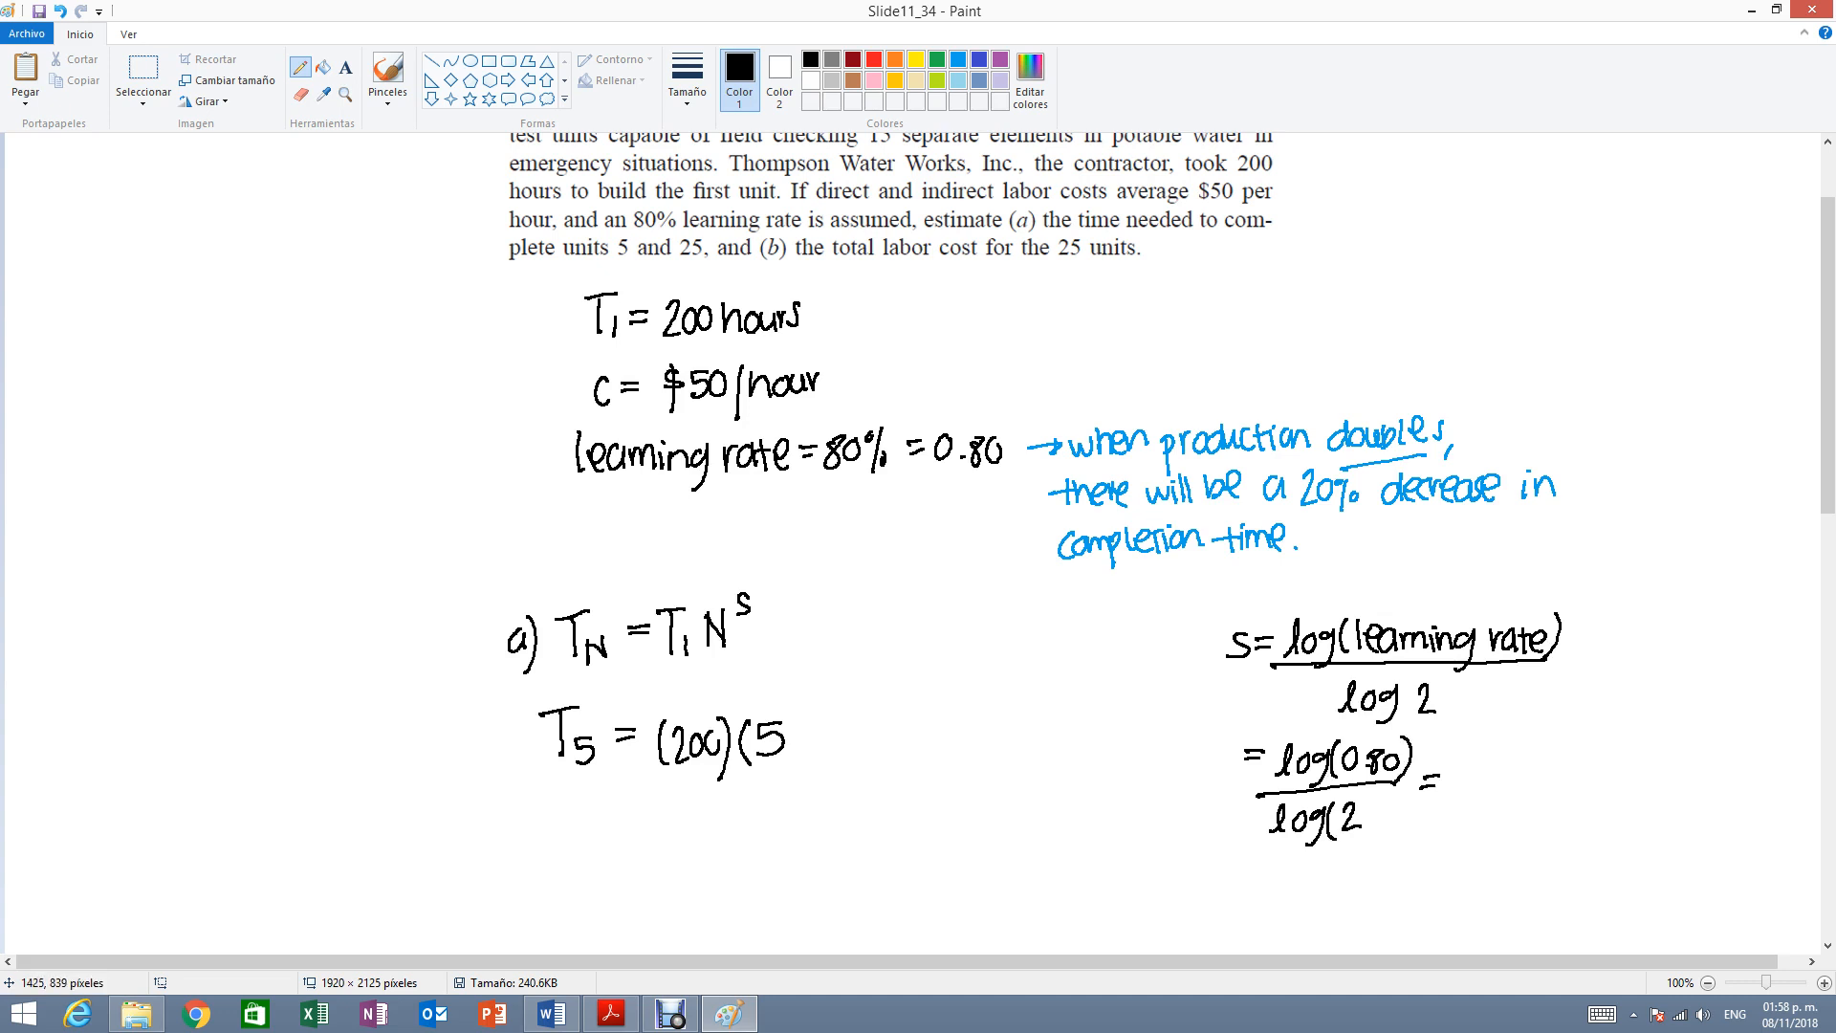
left_click(1406, 702)
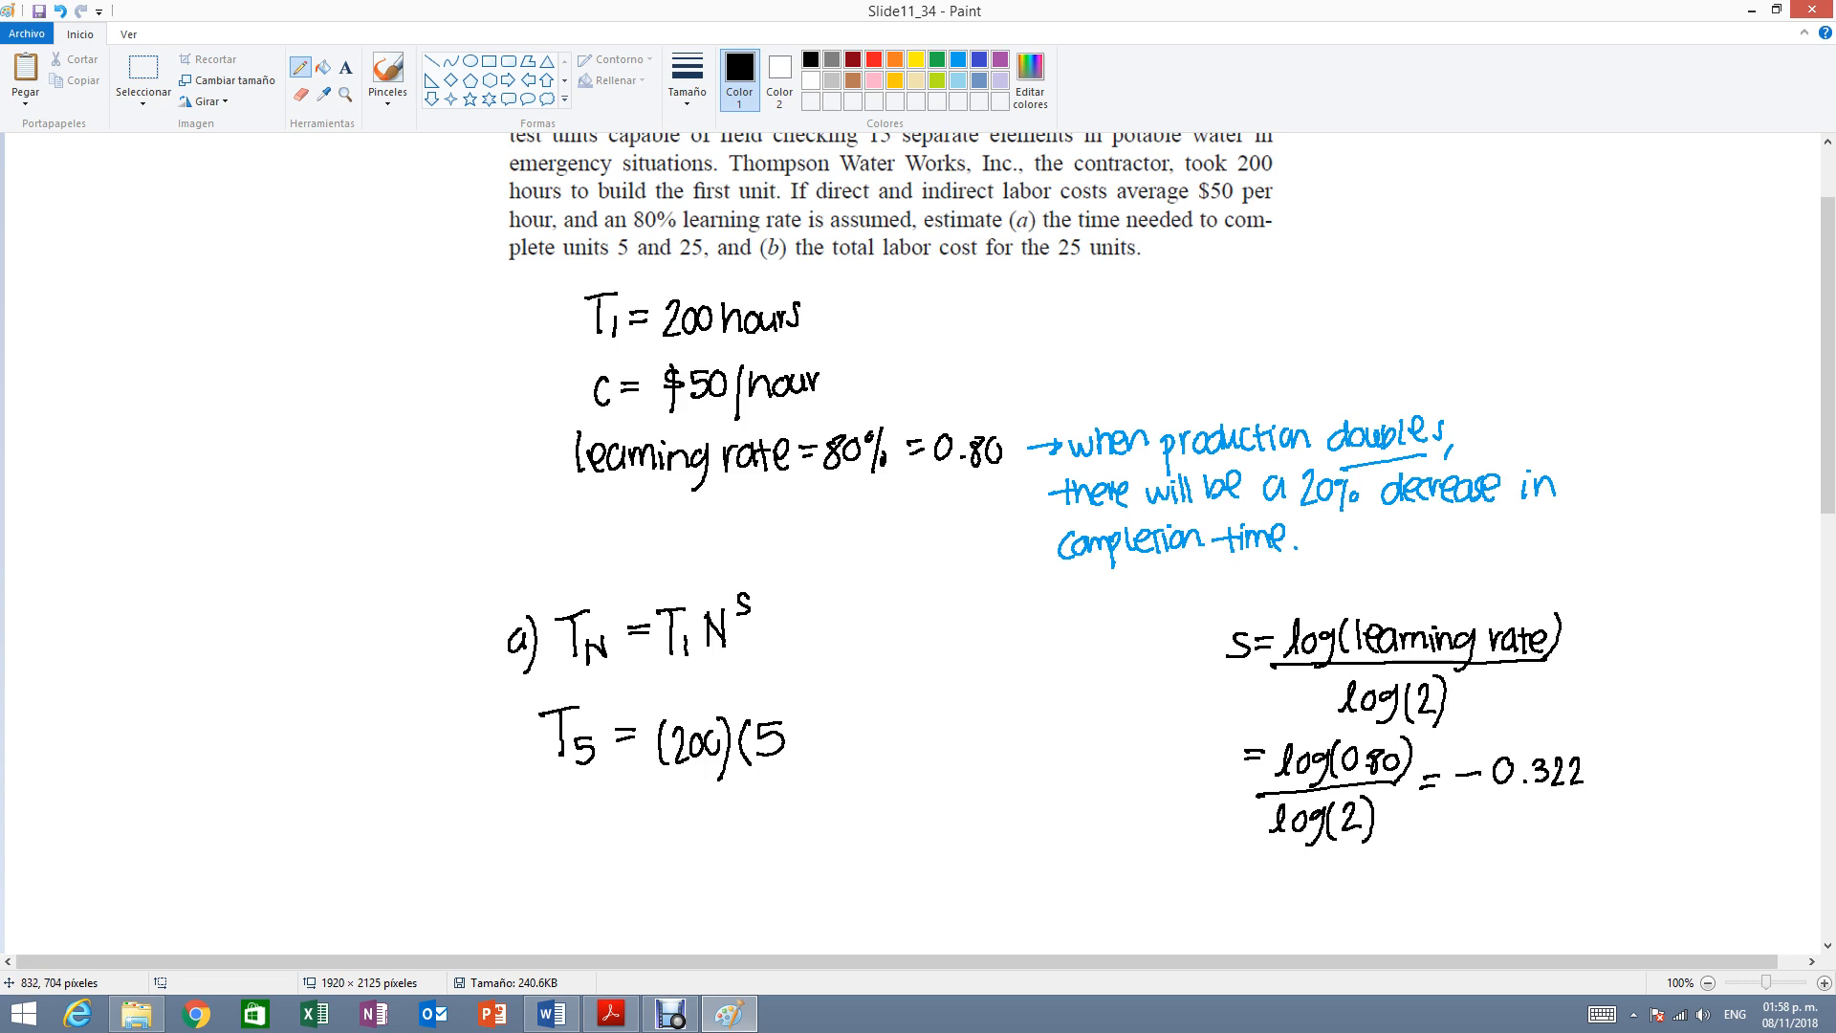
Complete T5 = (200)(5^−0.322) = 119.1 hours.
left_click(796, 715)
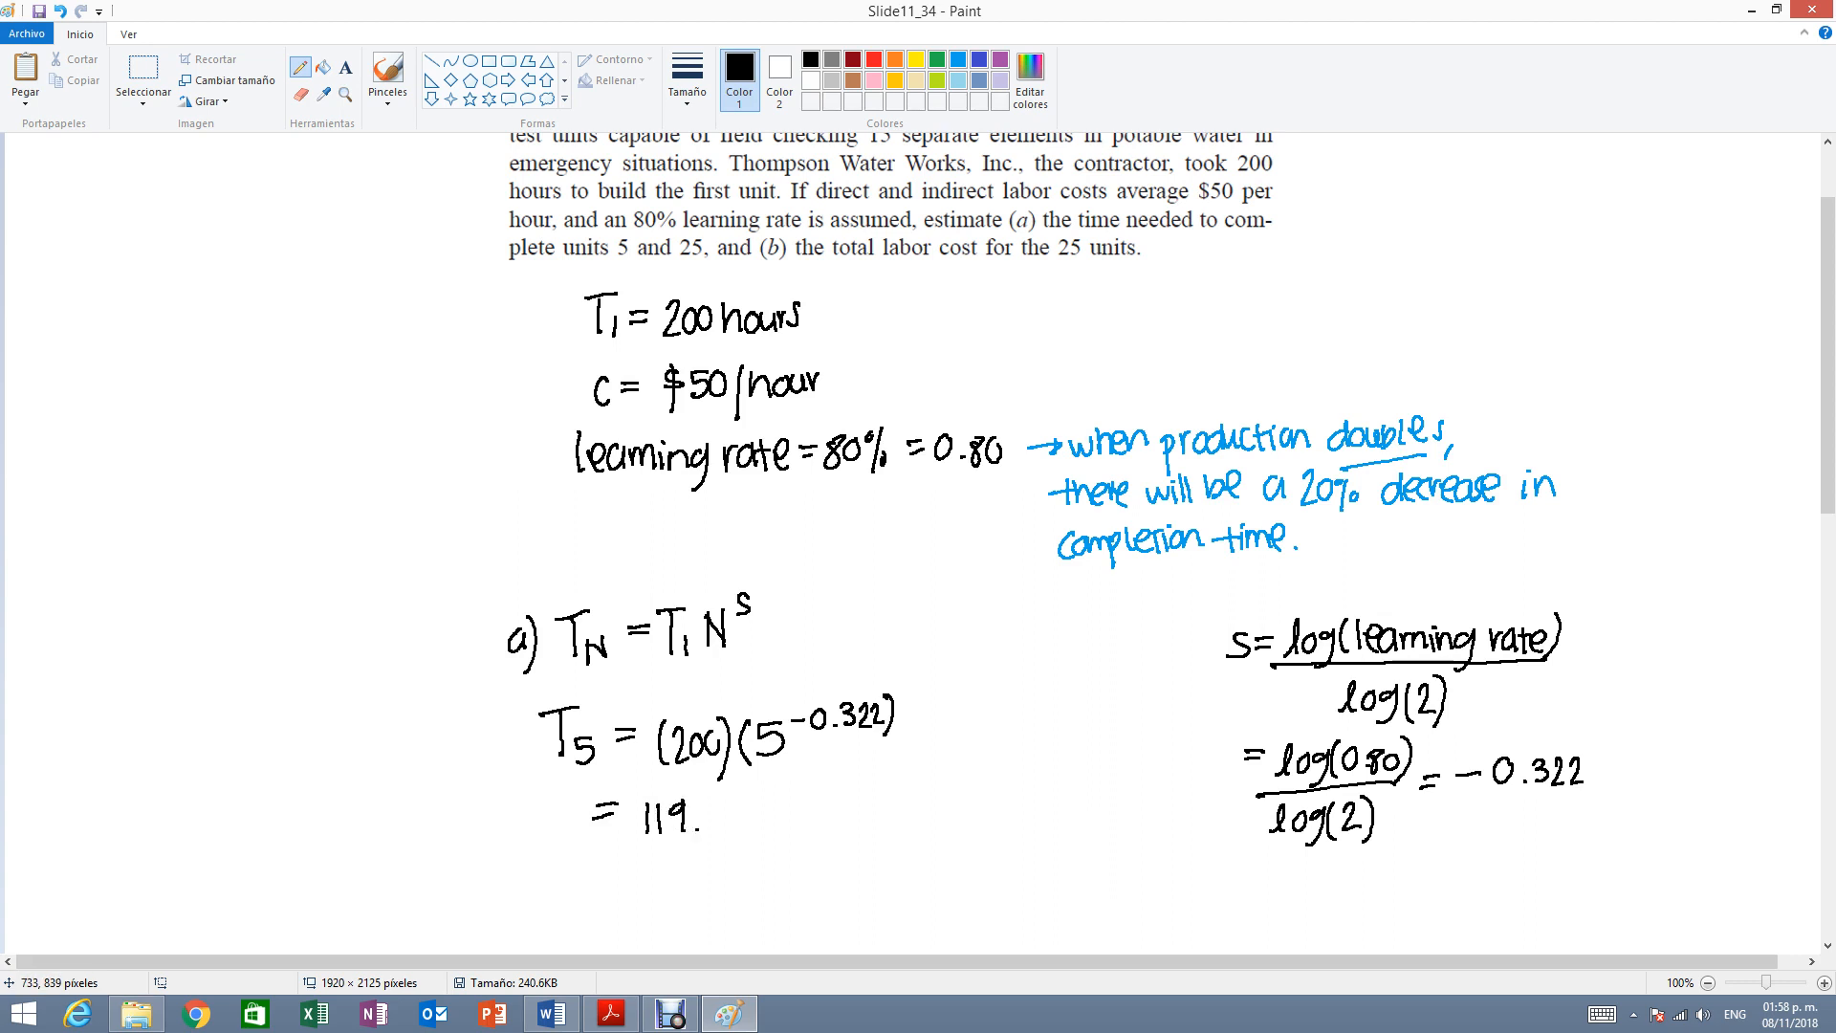
left_click_drag(713, 817, 796, 817)
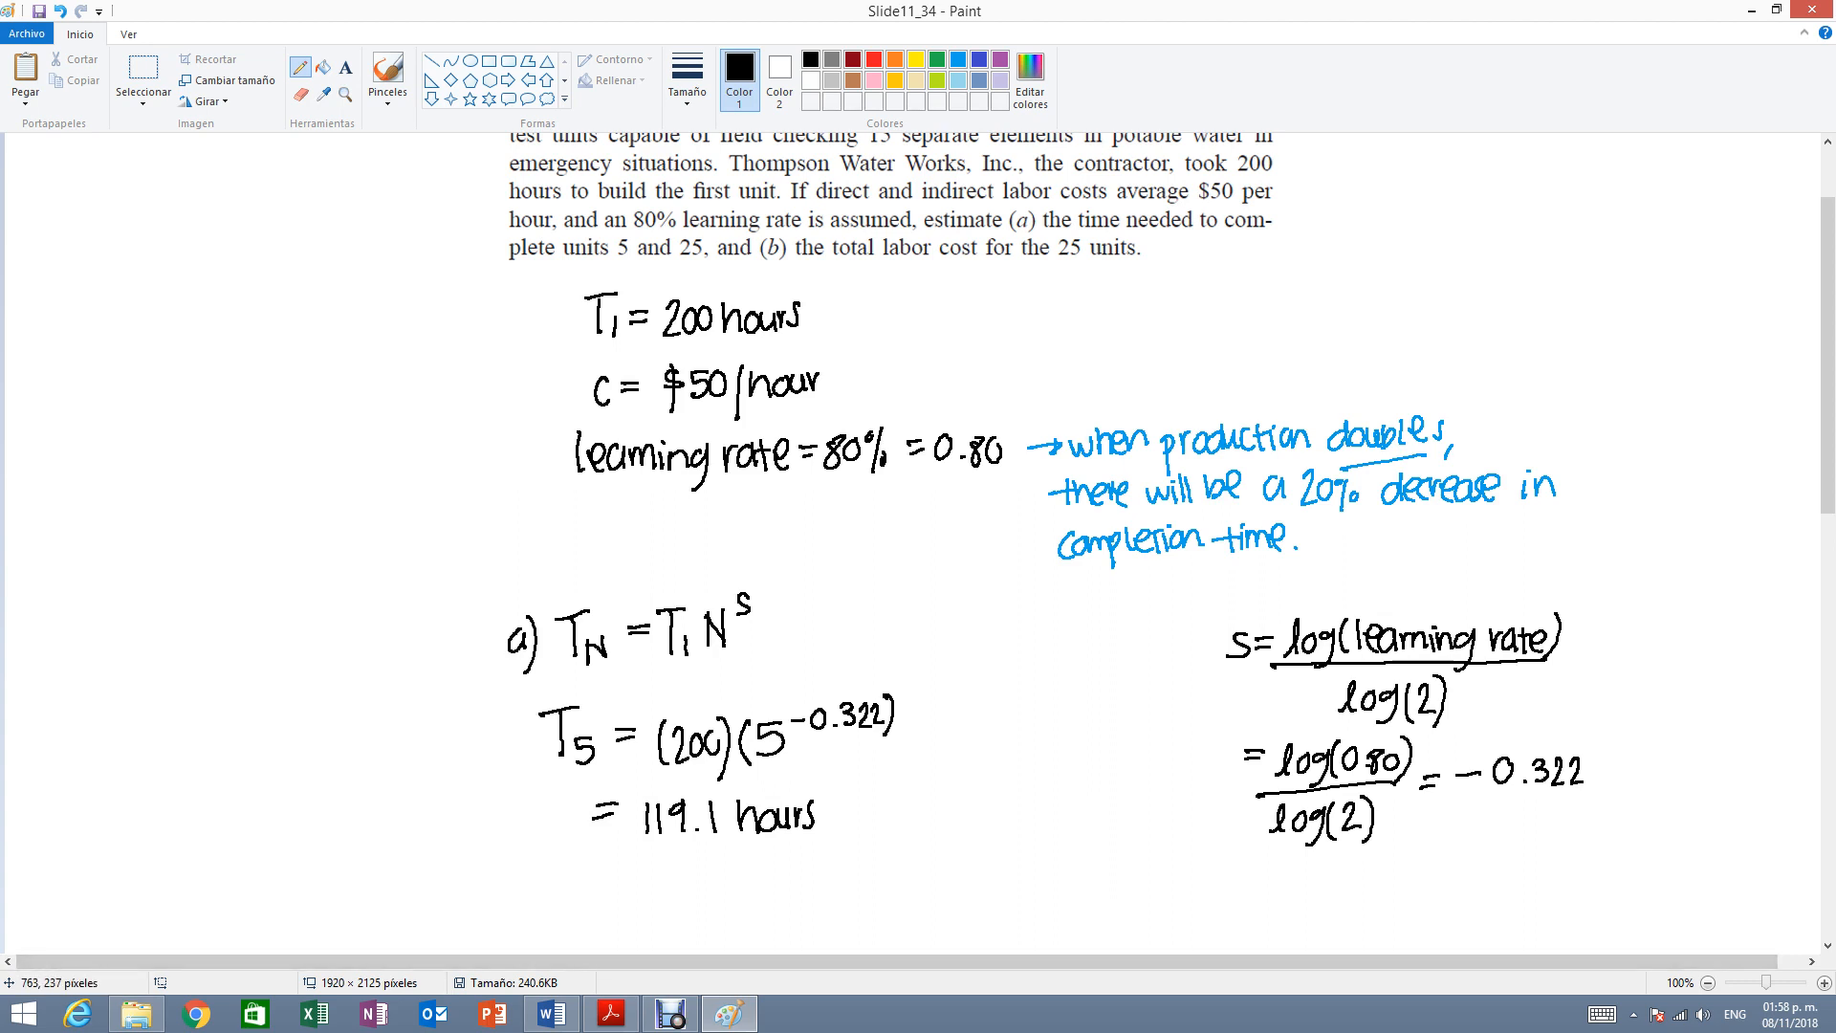
Write T25 = (200)(25^−0.322) = 70.9 hours below the T5 answer.
scroll("down", 3)
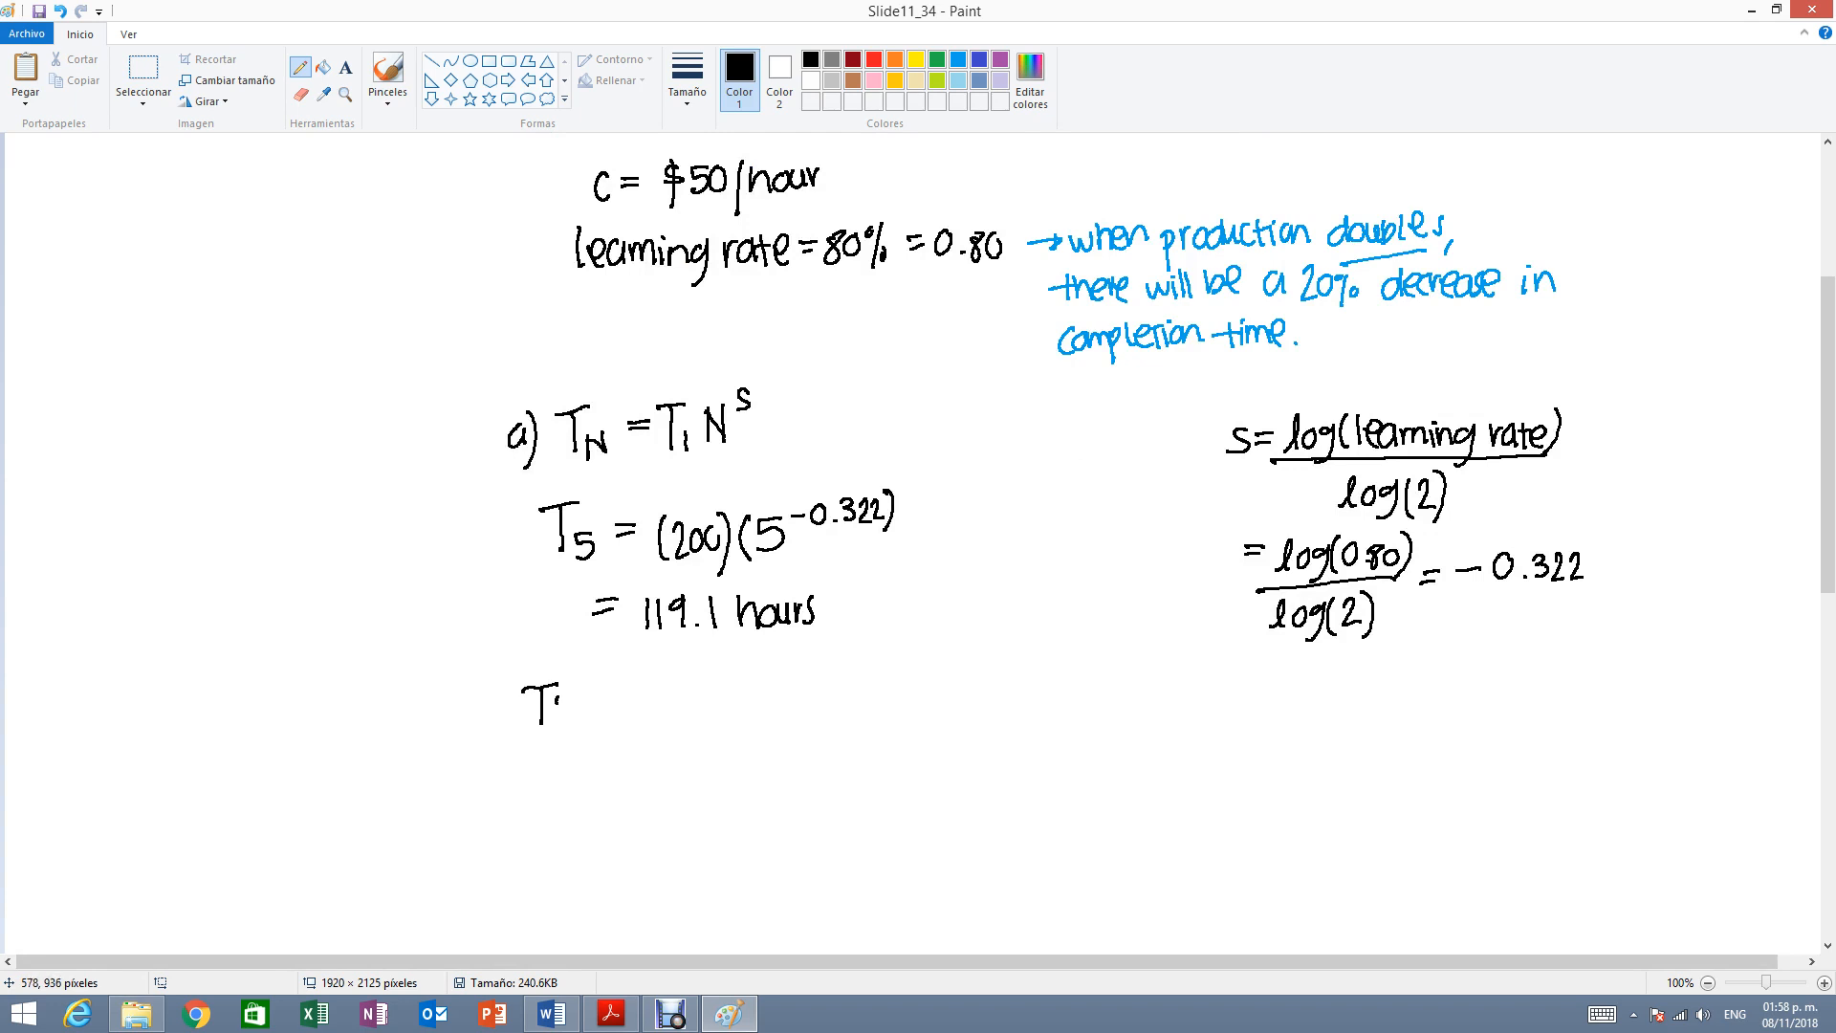
left_click_drag(551, 696, 620, 696)
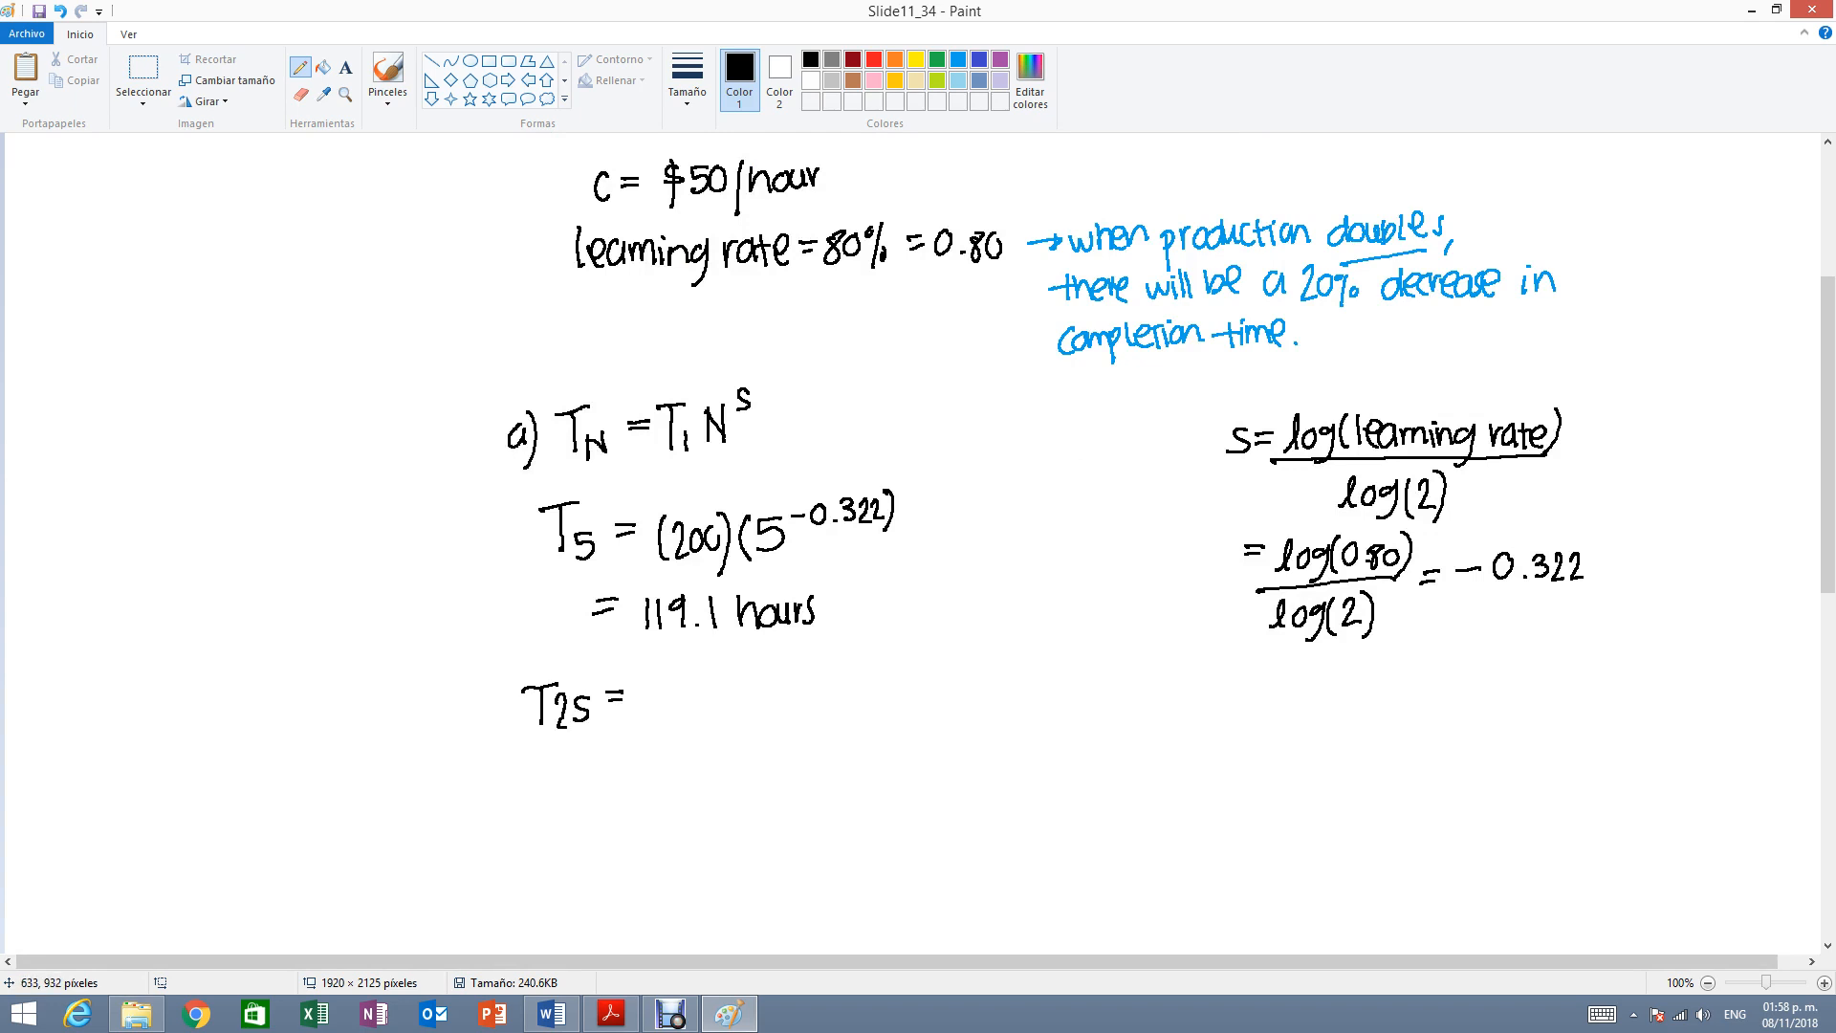
left_click_drag(639, 685, 691, 696)
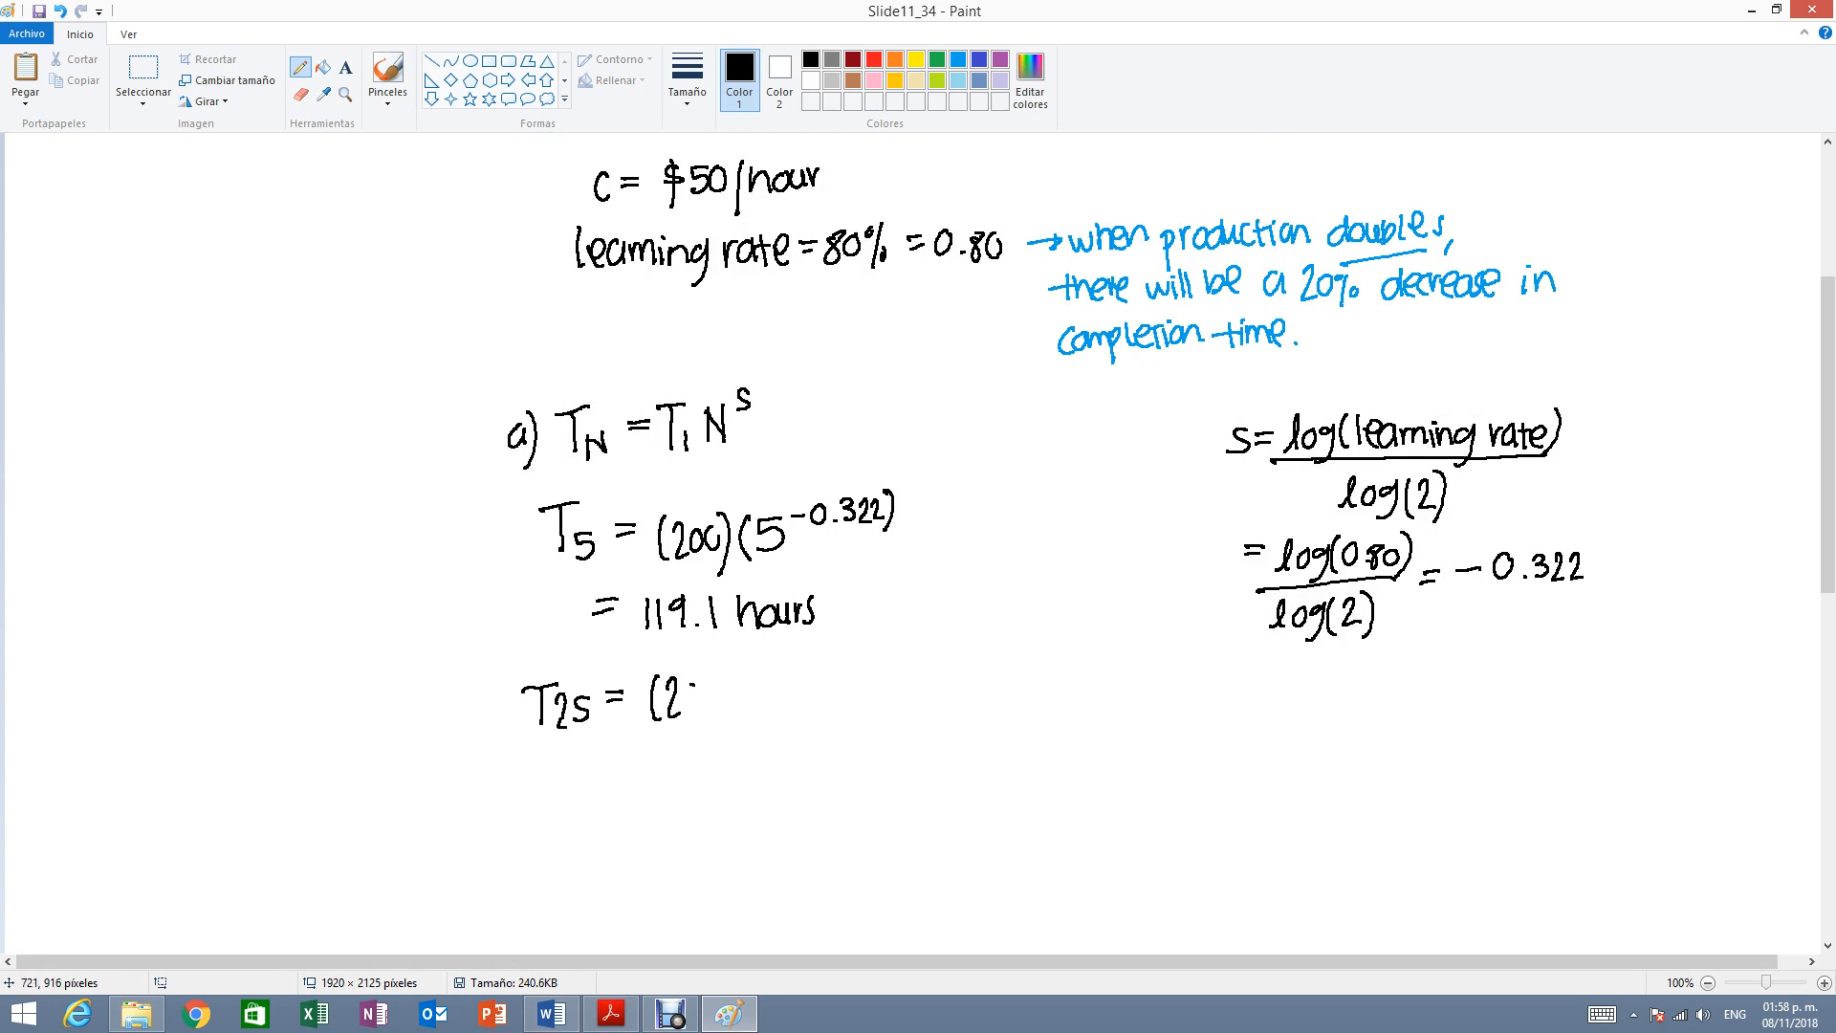
left_click_drag(661, 690, 750, 696)
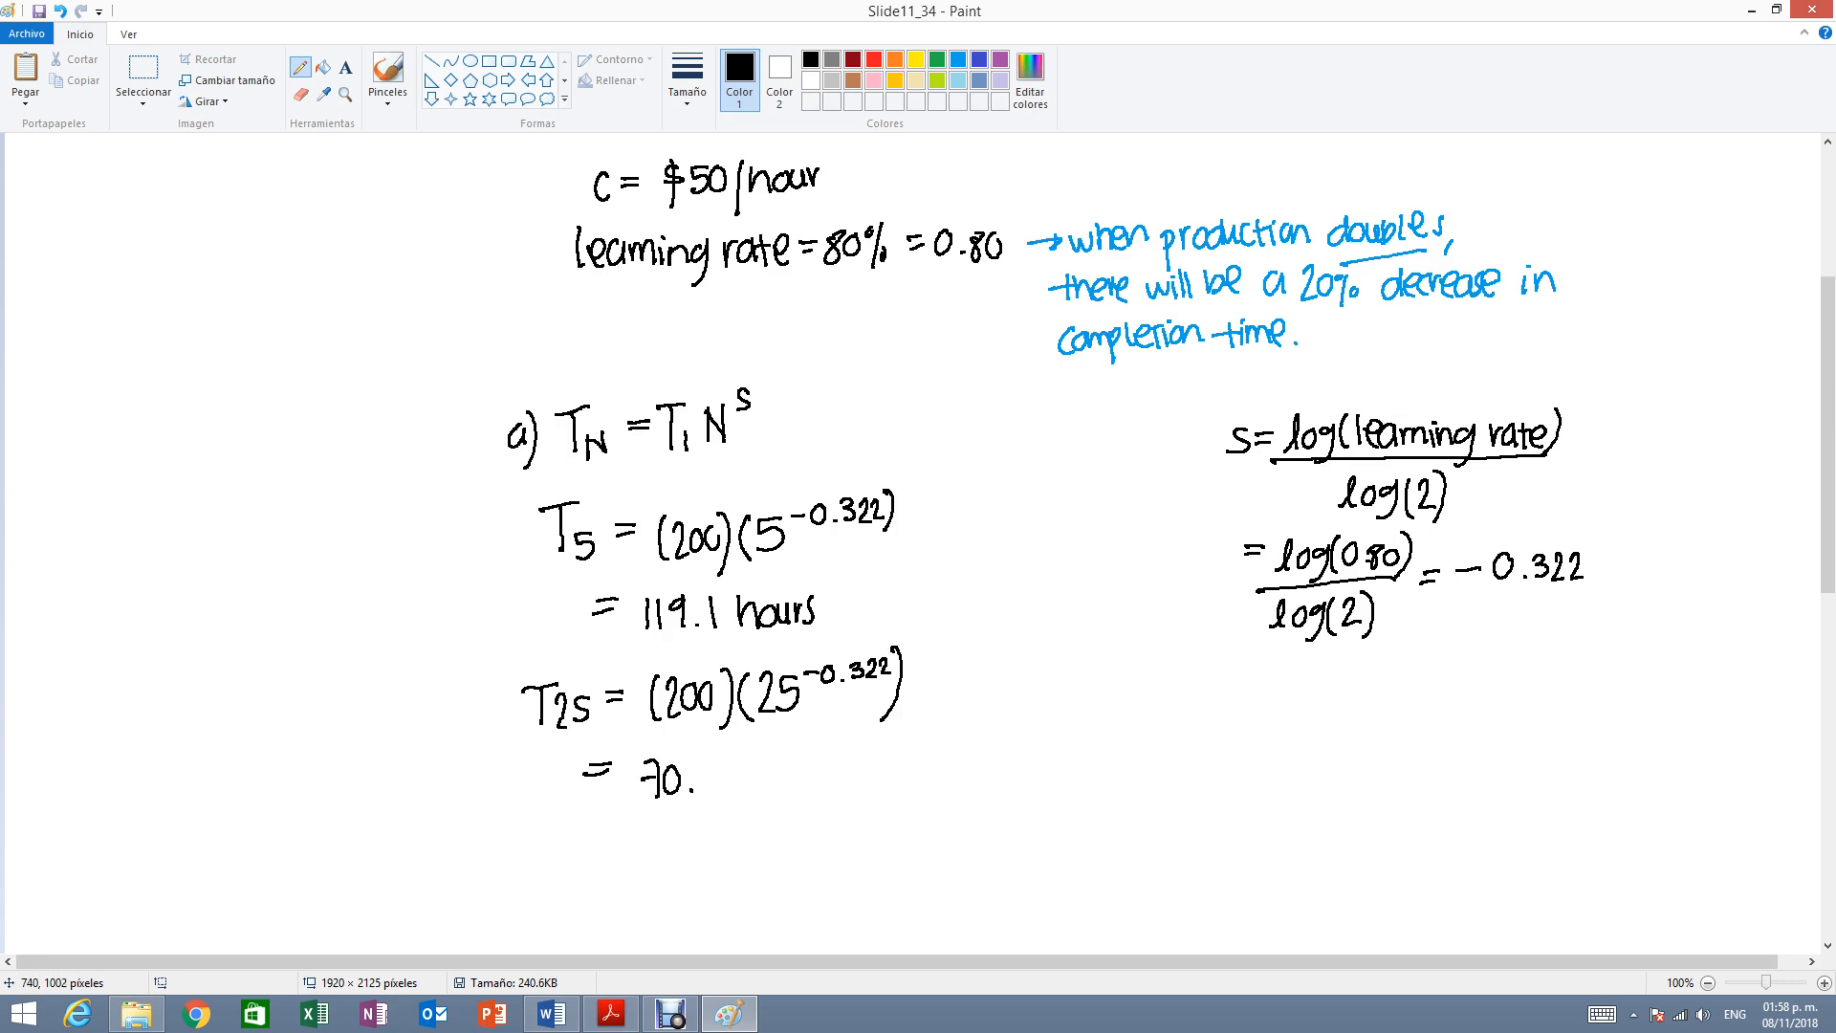
left_click_drag(691, 778, 779, 778)
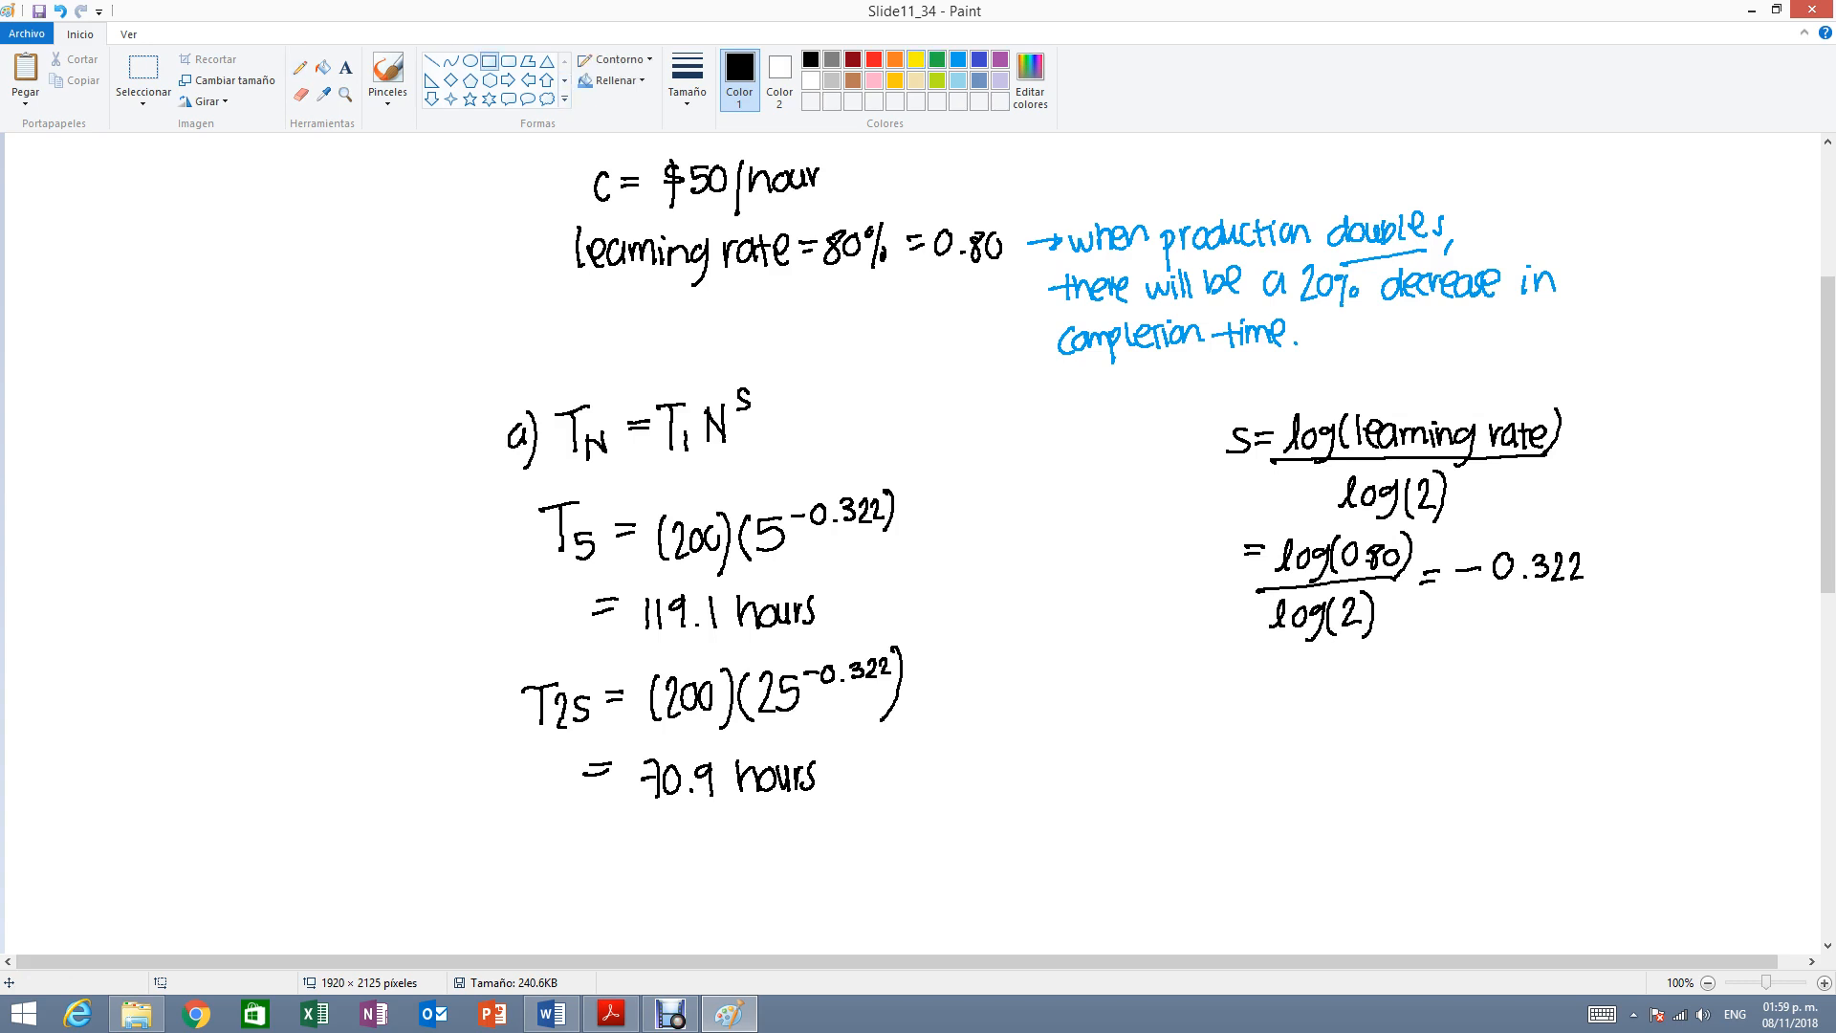
Draw yellow rectangles around the 119.1 hours and 70.9 hours answers.
left_click_drag(637, 582, 846, 639)
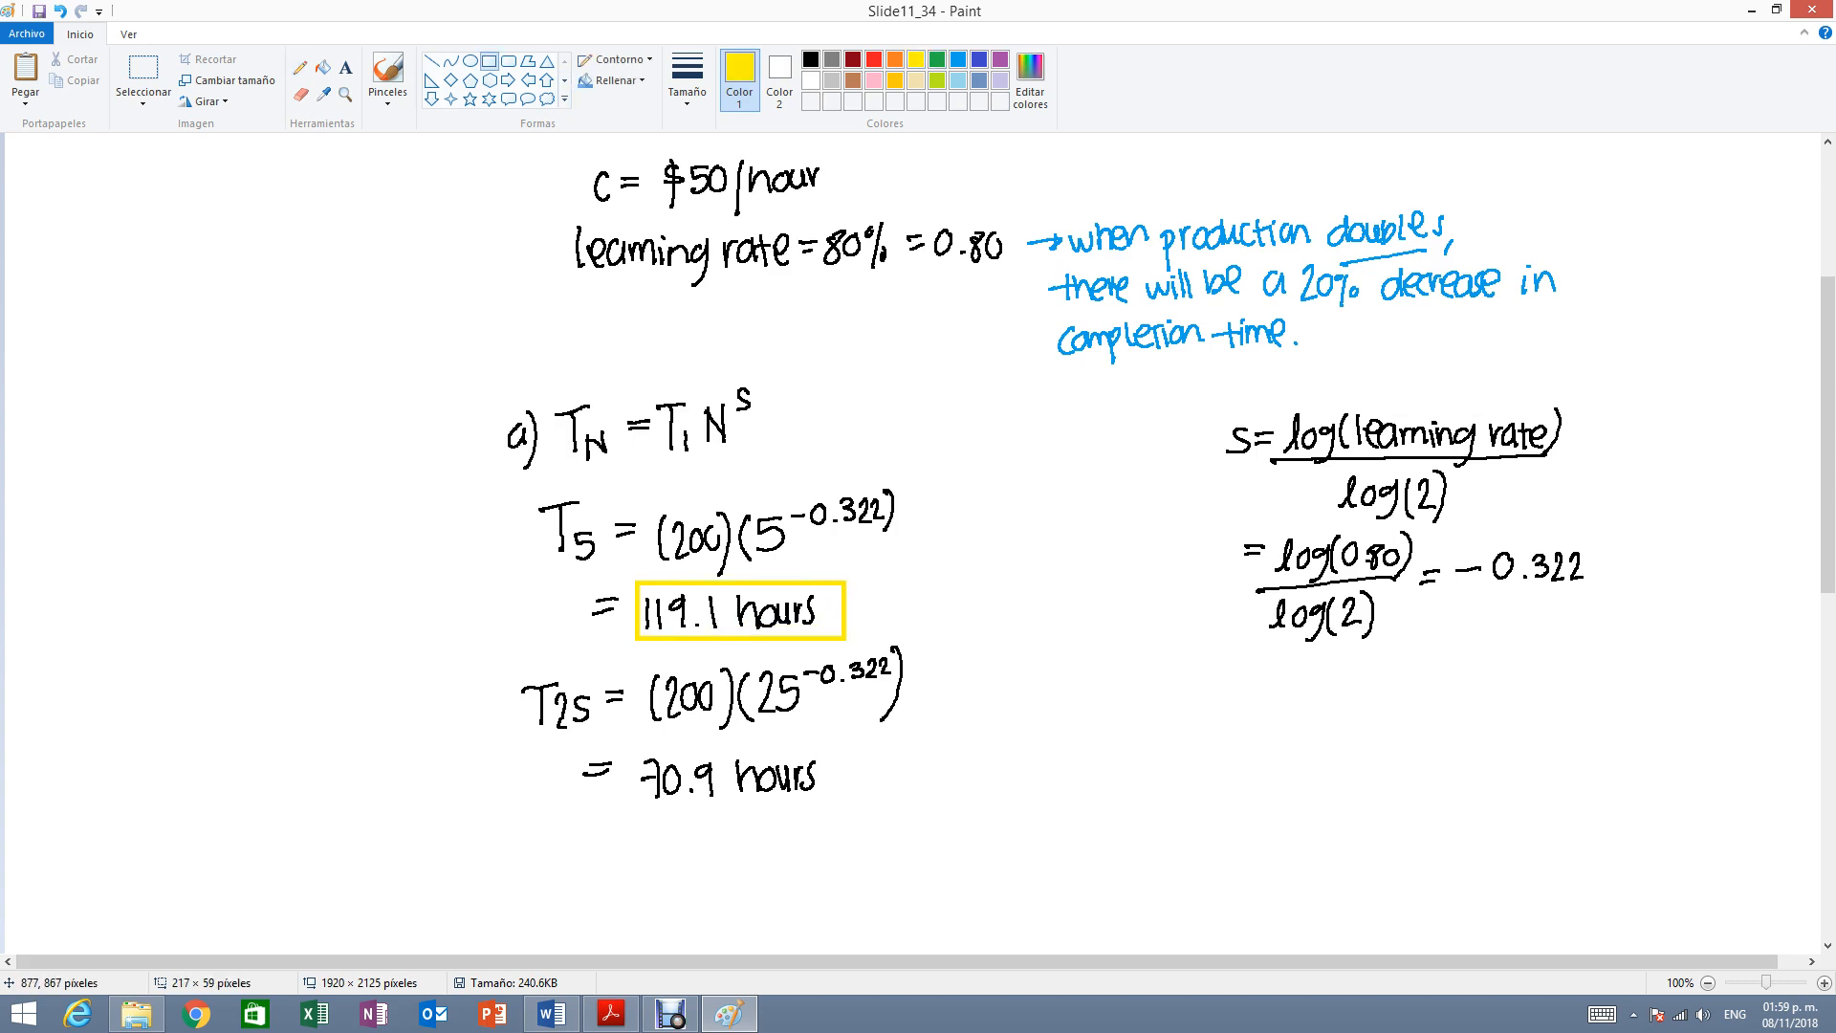
left_click_drag(625, 752, 811, 813)
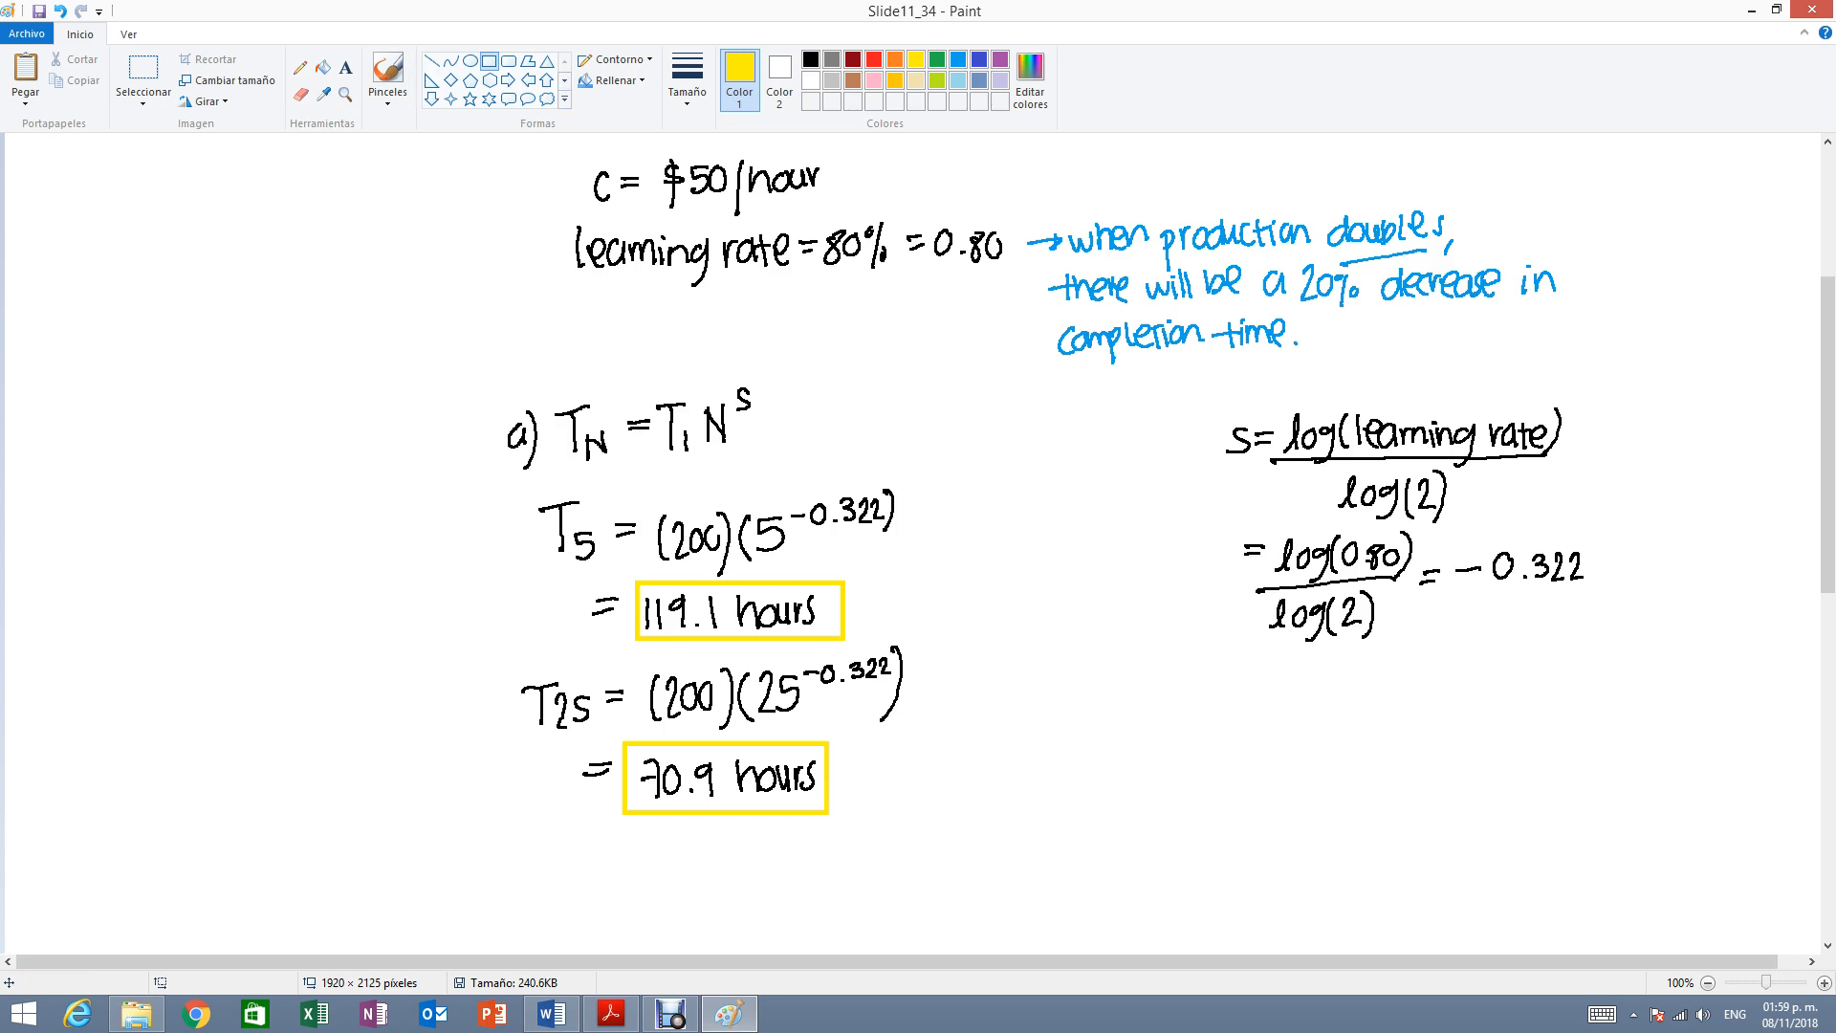
mouse_move(449, 100)
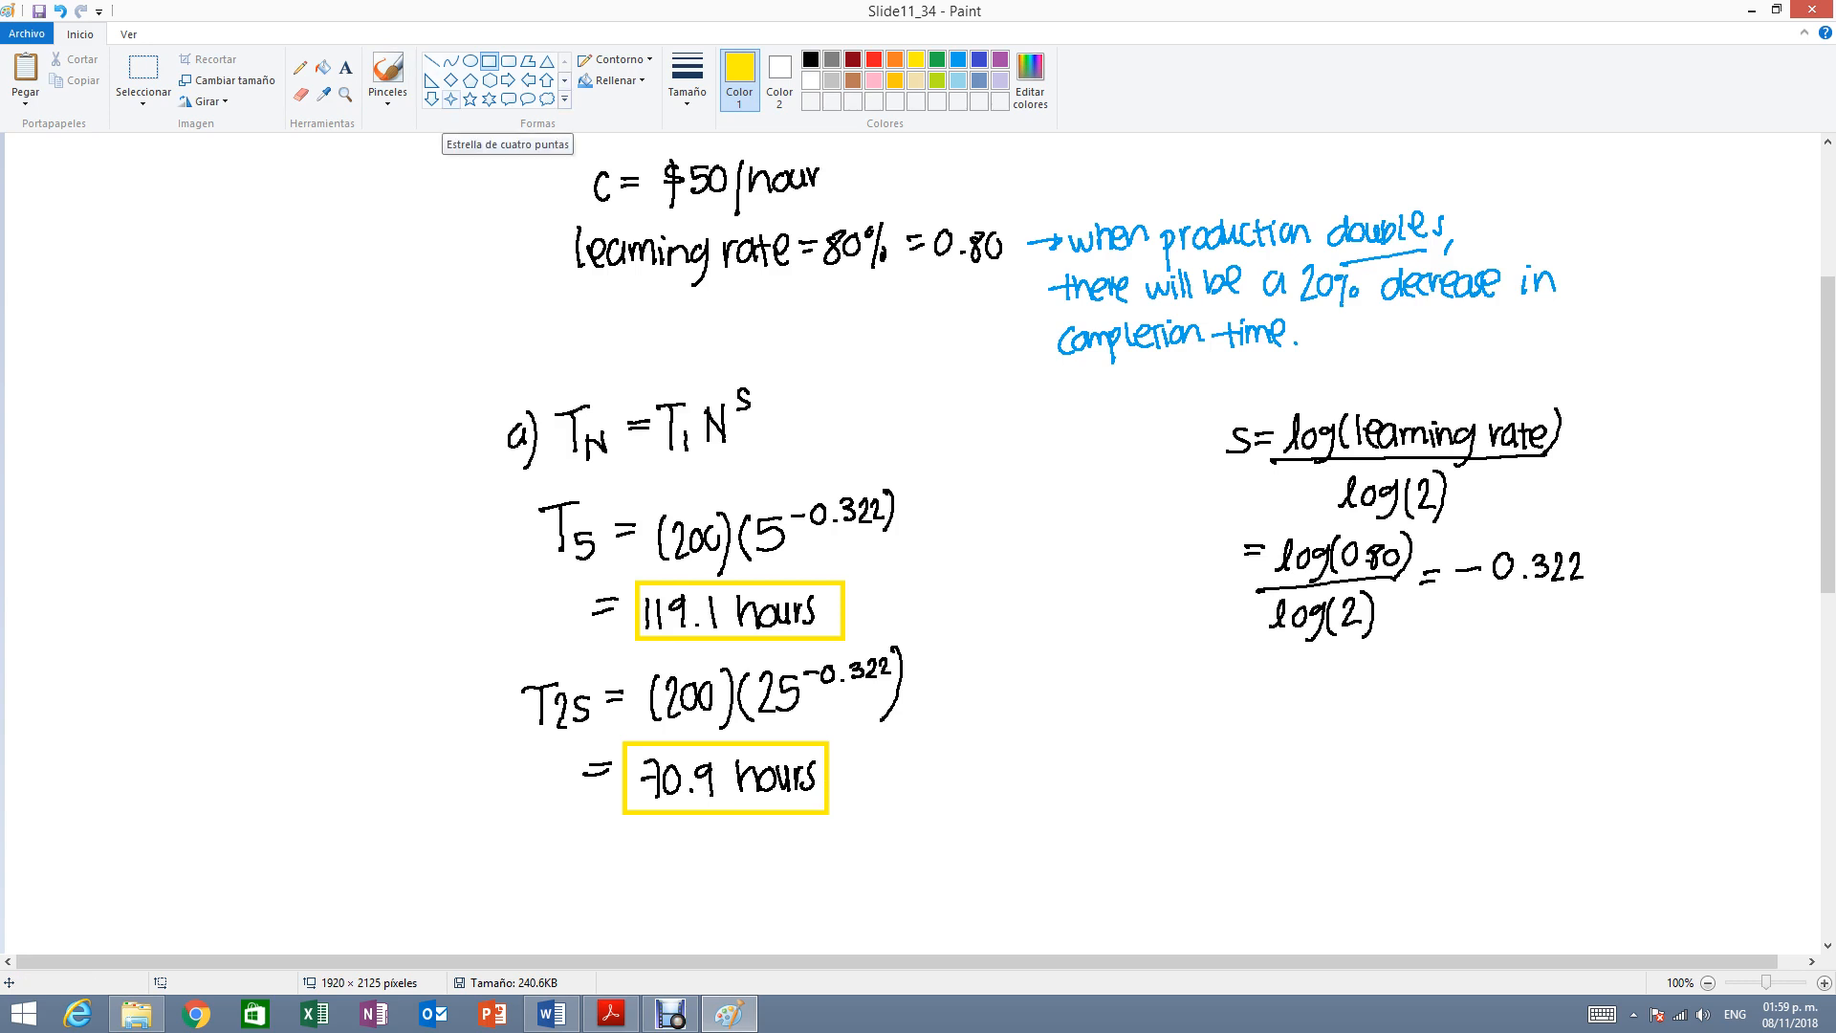
mouse_move(694, 937)
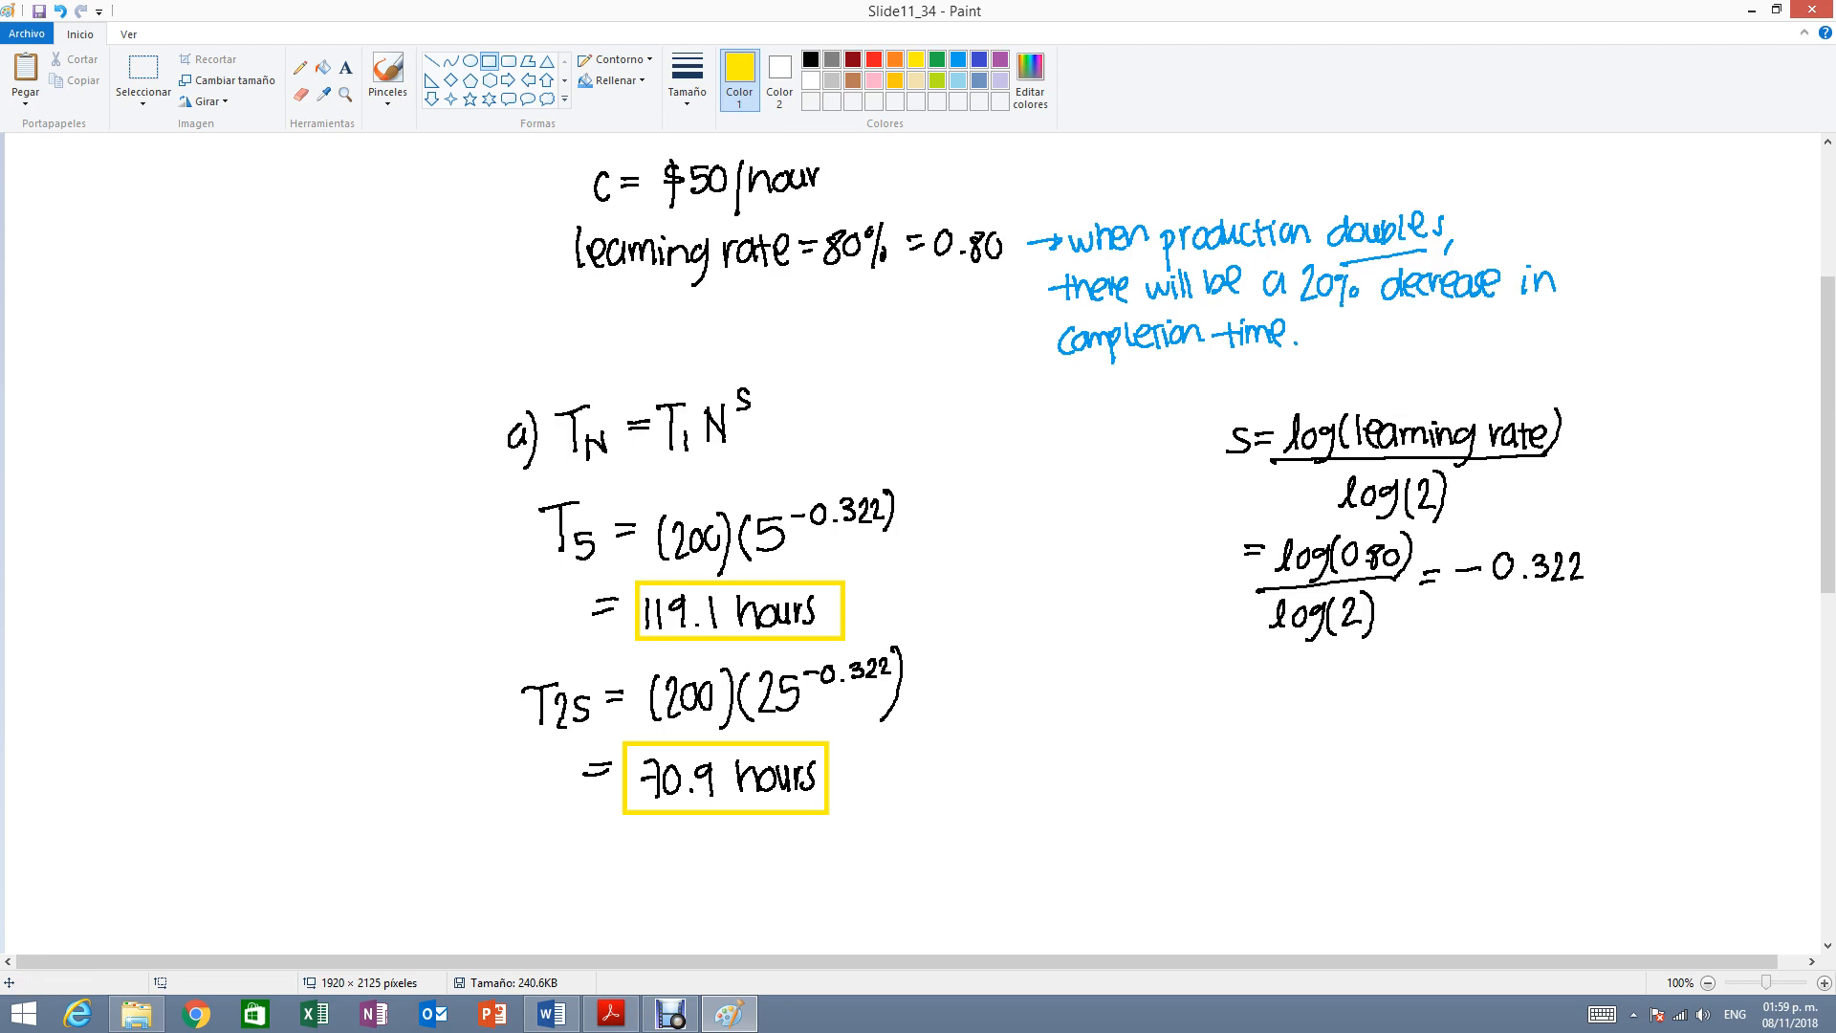
Switch back to thin black strokes and begin part b) with C_T = C below the boxes.
left_click(810, 60)
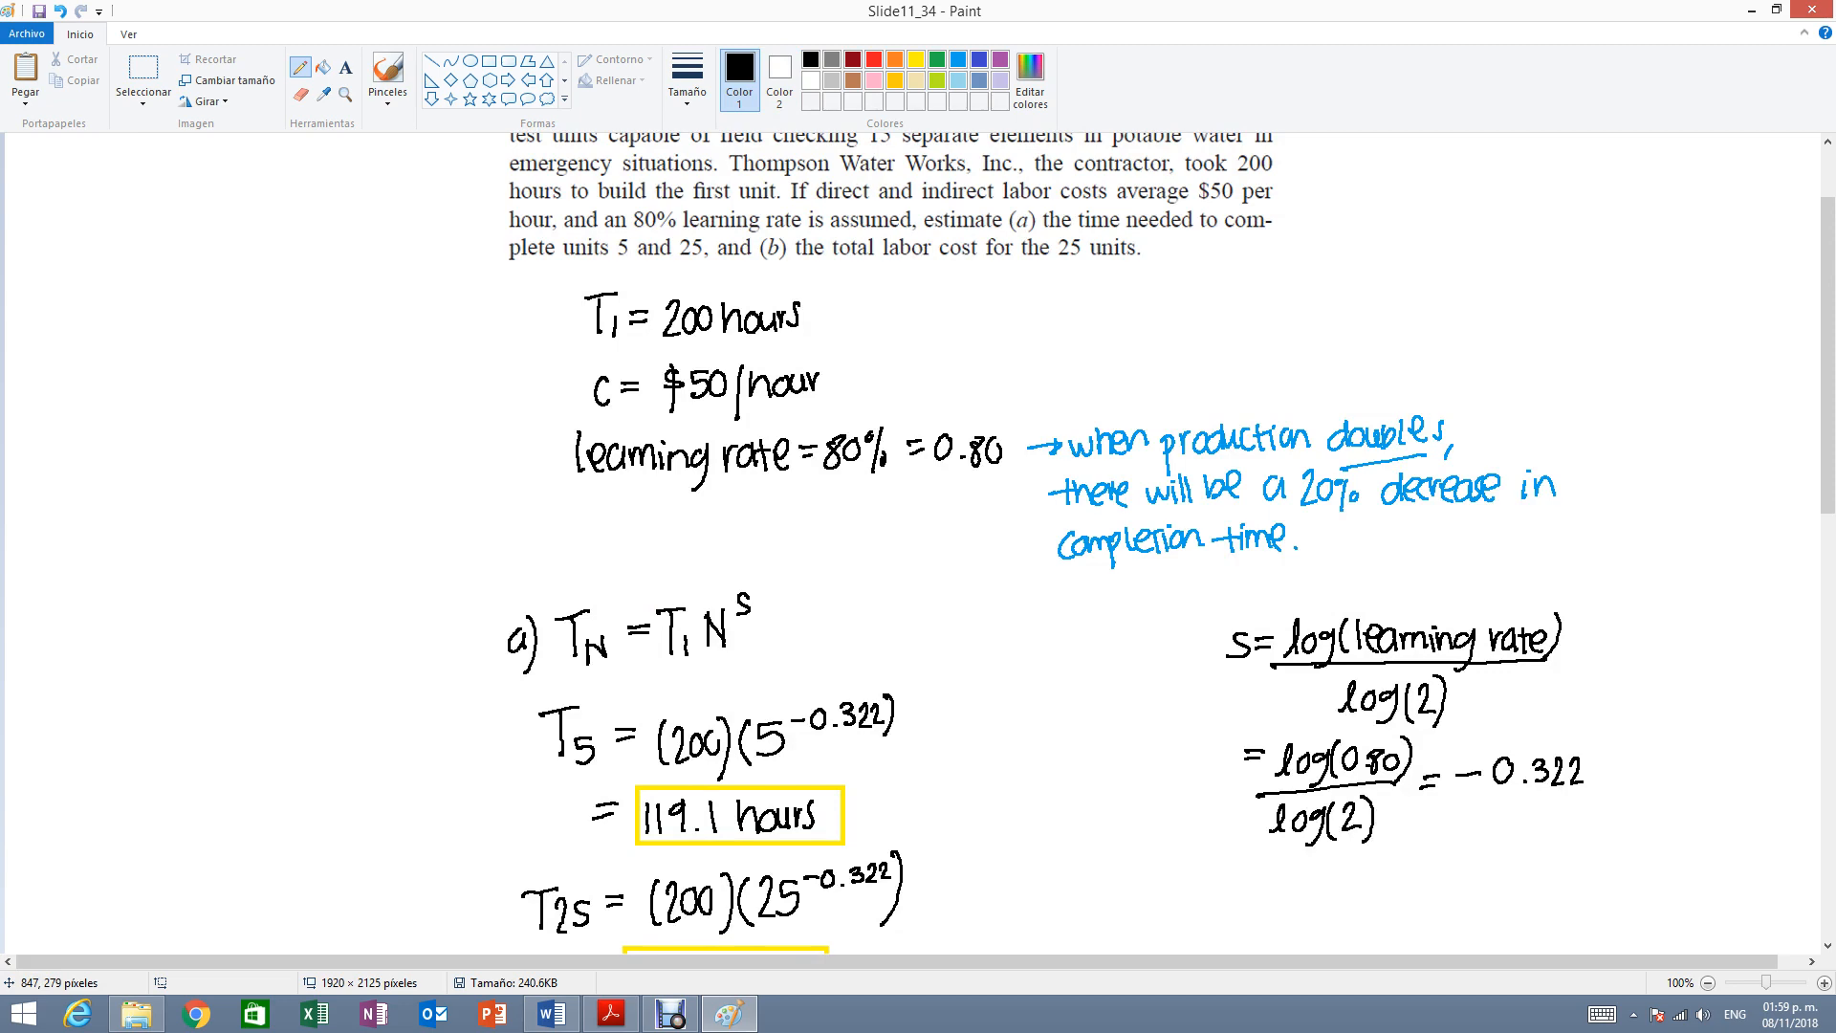
scroll("down", 3)
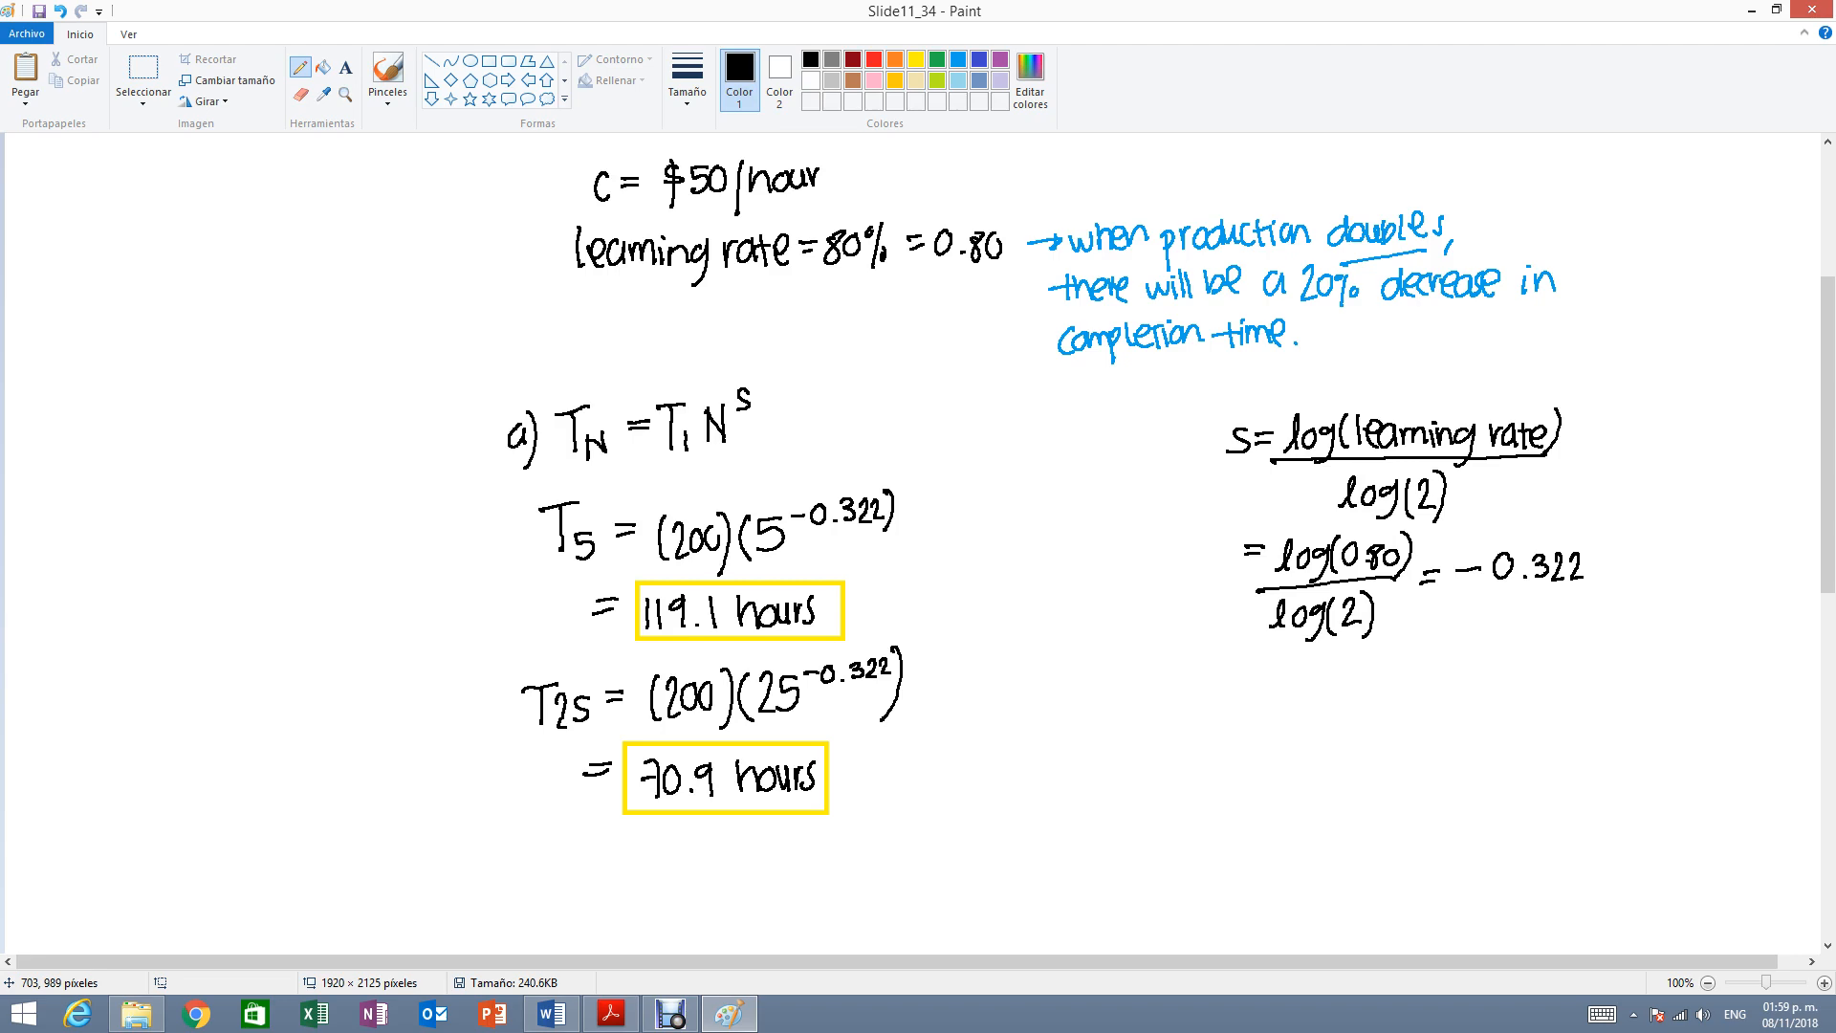
left_click(611, 1014)
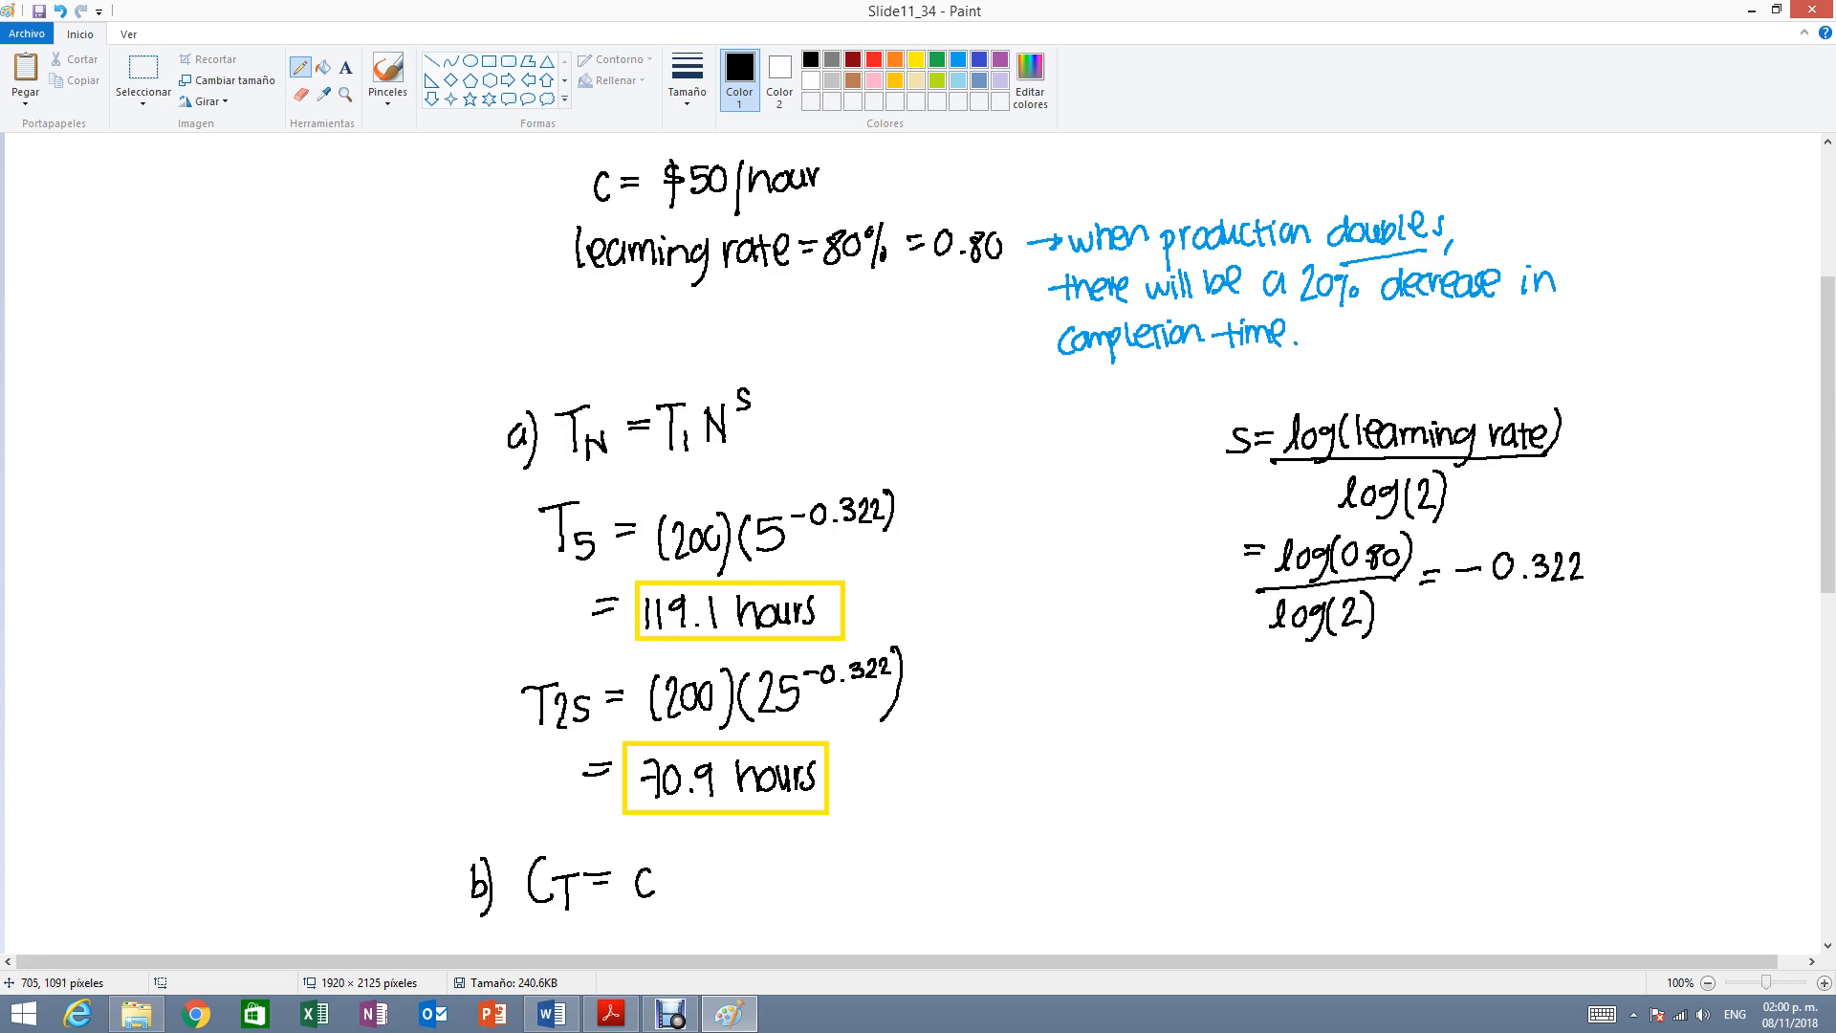
mouse_move(933, 398)
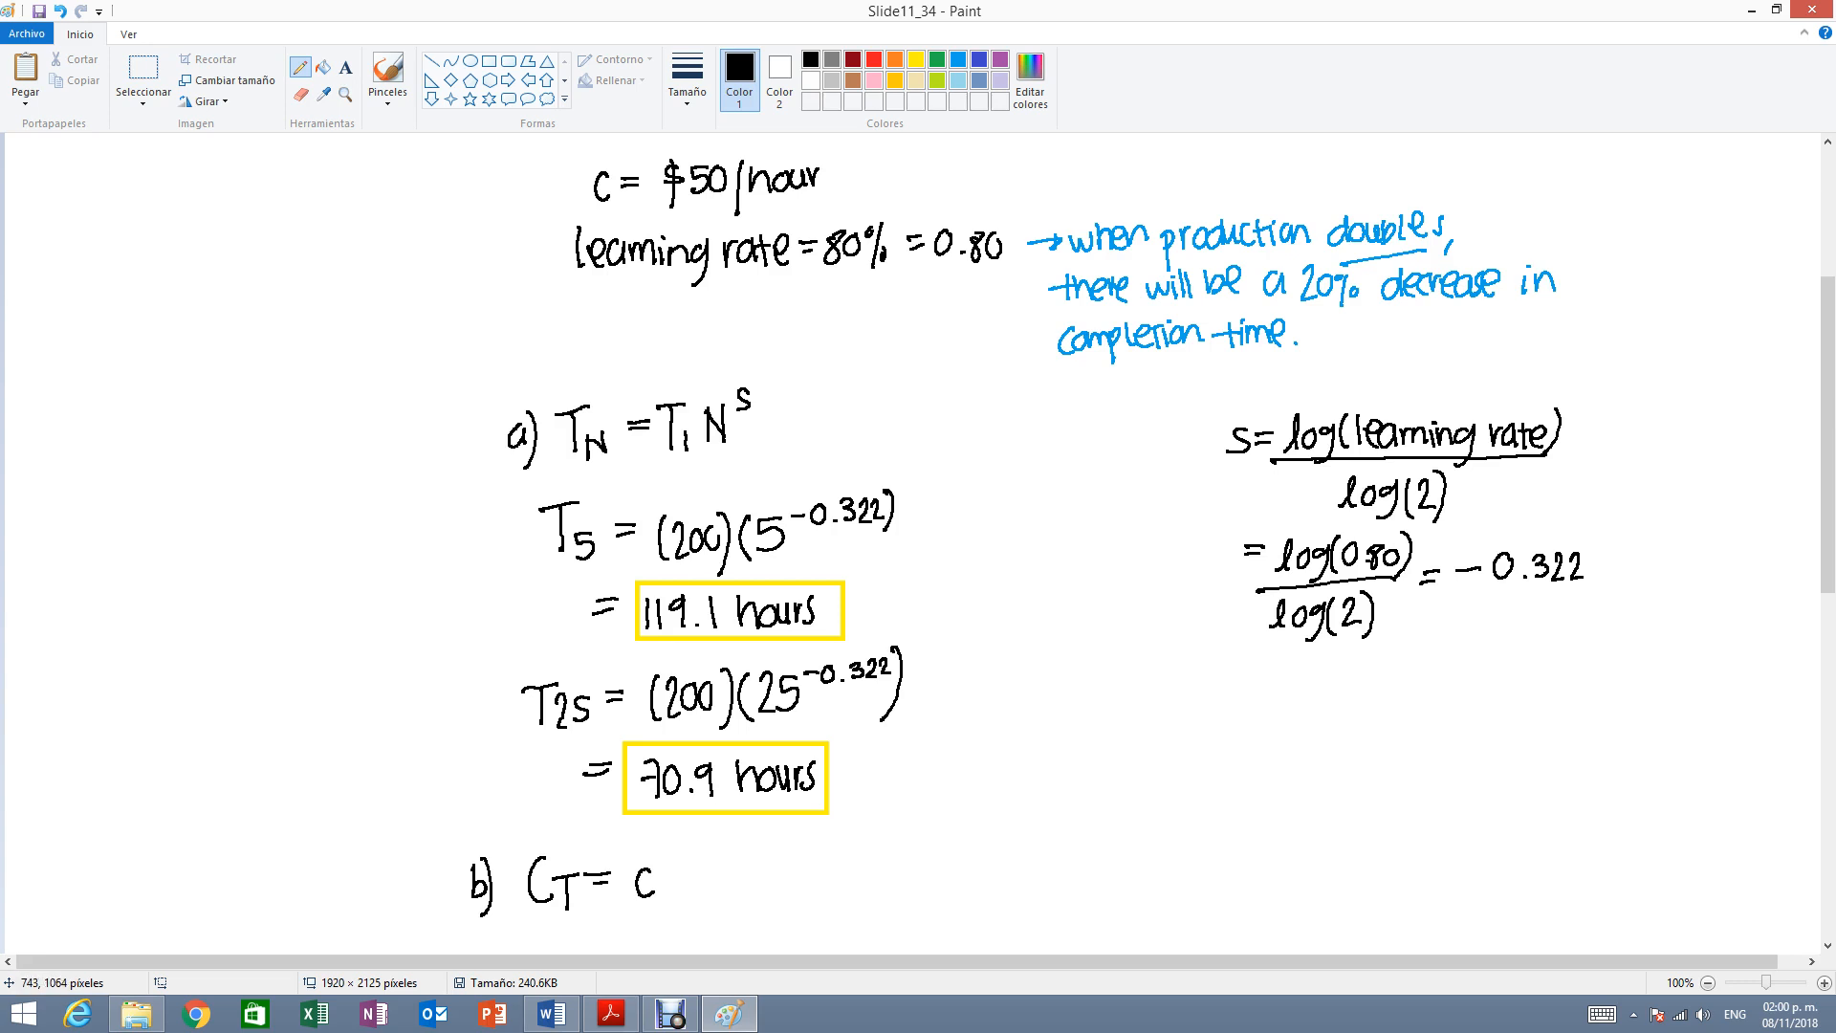
Write the sum c(T1+T2+T3+…+T25) and substitute 50 for c.
left_click_drag(680, 878, 727, 890)
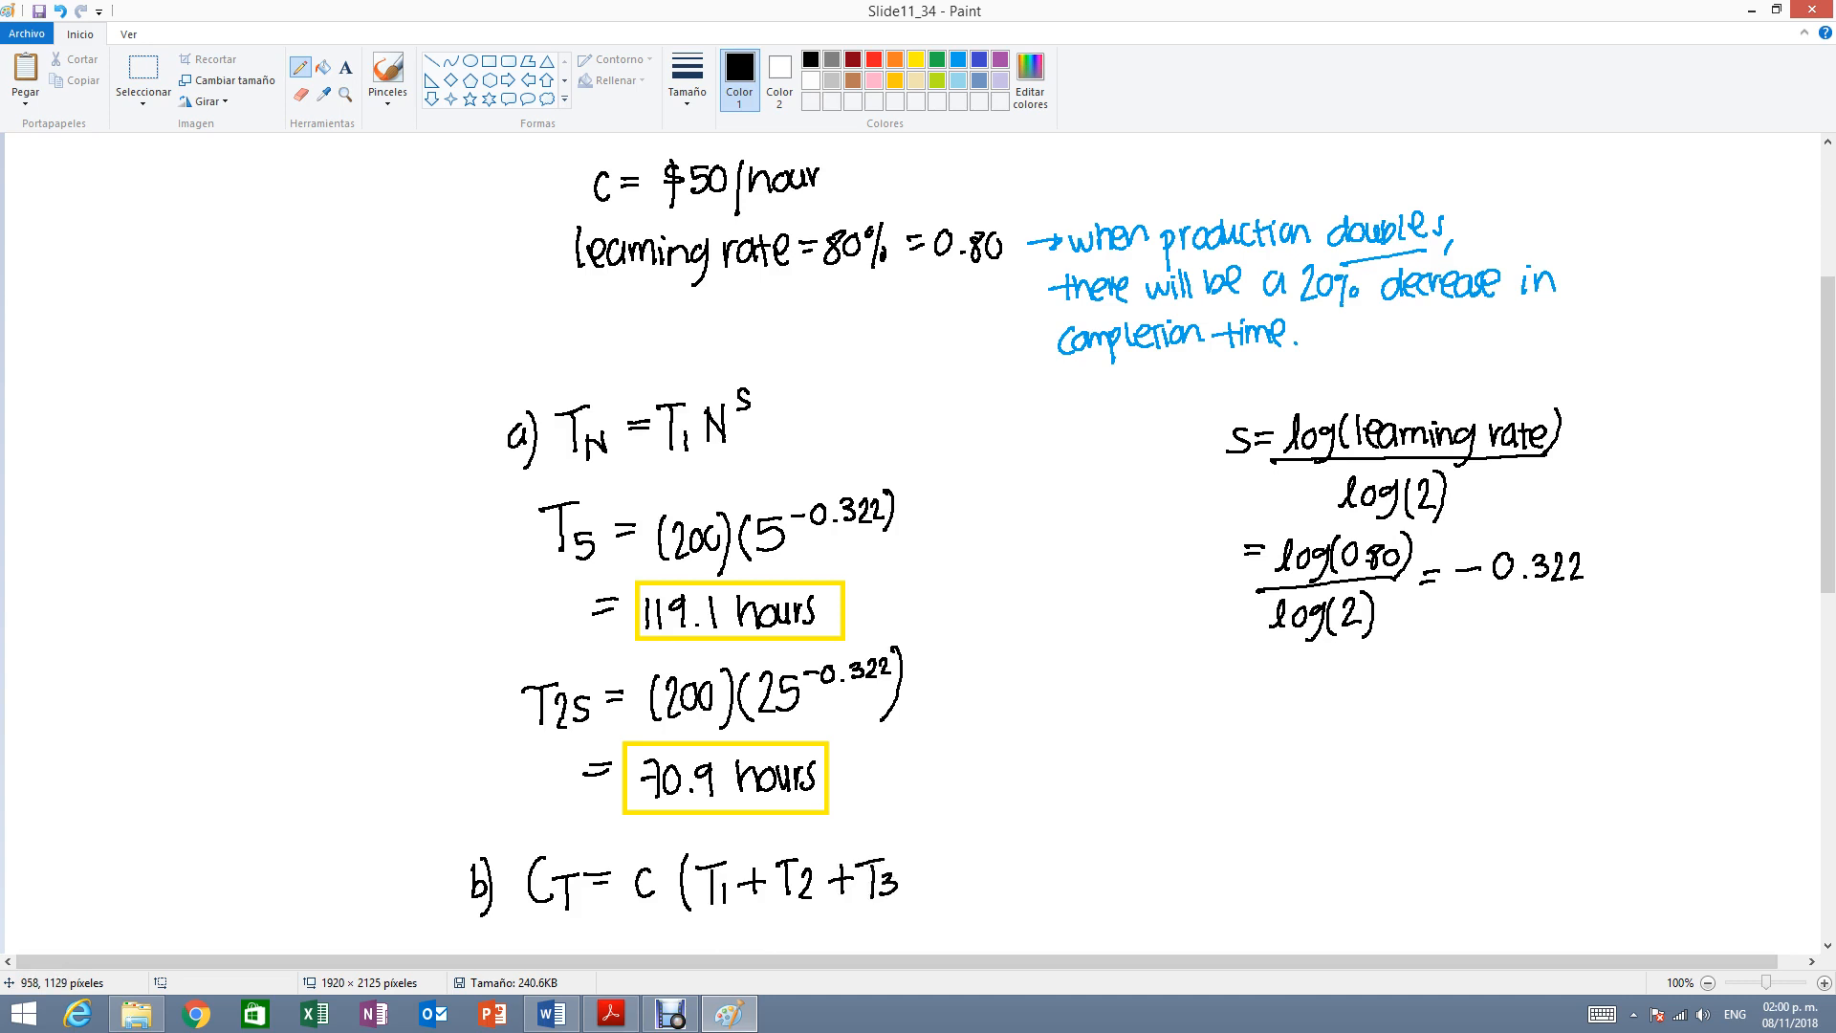
left_click_drag(889, 884, 960, 884)
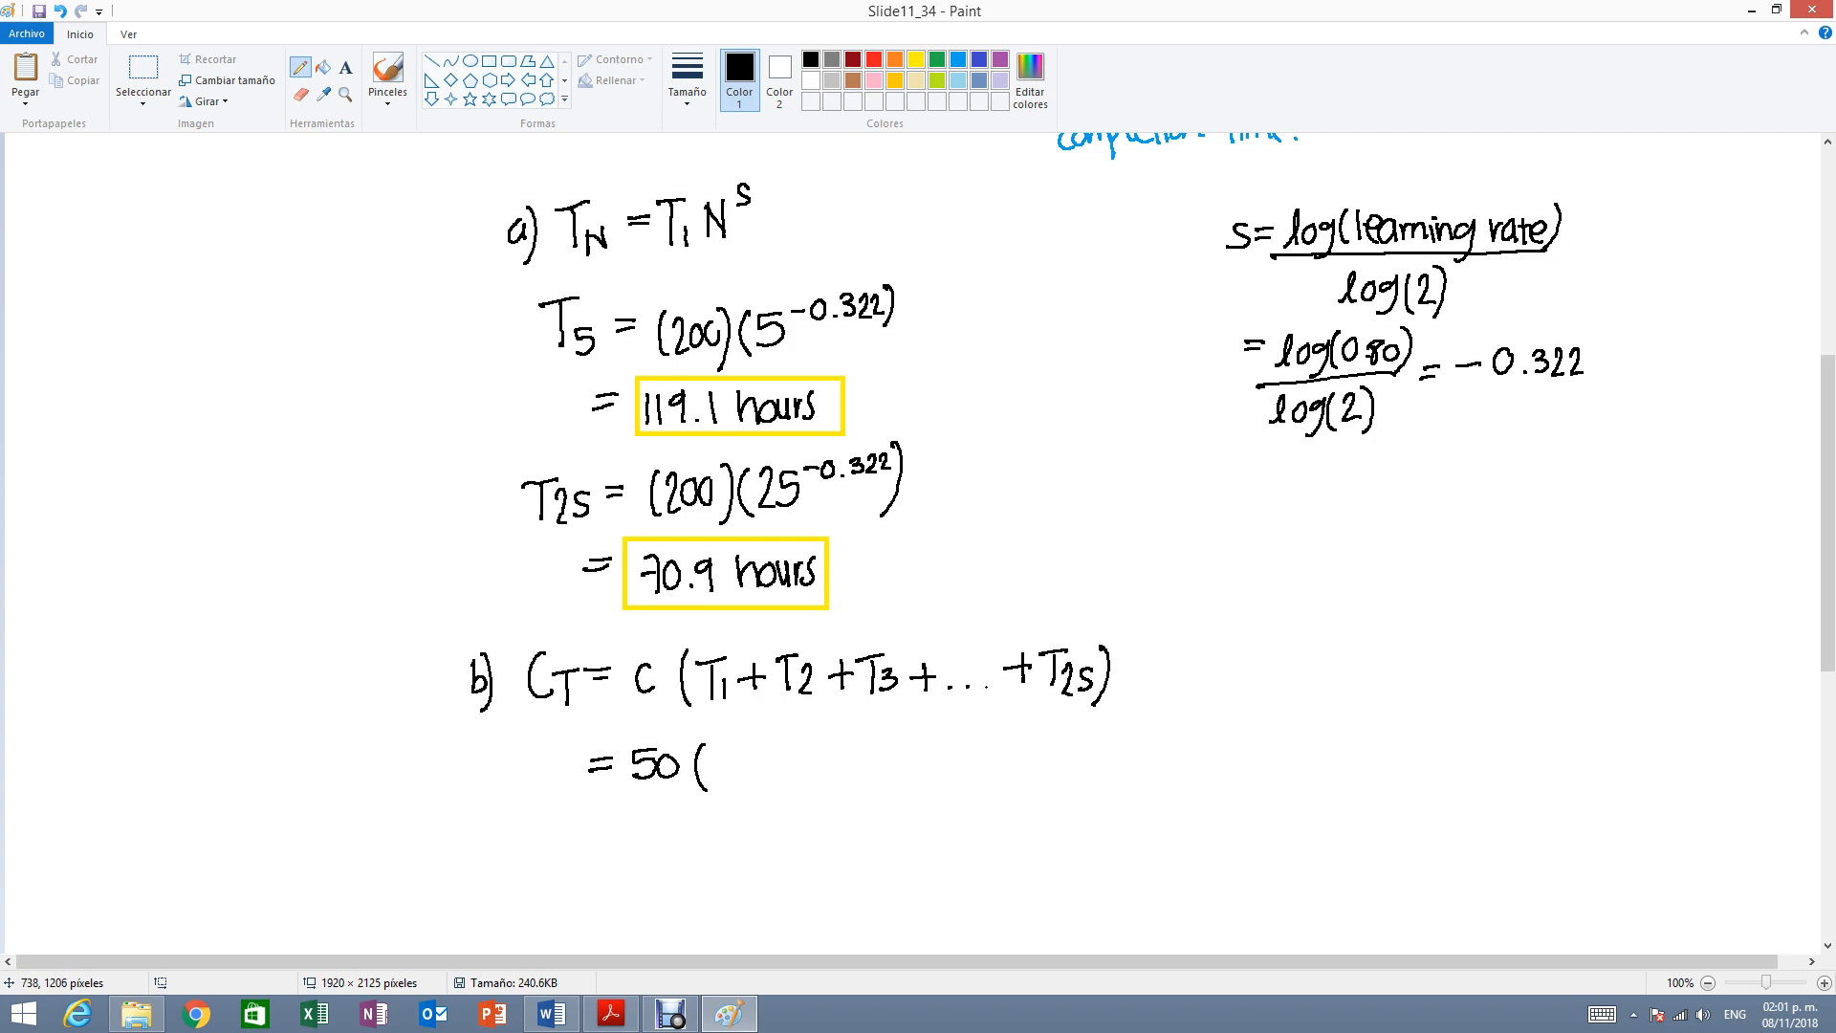
Write 50(2,461.4) and start the total dollar cost $123,0….
left_click_drag(721, 767, 750, 785)
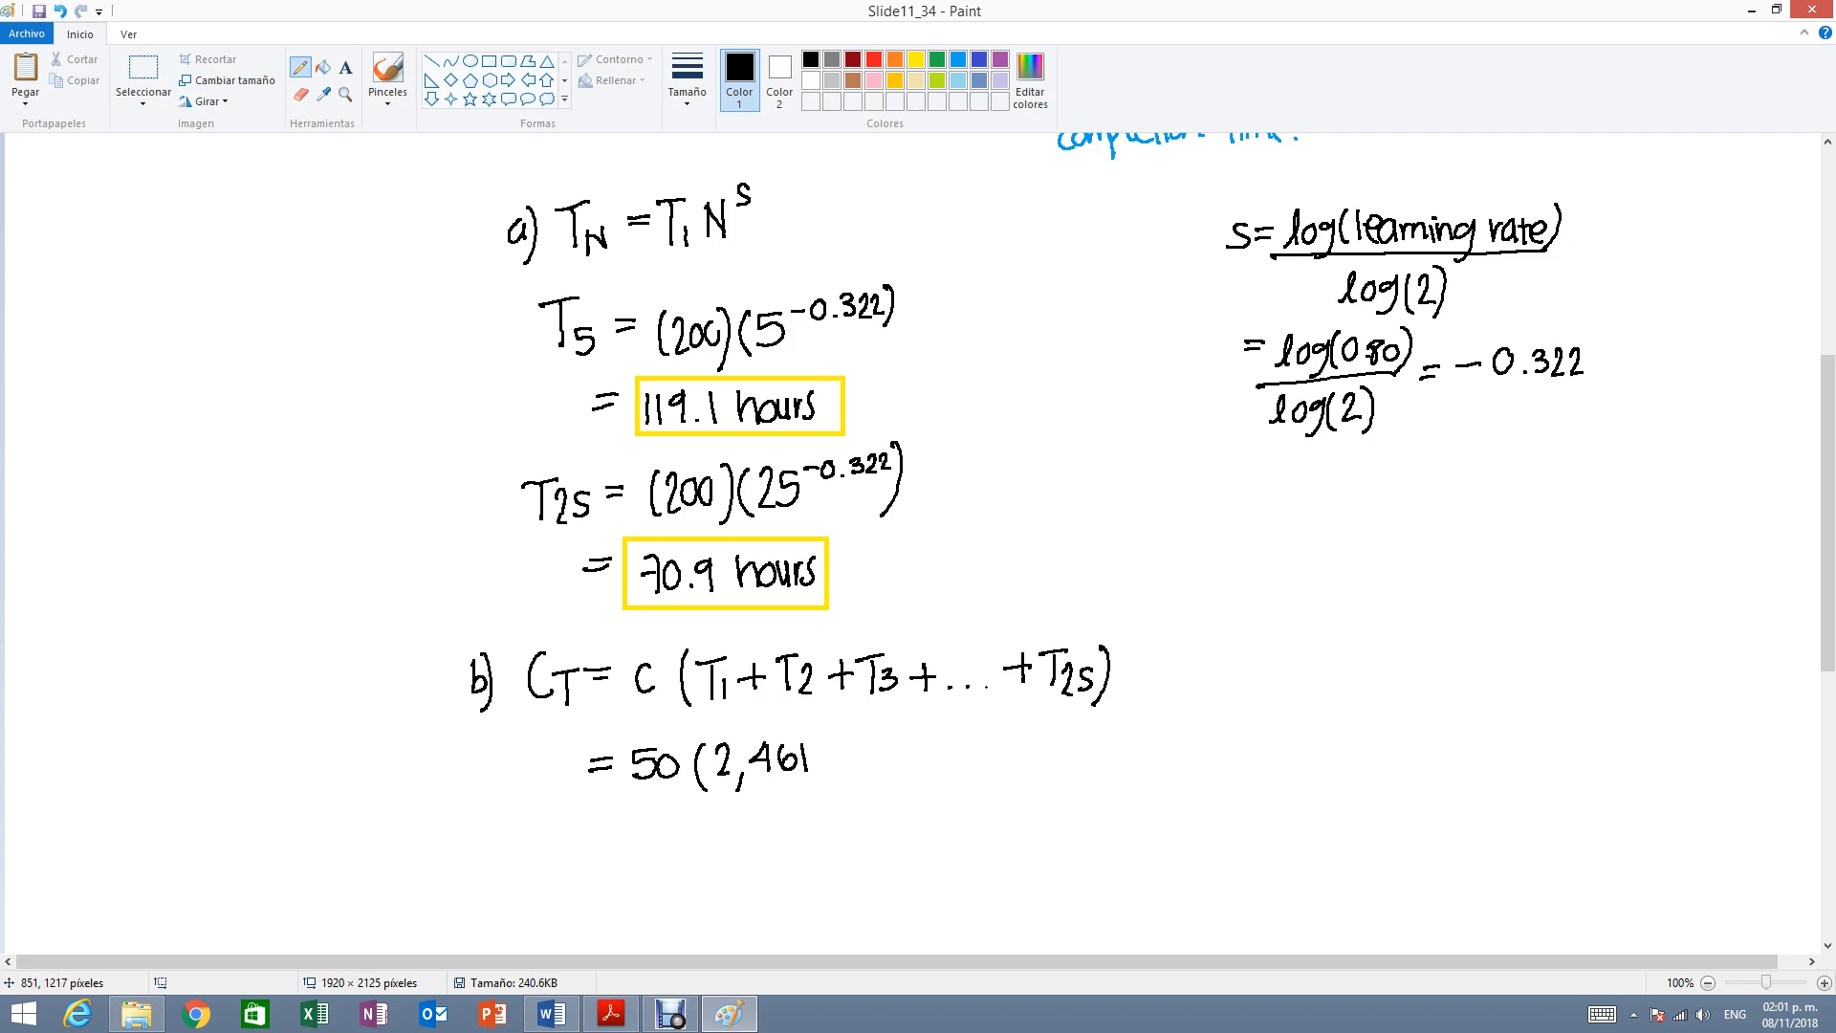
left_click_drag(807, 761, 866, 761)
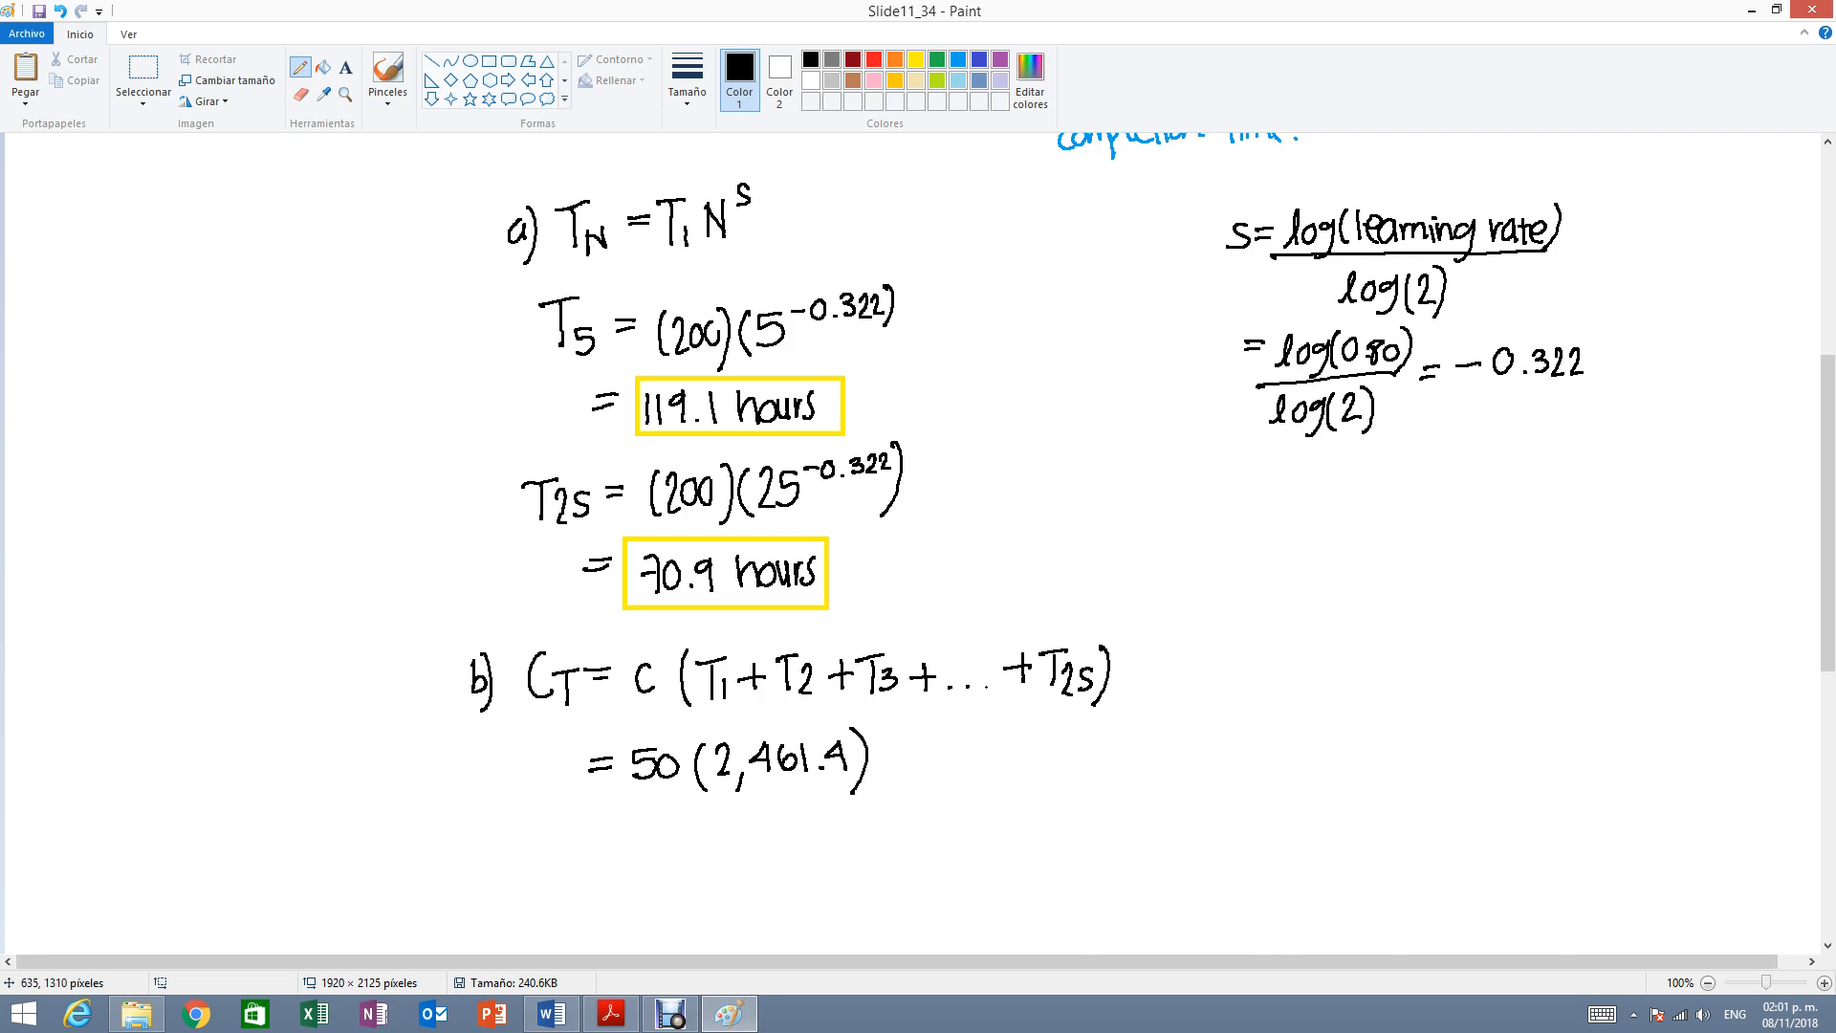
left_click_drag(583, 830, 602, 828)
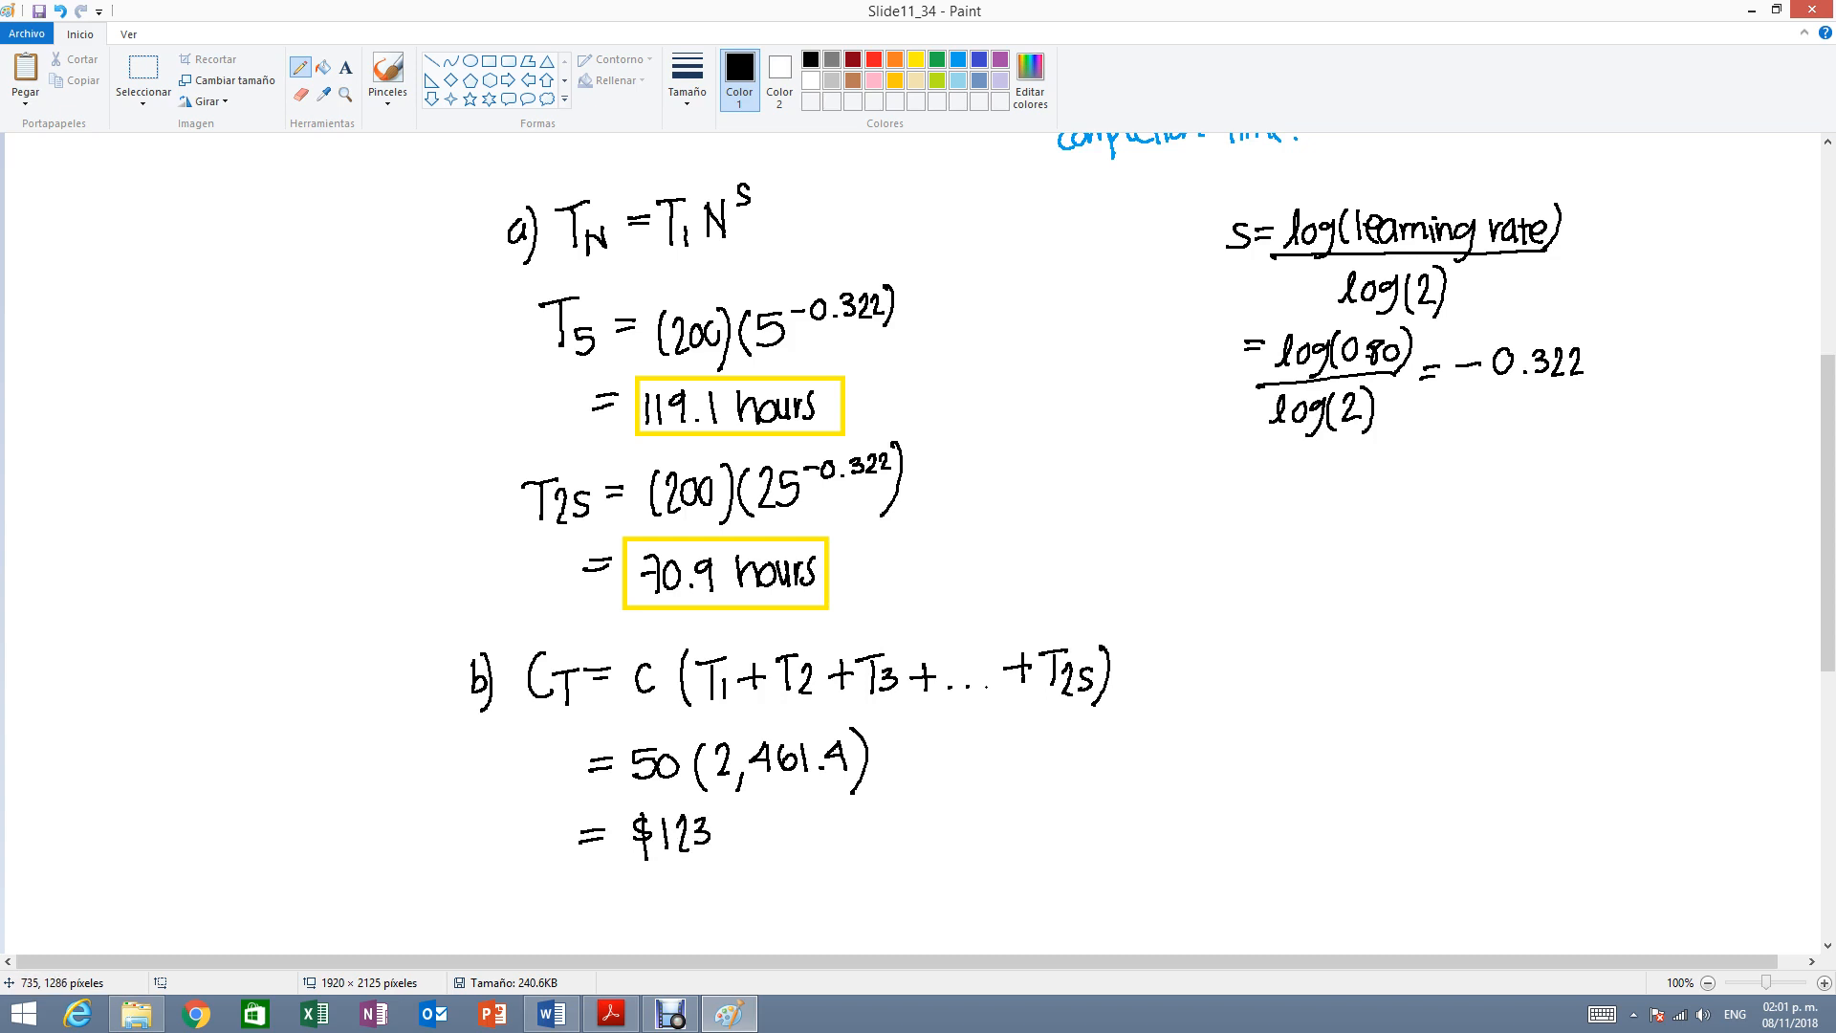
left_click_drag(690, 838, 744, 826)
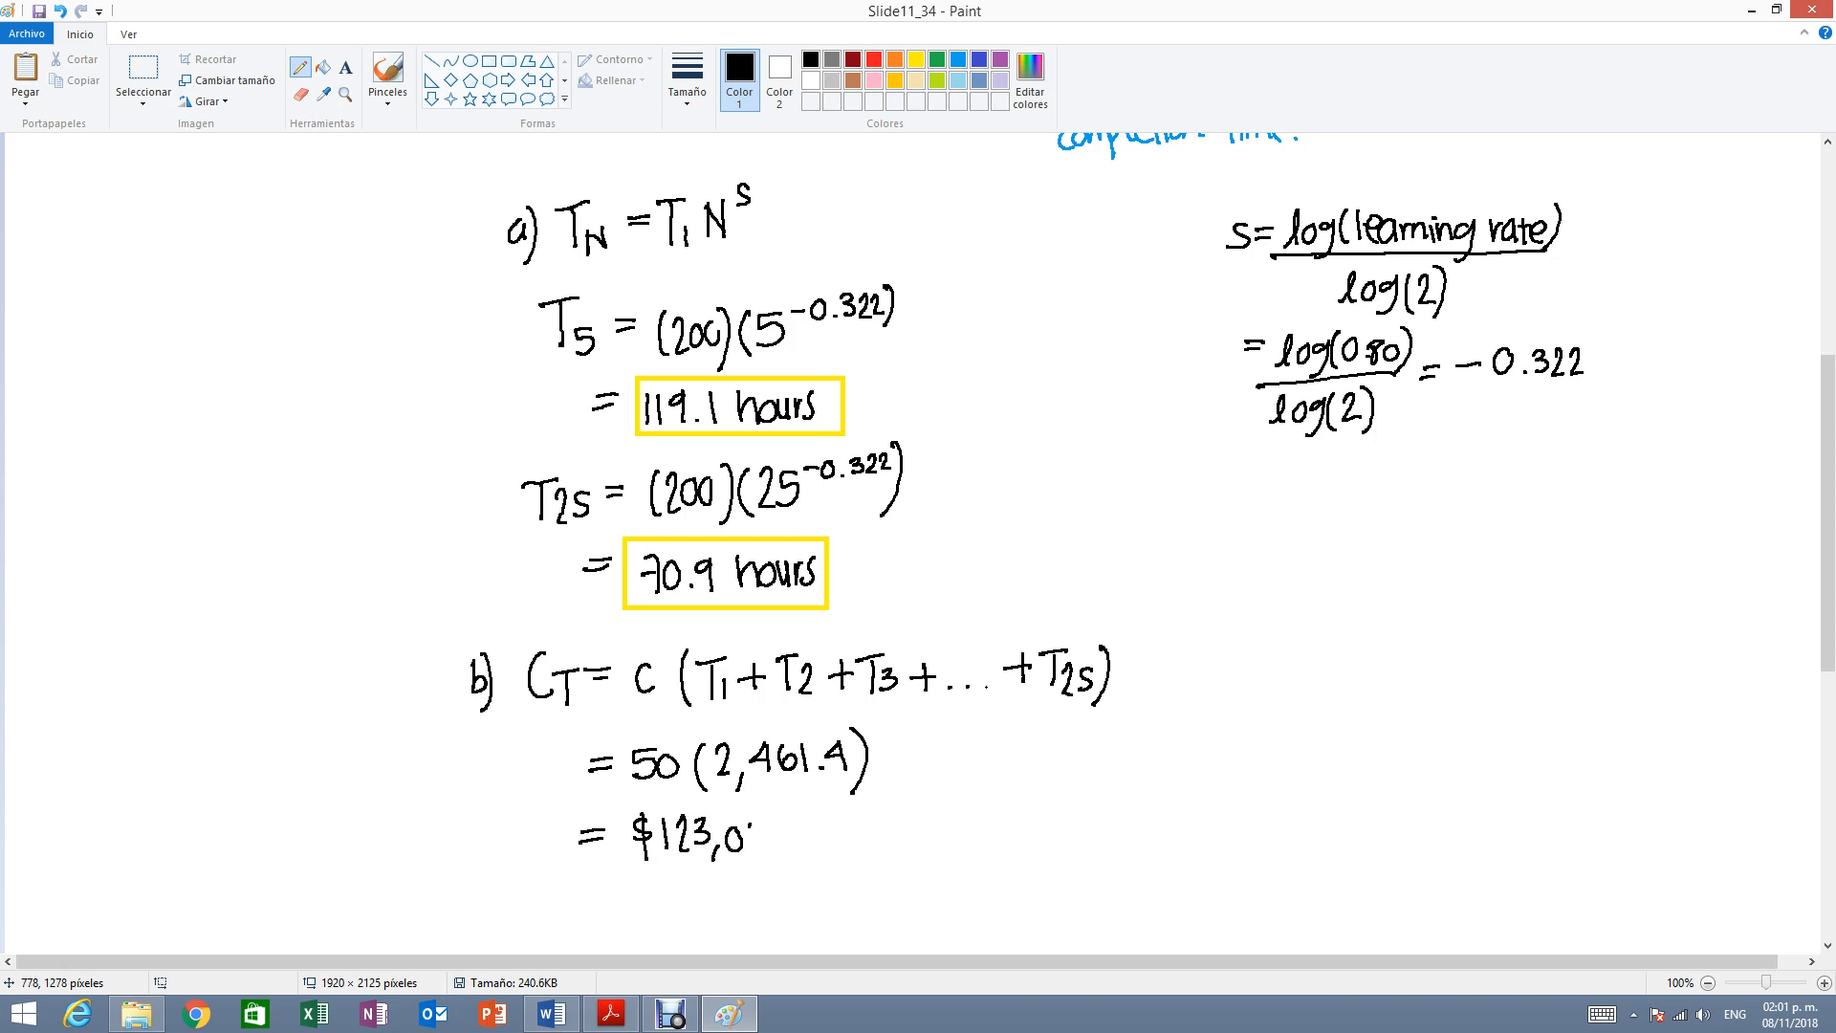